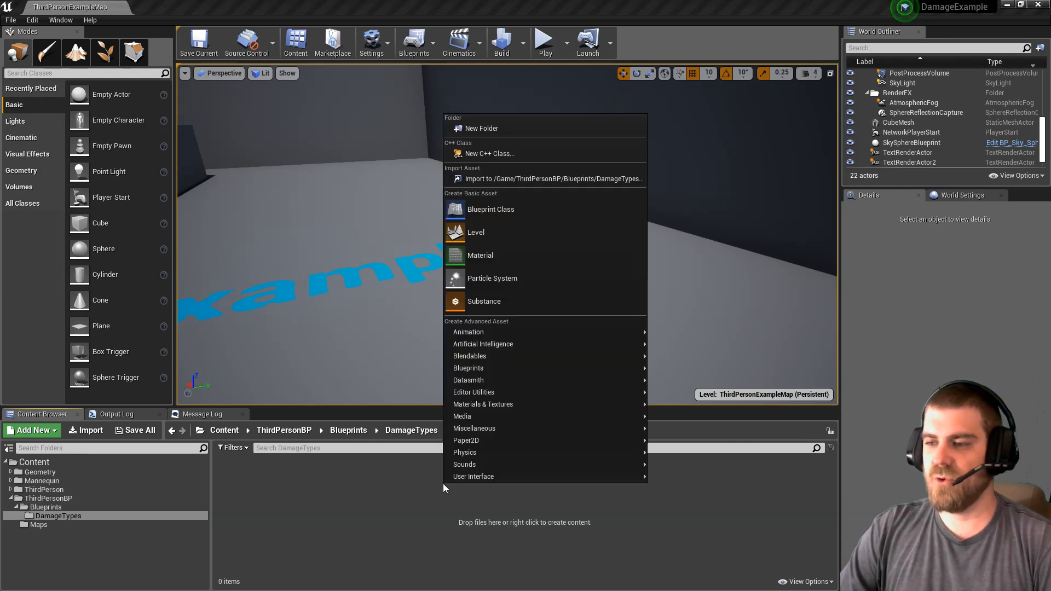
pyautogui.moveTo(491, 210)
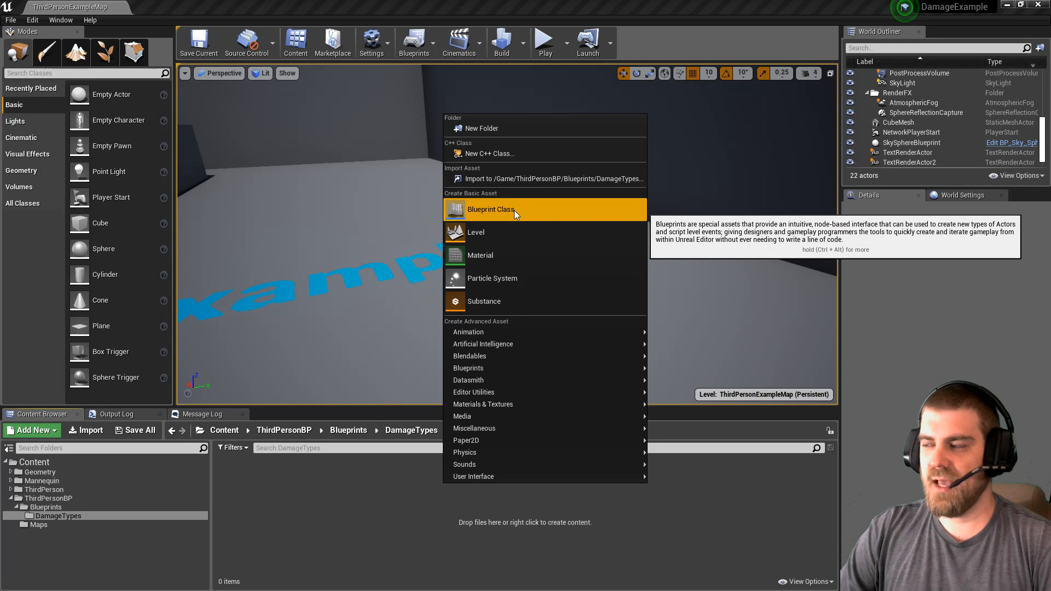
# - Create a Blueprint Class with DamageType as parent and name it ParentDamageType
pyautogui.click(490, 209)
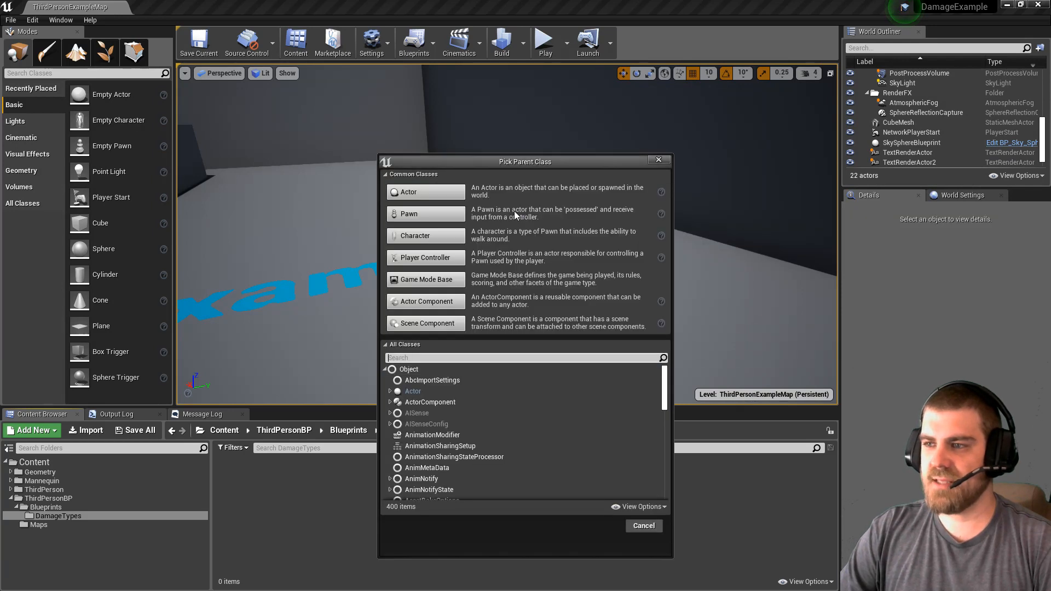
pyautogui.click(385, 344)
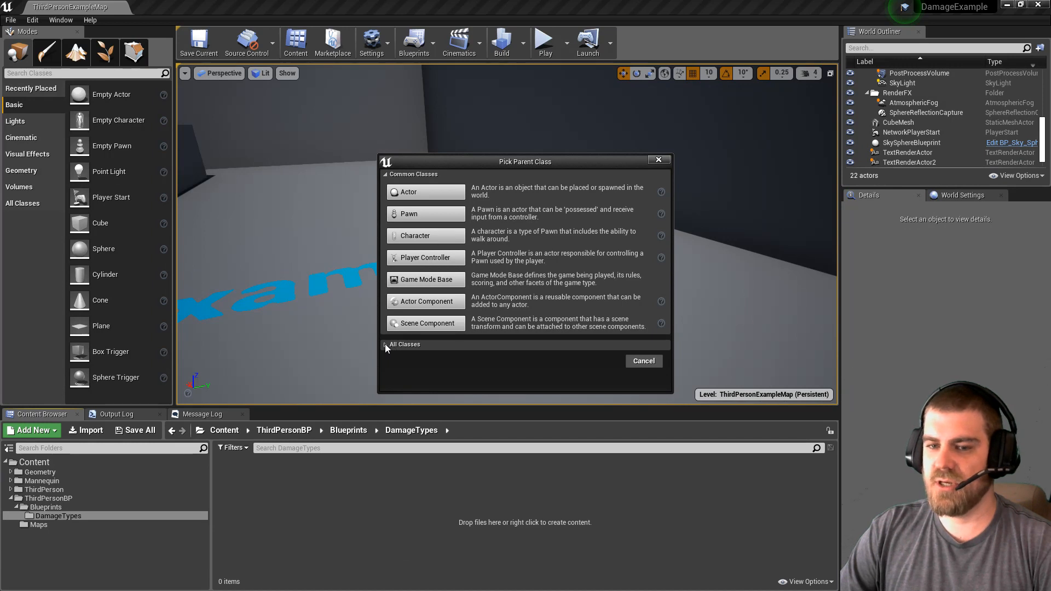
pyautogui.click(404, 344)
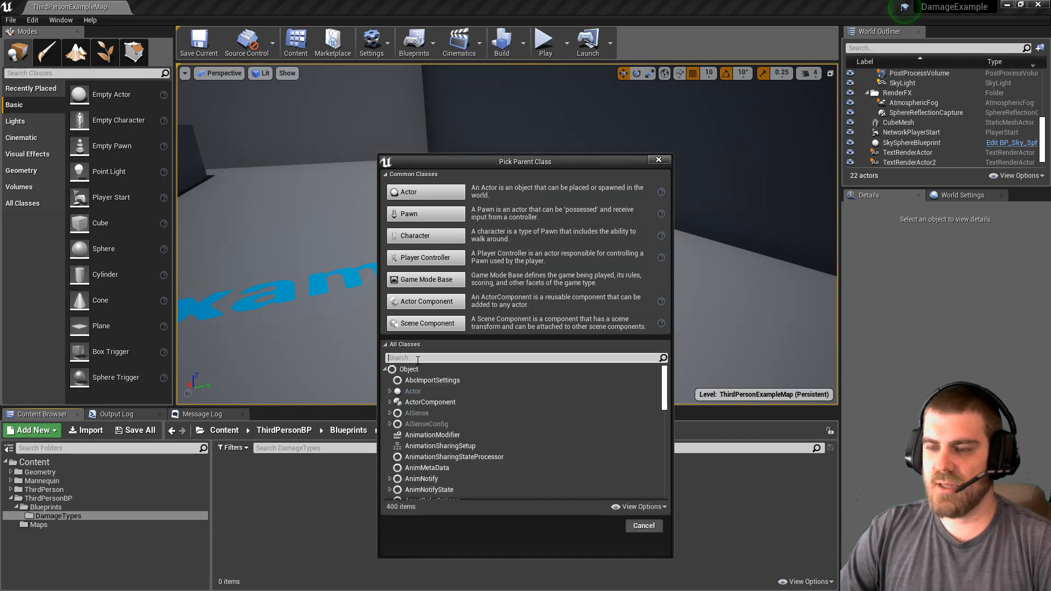
pyautogui.write('dama')
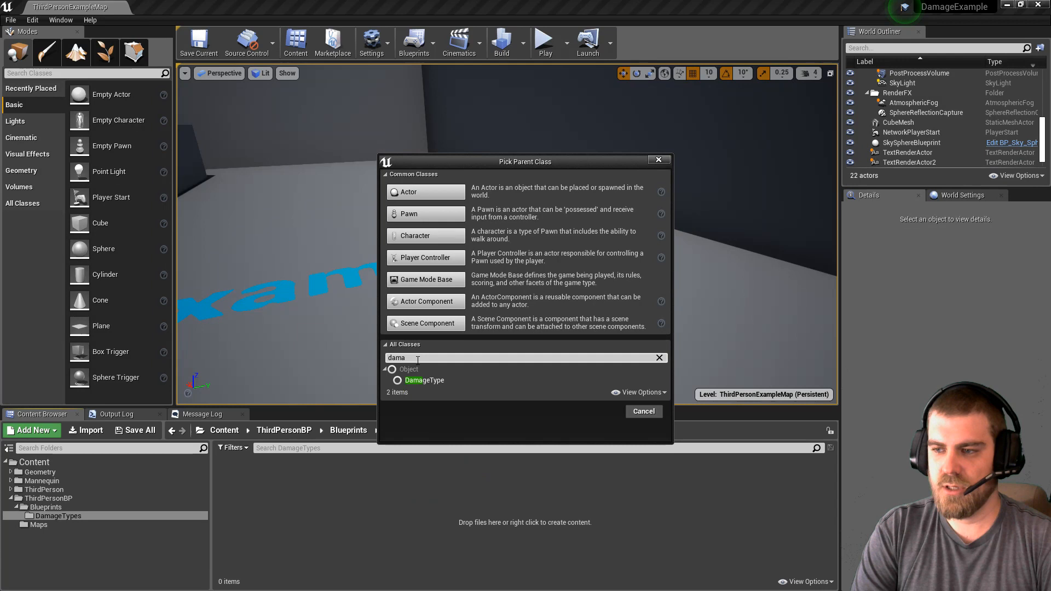
pyautogui.click(424, 380)
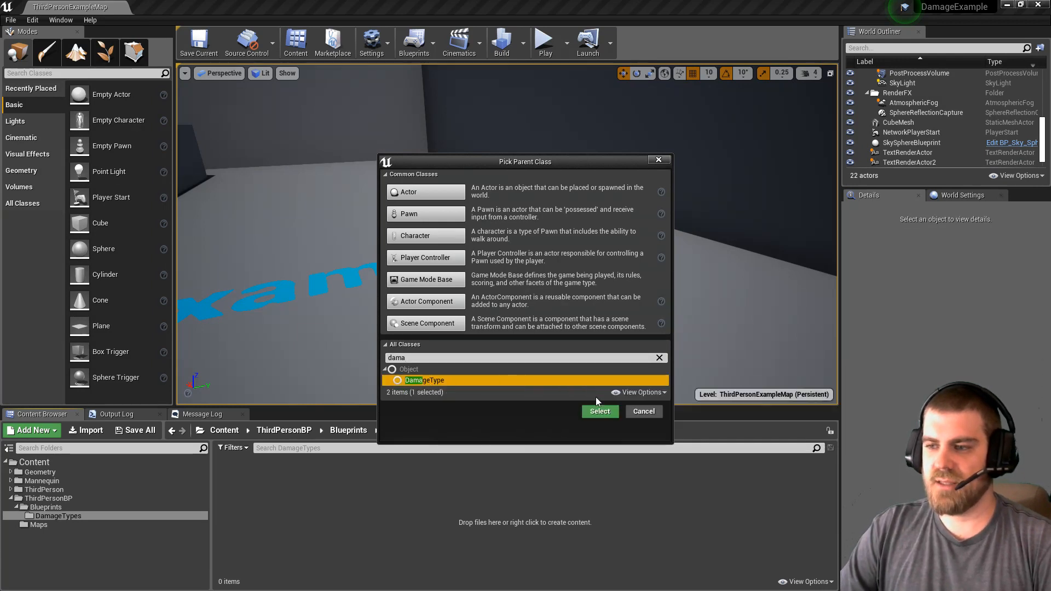
pyautogui.click(599, 410)
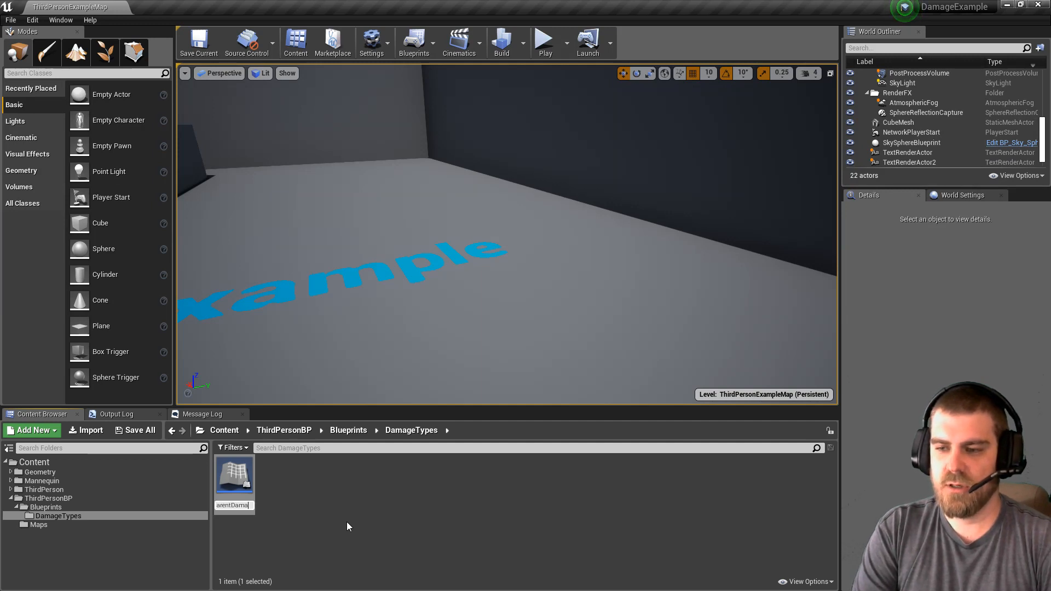
pyautogui.press('Return')
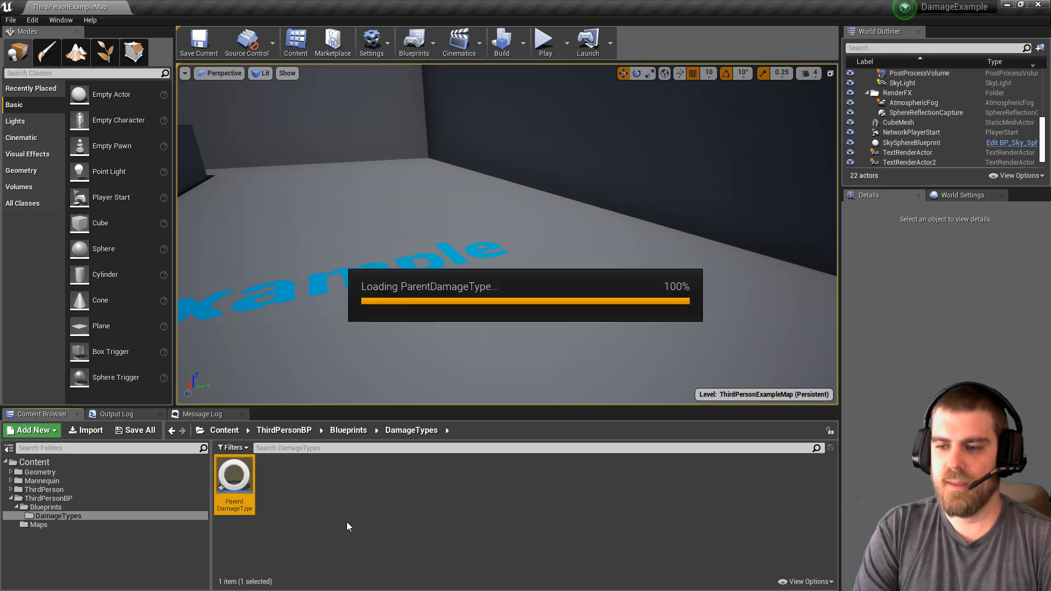
# - Add an empty Apply Damage function to ParentDamageType and compile it
pyautogui.doubleClick(235, 476)
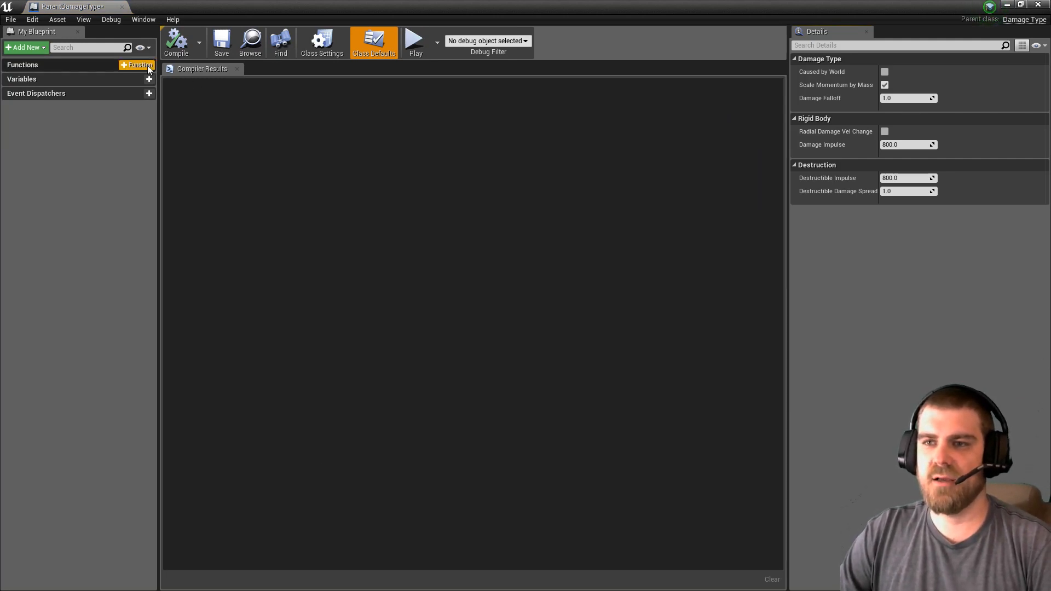
pyautogui.click(139, 65)
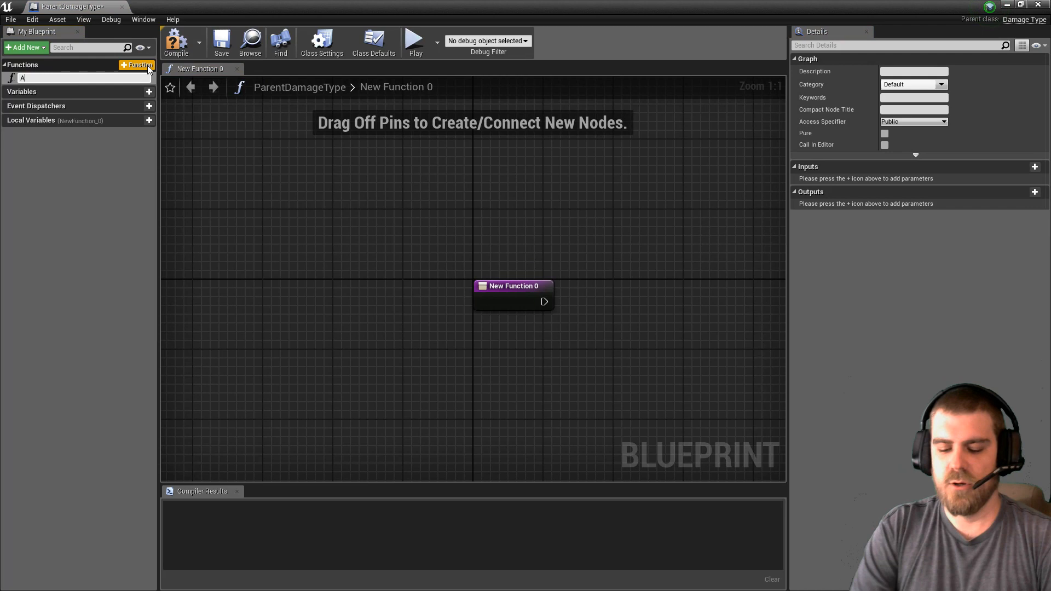
pyautogui.write('pply Damage')
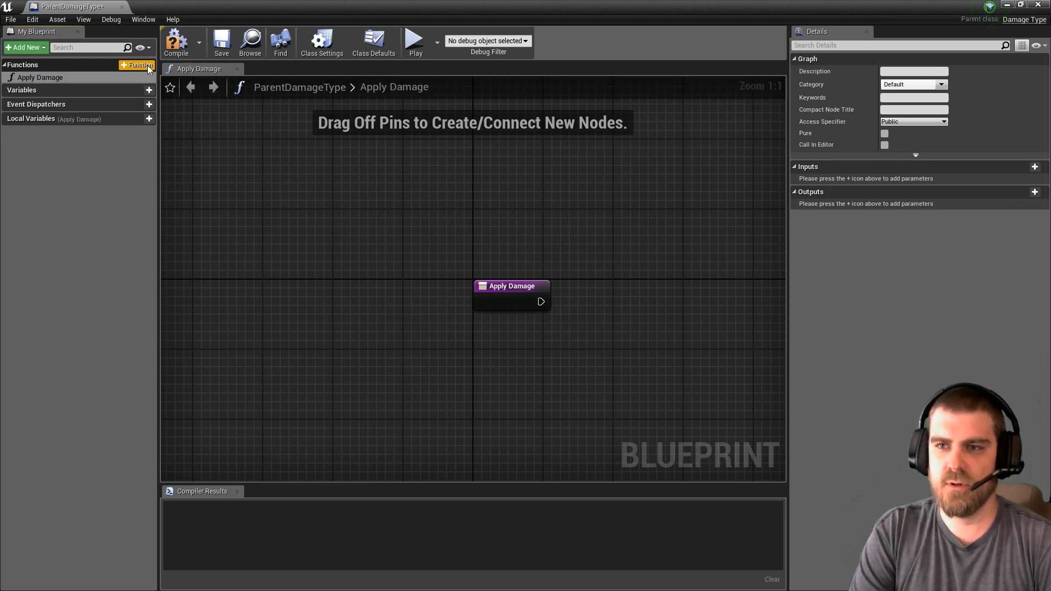
pyautogui.click(175, 41)
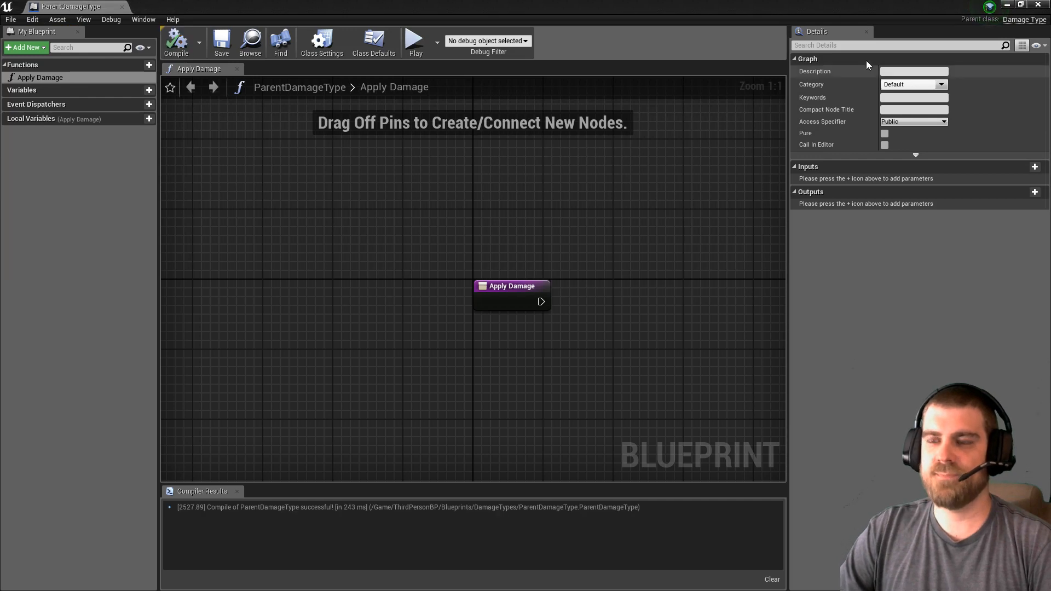
pyautogui.moveTo(1008, 7)
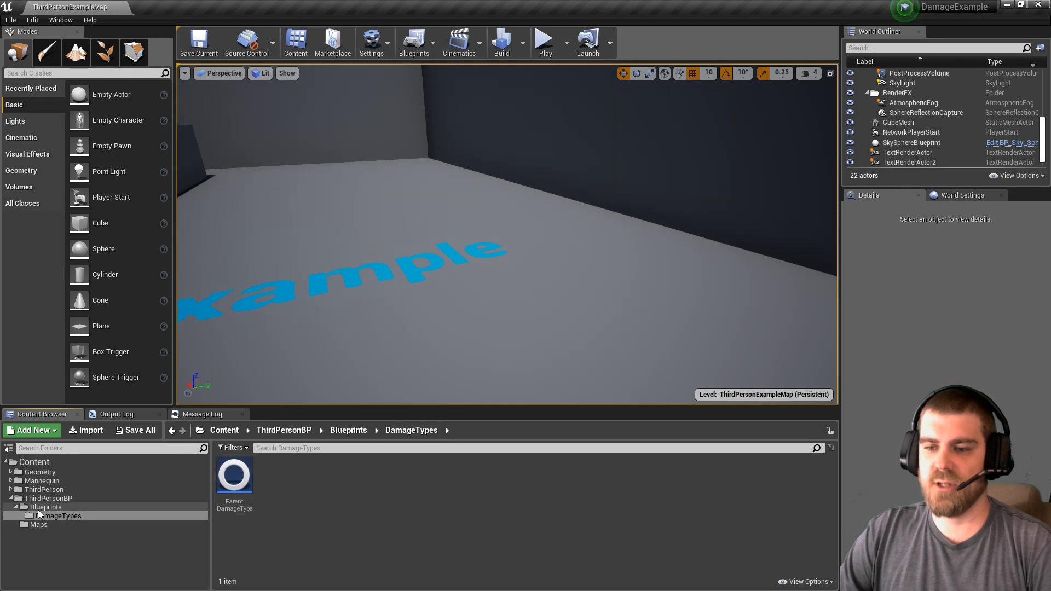
# - Open ThirdPersonCharacter from the Blueprints folder into the Blueprint editor
pyautogui.click(46, 507)
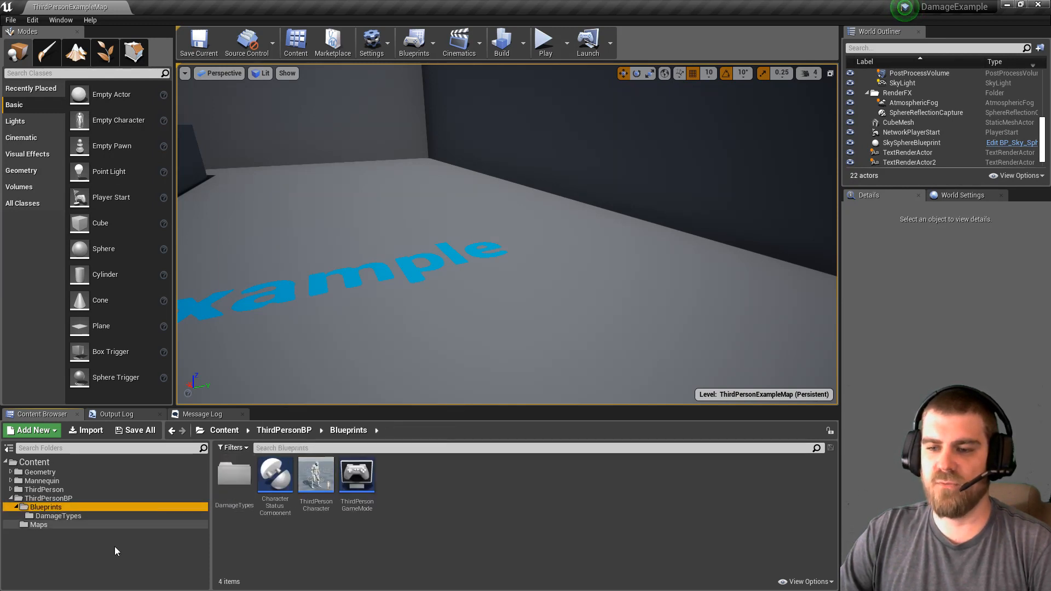
pyautogui.click(315, 474)
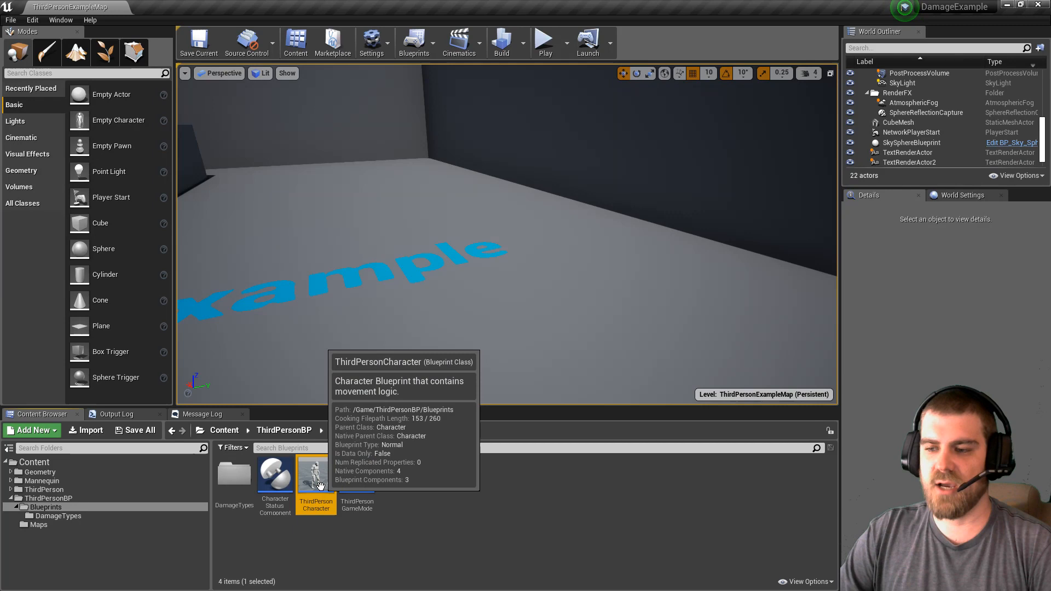
pyautogui.doubleClick(315, 477)
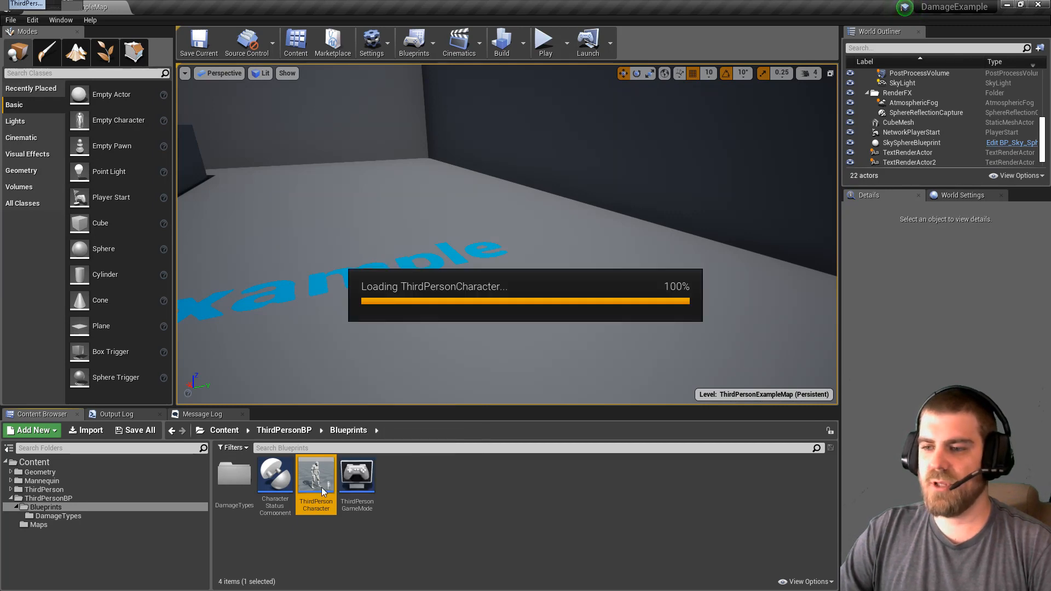
pyautogui.doubleClick(316, 476)
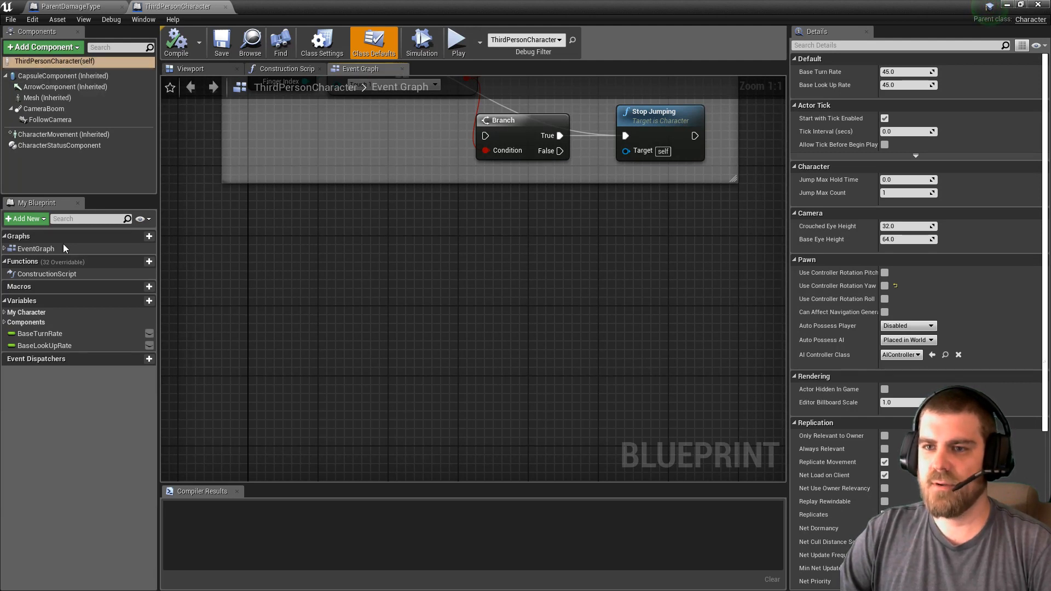
# - Add Event AnyDamage, cast its damage type to ParentDamageType, call Apply Damage, and compile
pyautogui.click(35, 249)
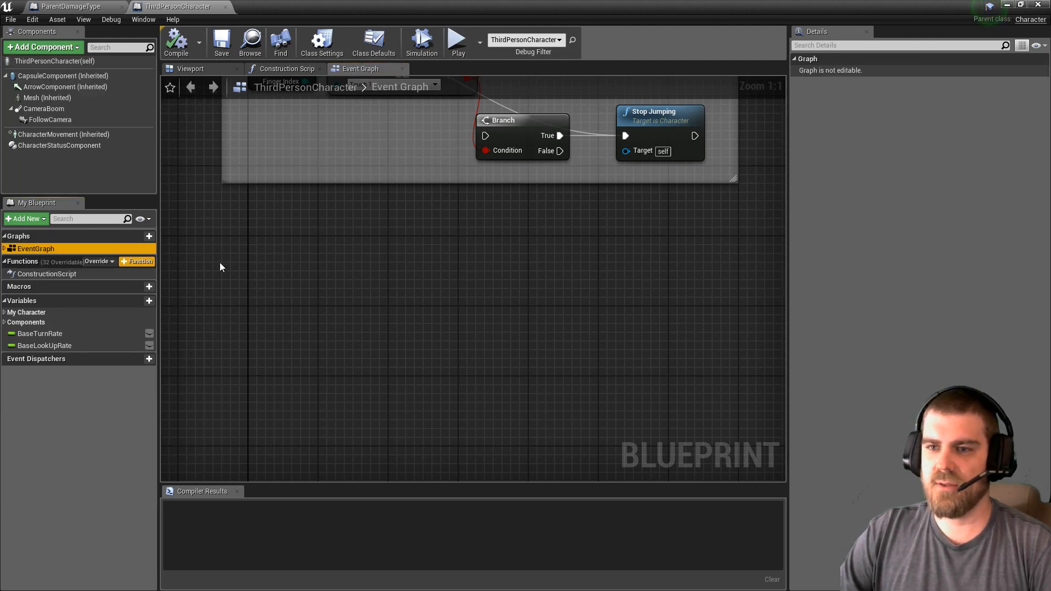
pyautogui.rightClick(278, 268)
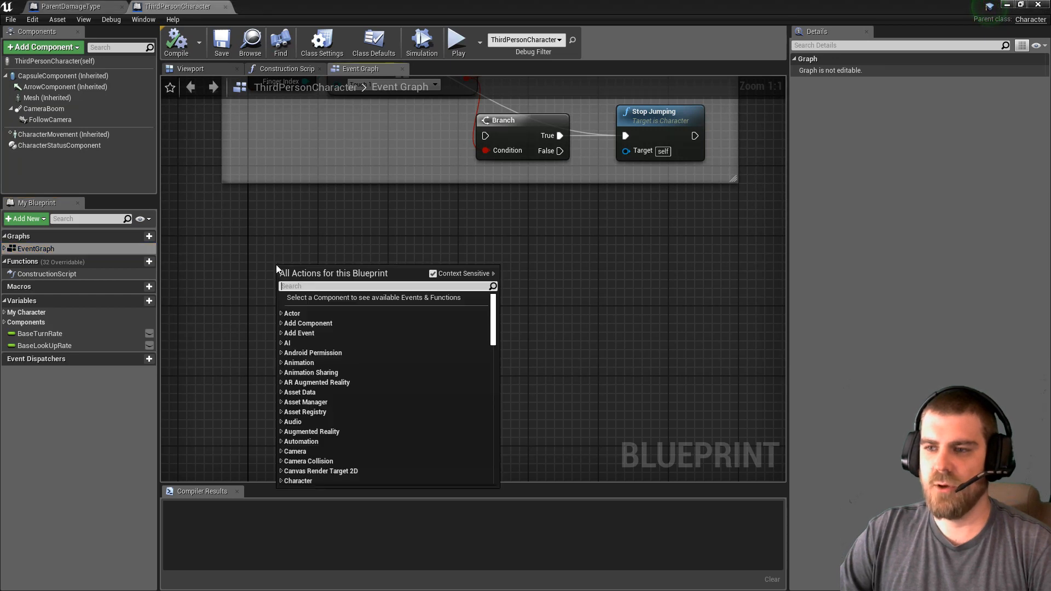
pyautogui.write('any dam')
pyautogui.write('cast to')
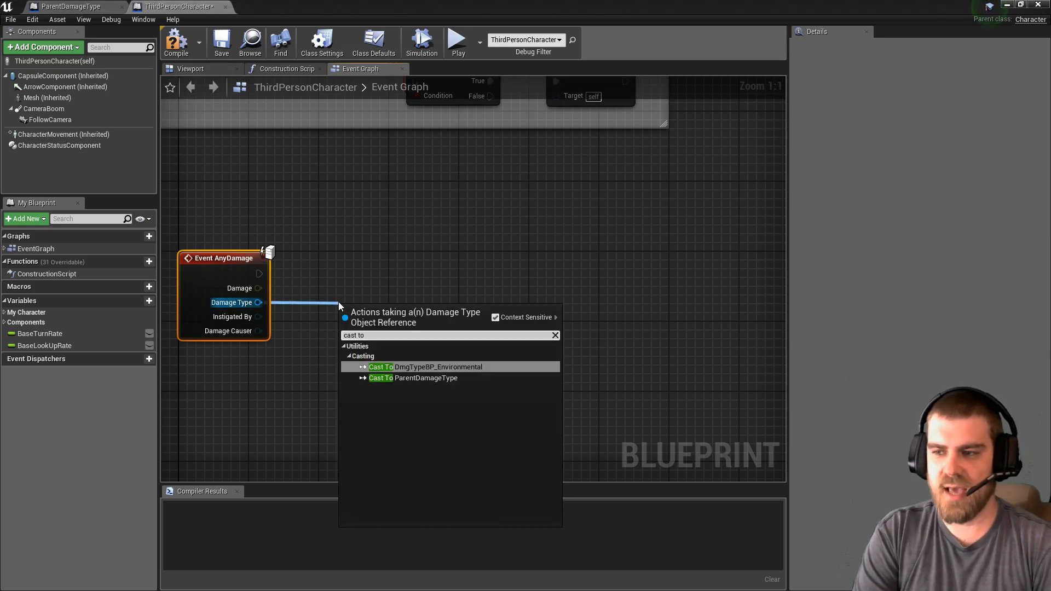
pyautogui.moveTo(401, 378)
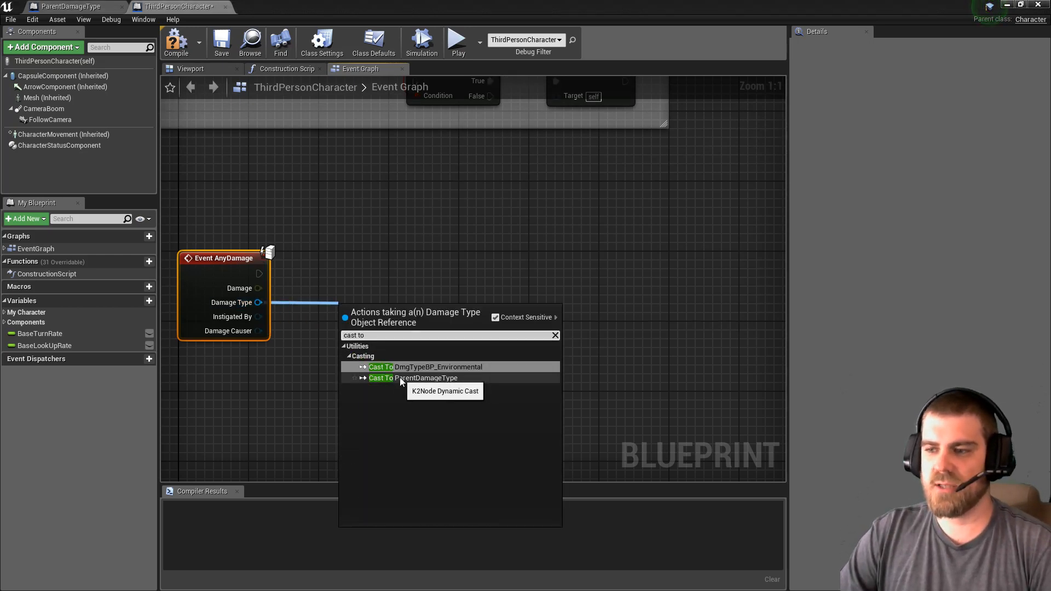
pyautogui.click(413, 377)
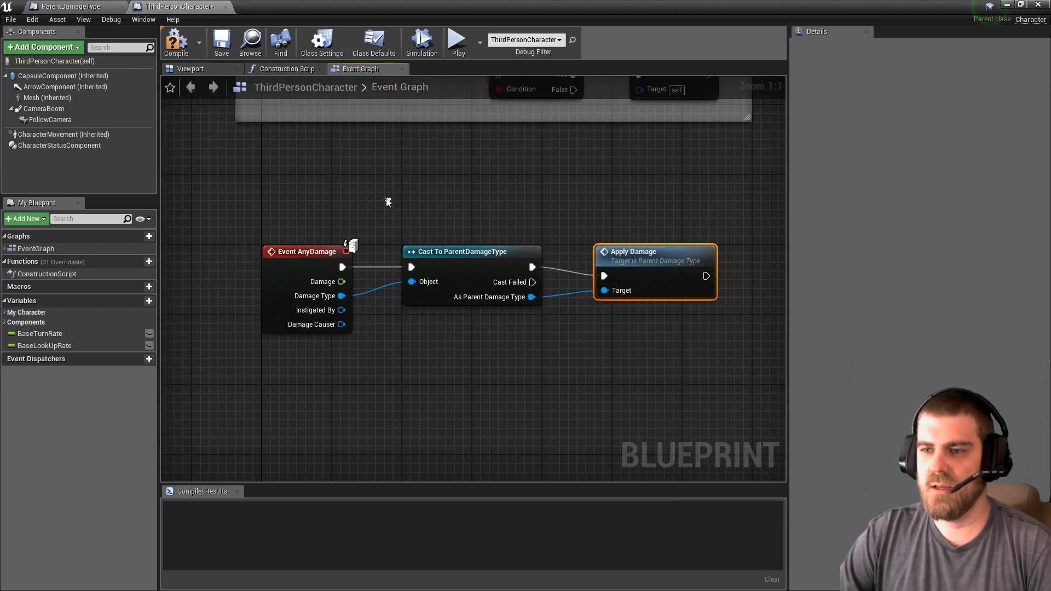
pyautogui.click(176, 42)
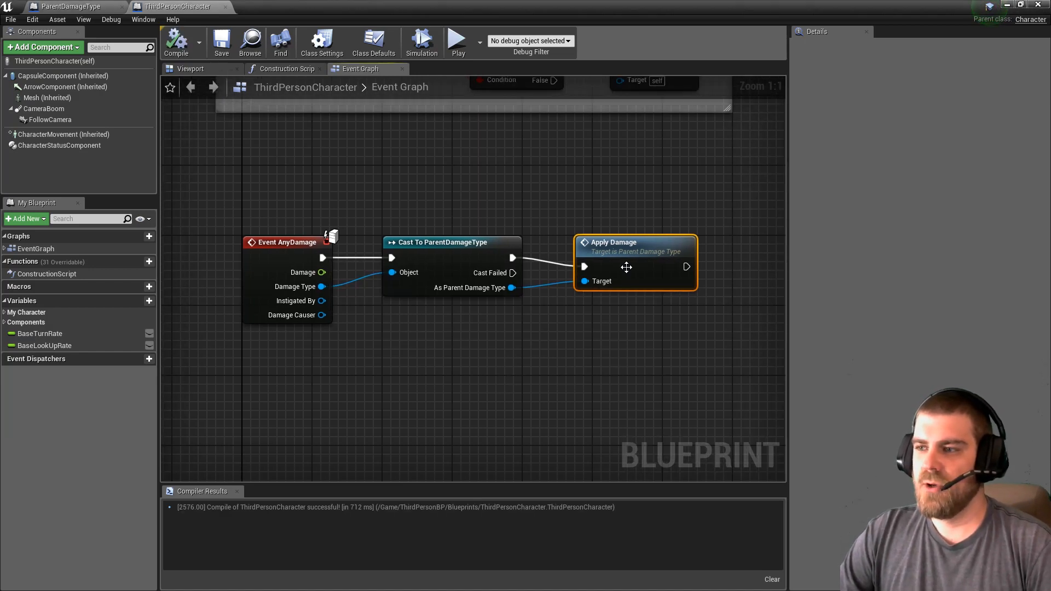
pyautogui.moveTo(288, 242)
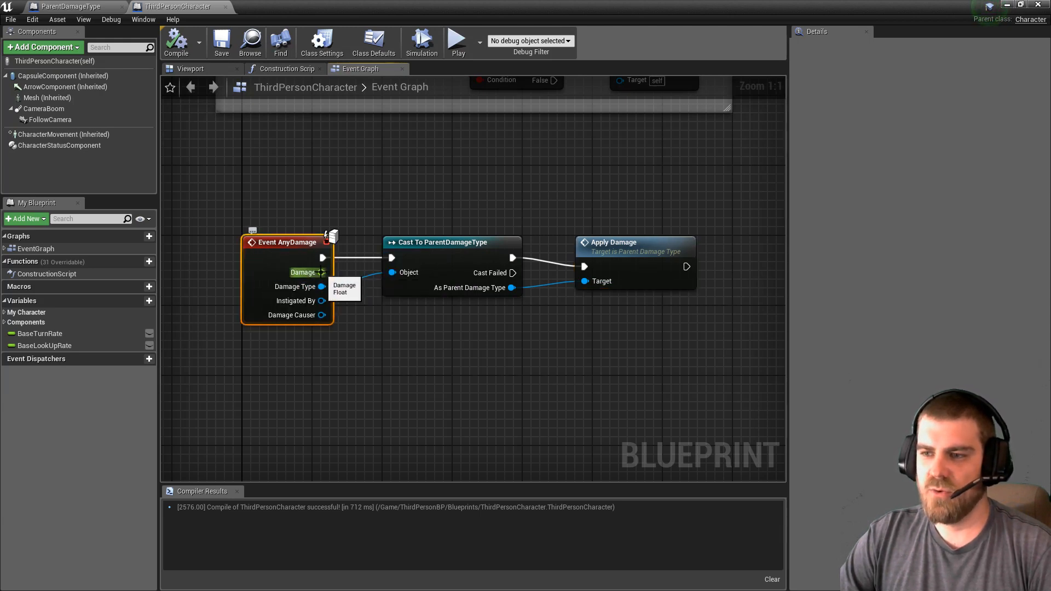
pyautogui.moveTo(322, 300)
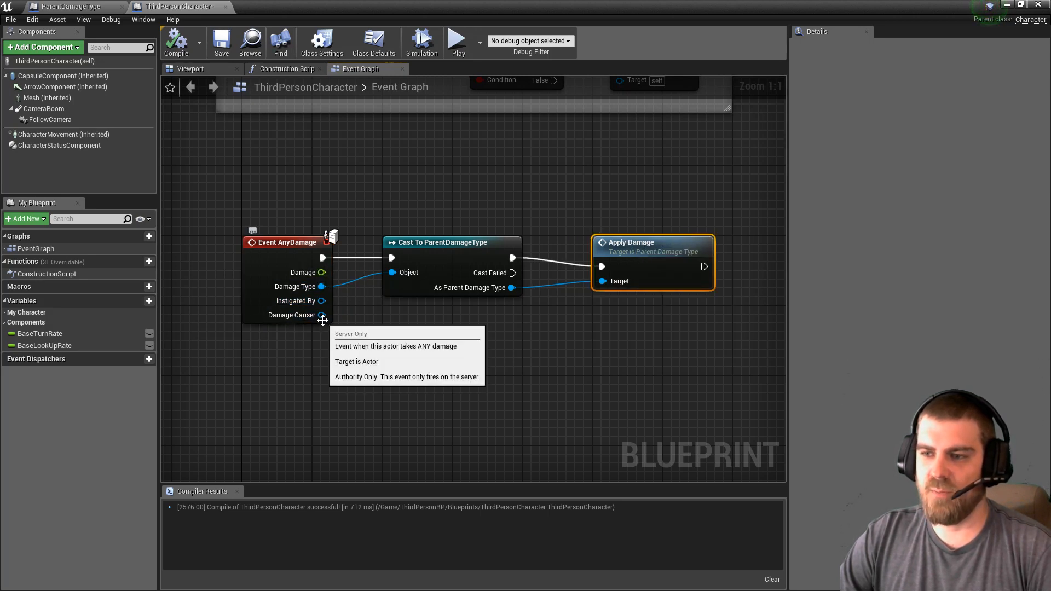
pyautogui.moveTo(626, 255)
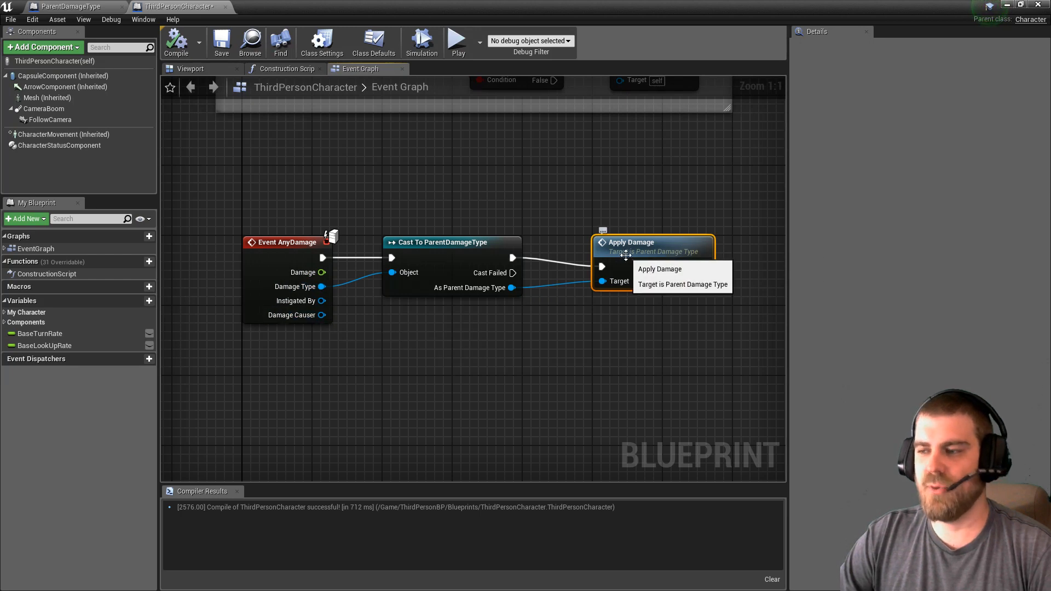
pyautogui.moveTo(643, 253)
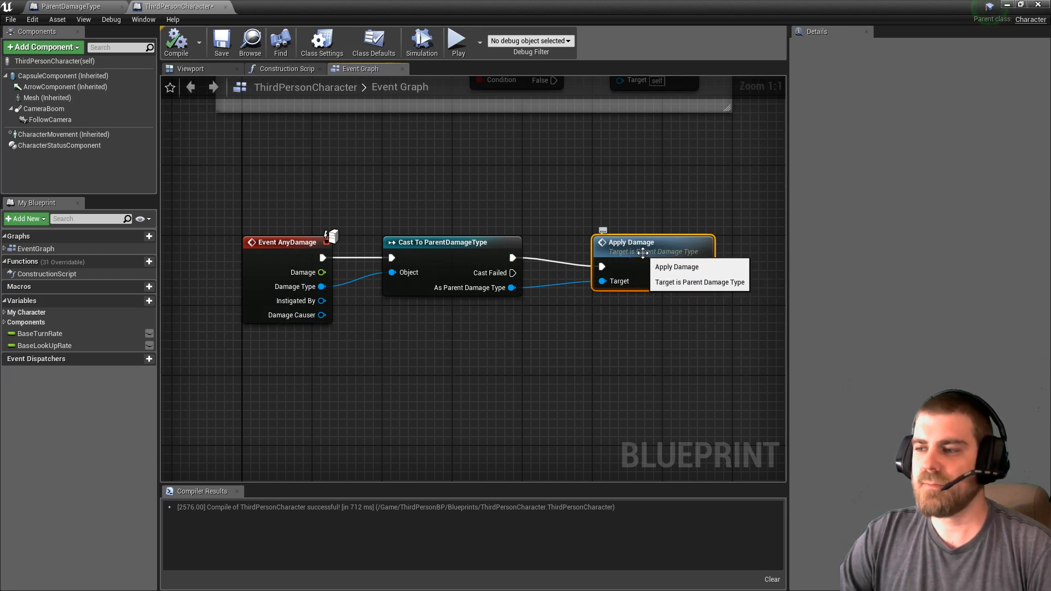
# - Add Apply Damage inputs Damage (Float) and Instigated By (Controller reference)
pyautogui.click(677, 267)
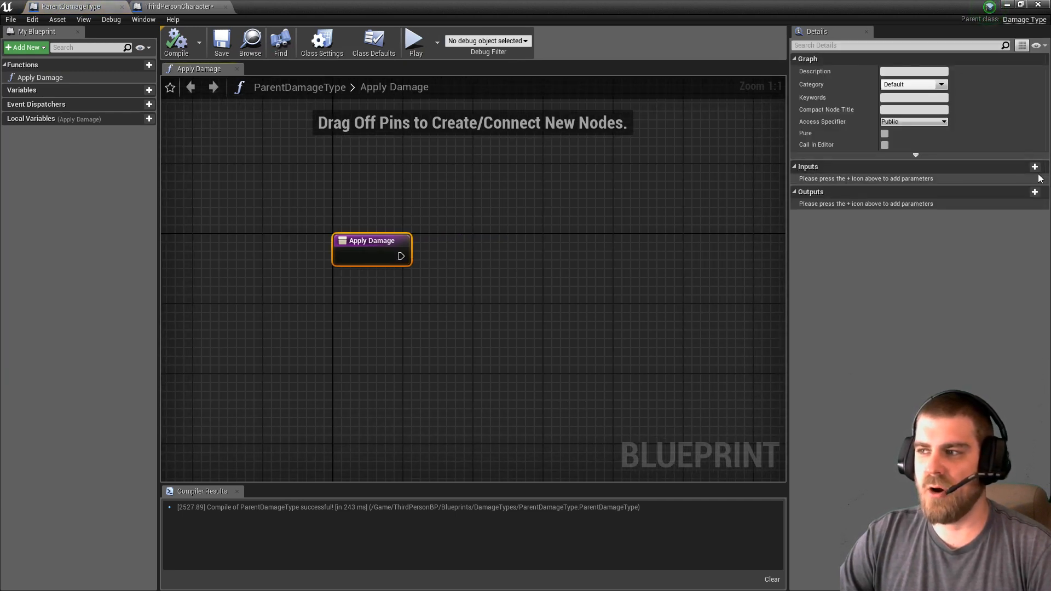
pyautogui.moveTo(1035, 167)
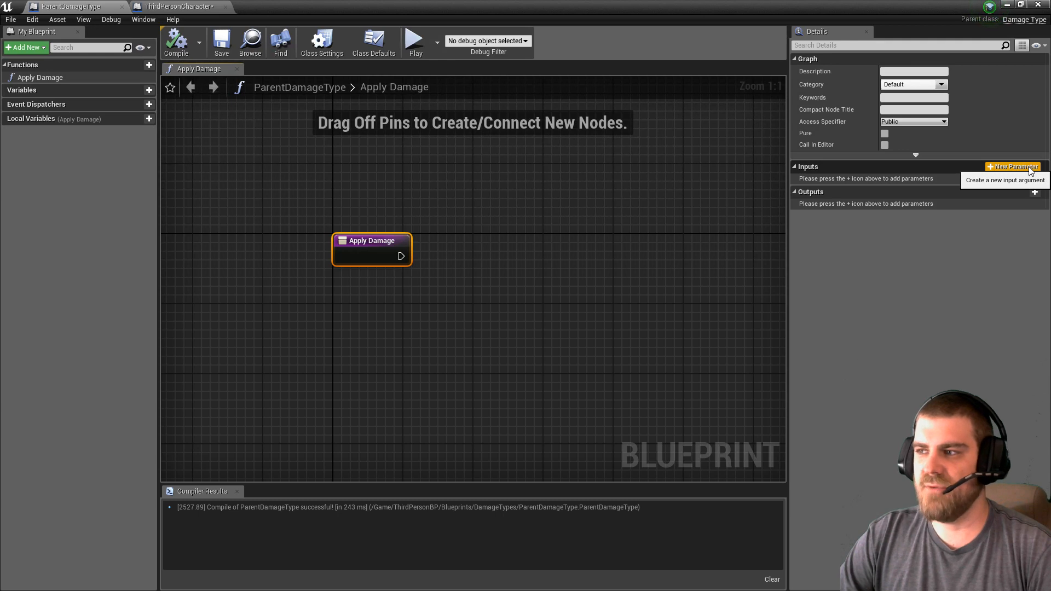
pyautogui.click(1014, 167)
pyautogui.write('Damage')
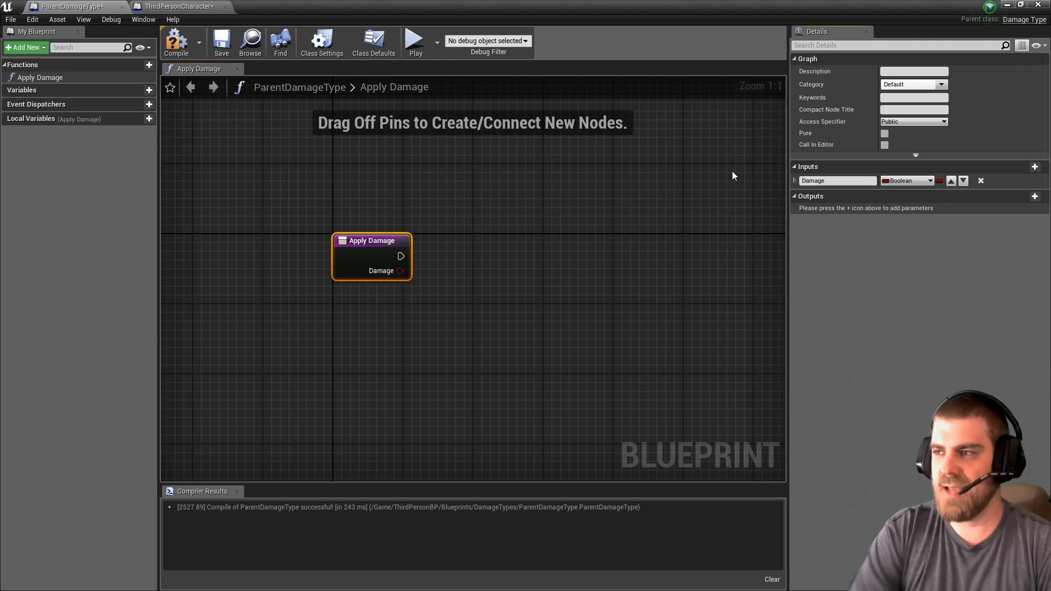
pyautogui.click(907, 181)
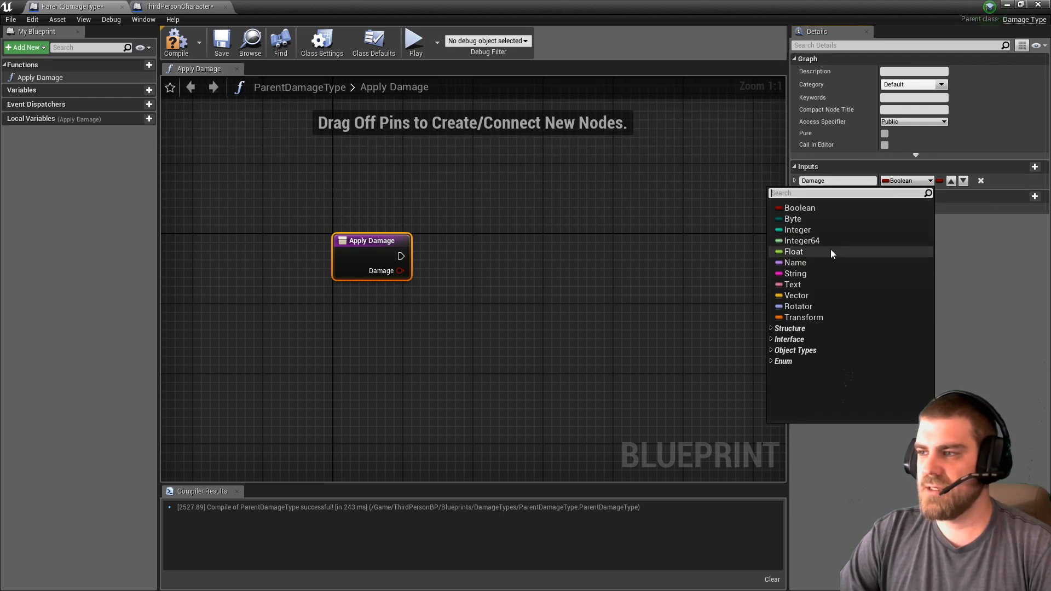
pyautogui.click(793, 252)
pyautogui.write('Instigated By')
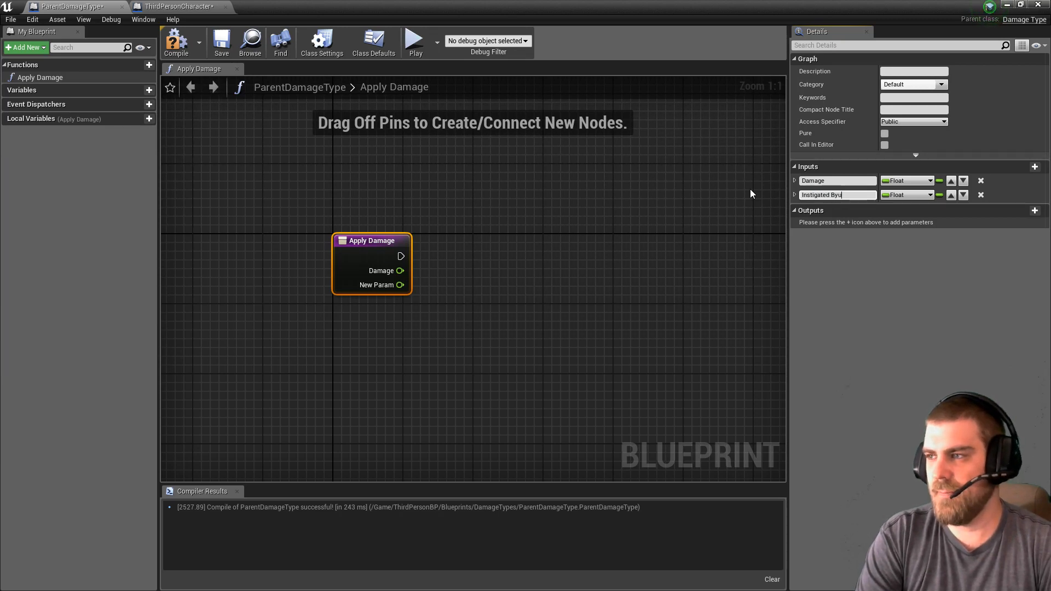
pyautogui.click(909, 194)
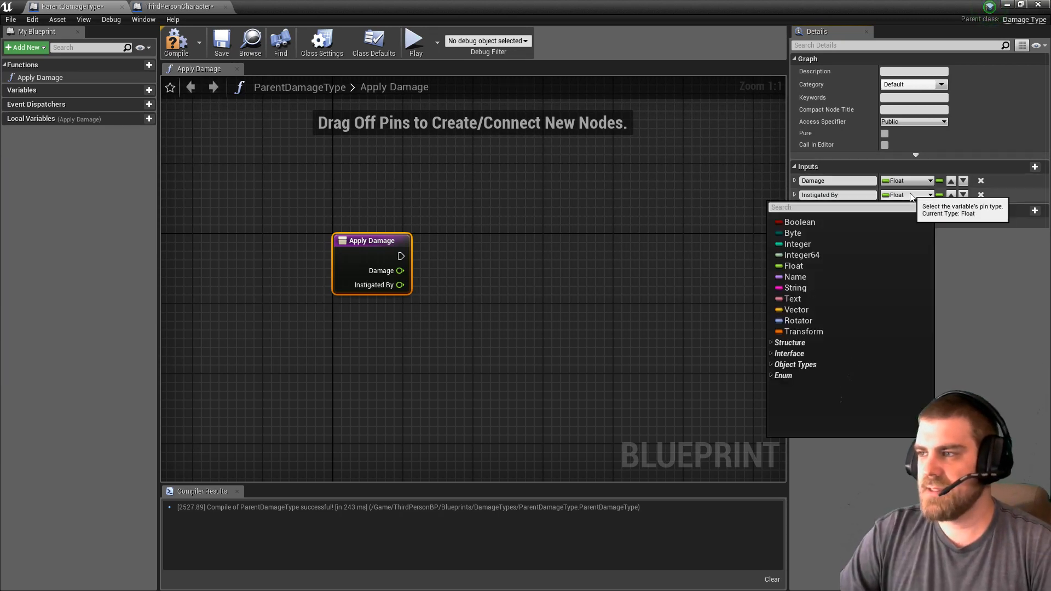
pyautogui.write('controller')
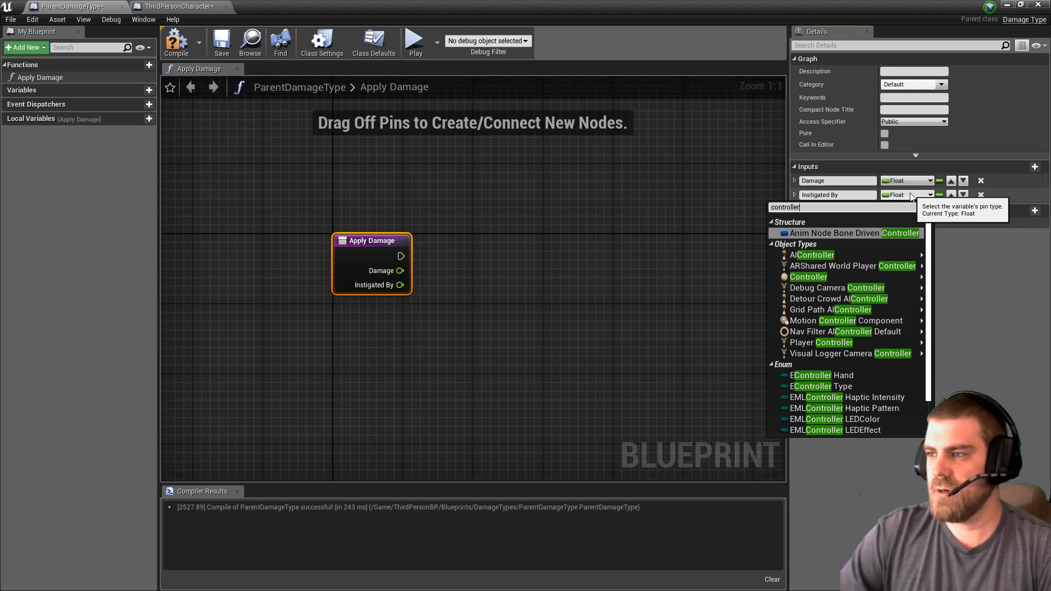
pyautogui.click(808, 277)
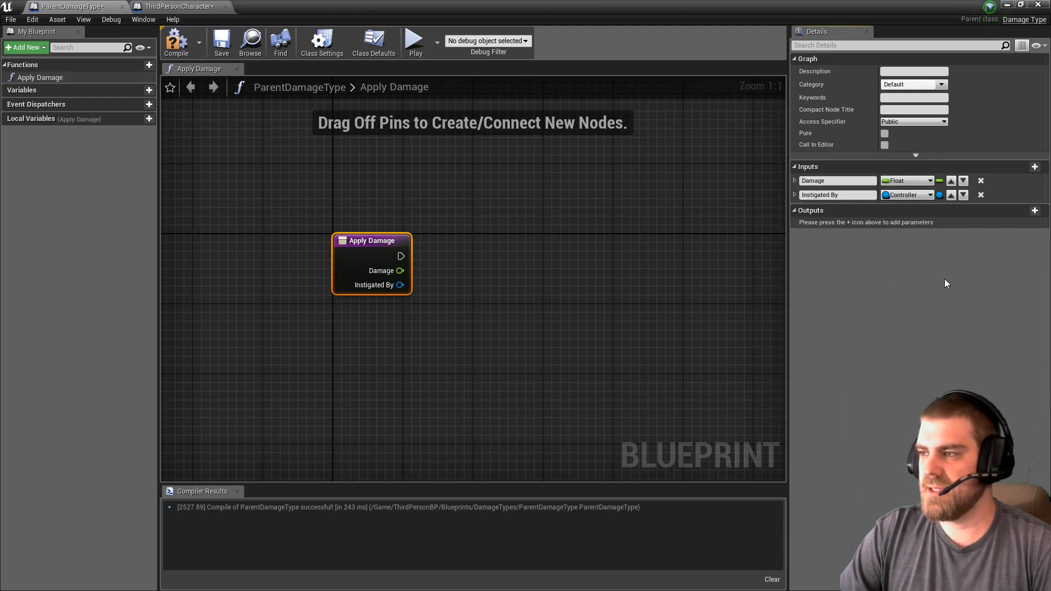
# - Add inputs Damage Cause (Actor reference) and Victim (Third Person Character reference)
pyautogui.click(1035, 167)
pyautogui.write('damage')
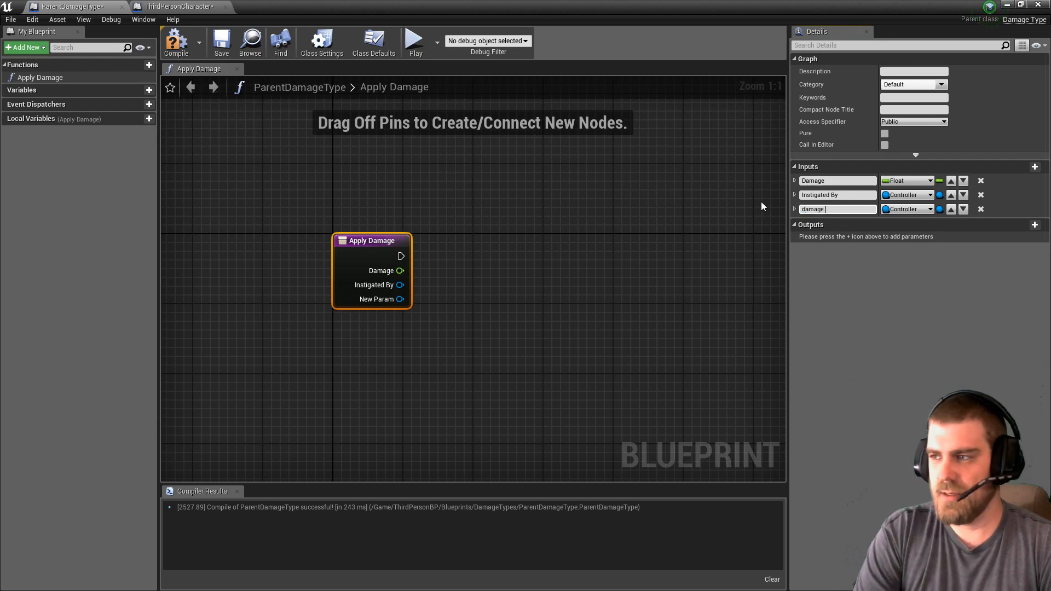
pyautogui.write('Cause')
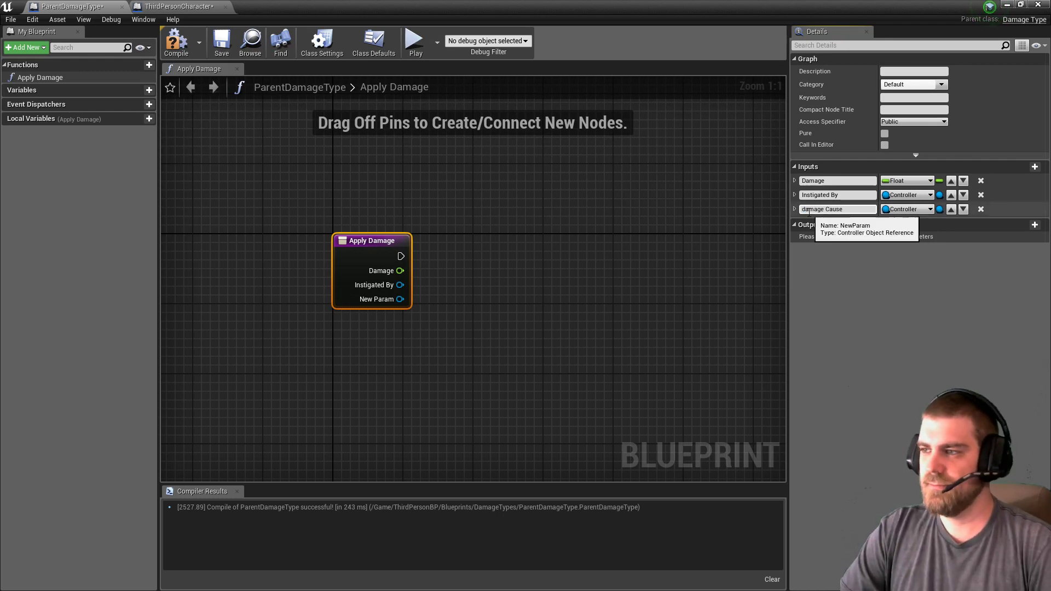
pyautogui.click(907, 209)
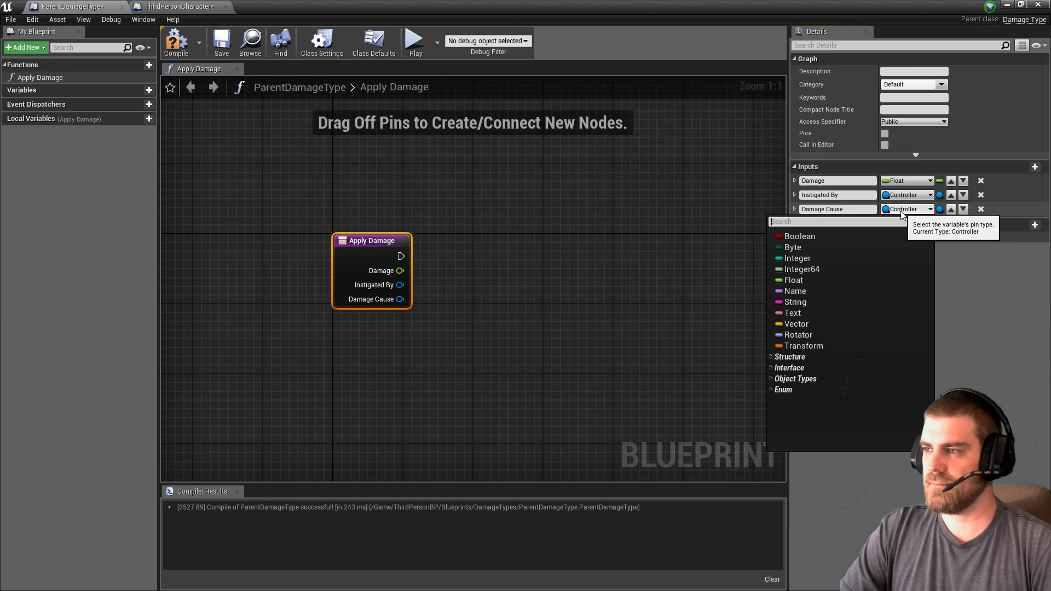
pyautogui.write('ACtor')
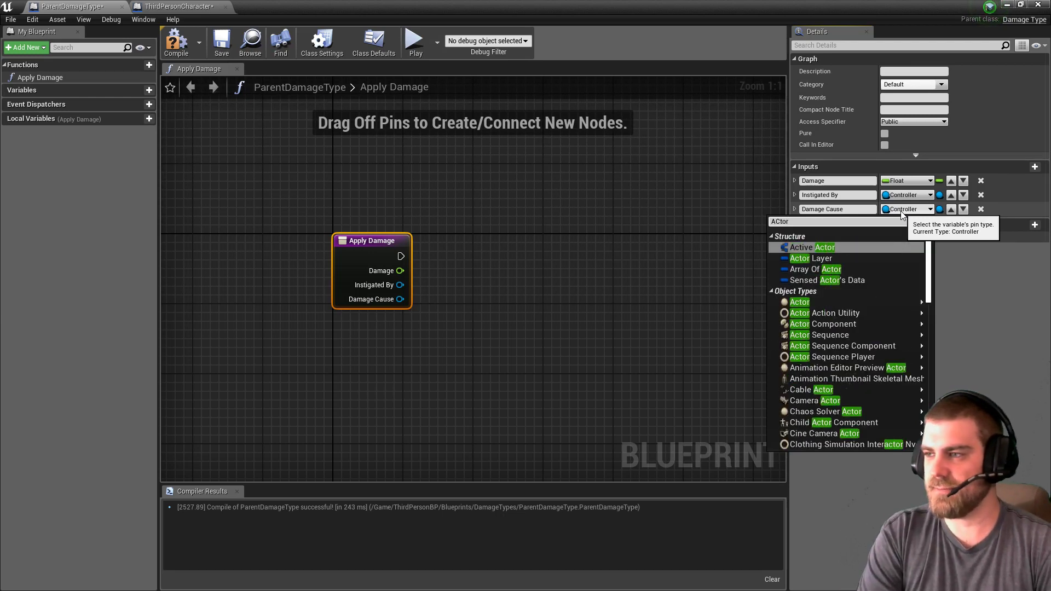
pyautogui.click(798, 302)
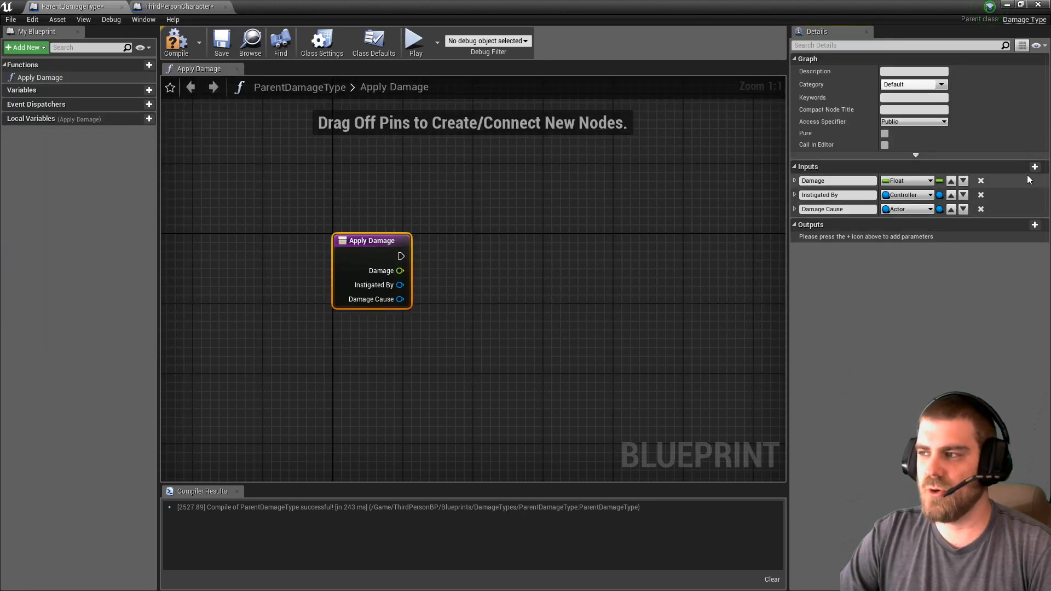
pyautogui.click(1035, 167)
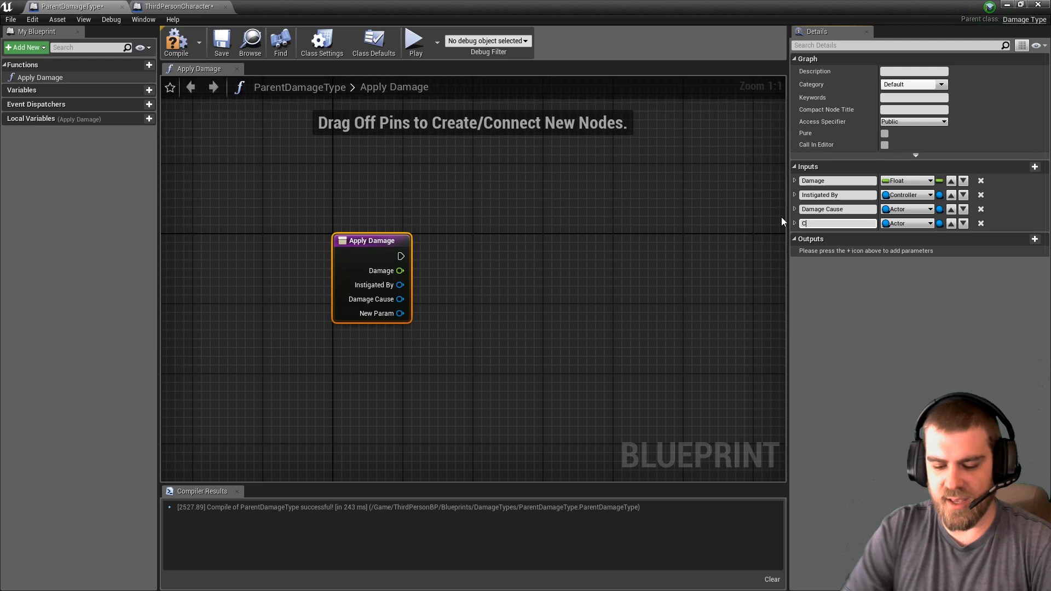
pyautogui.write('Victim')
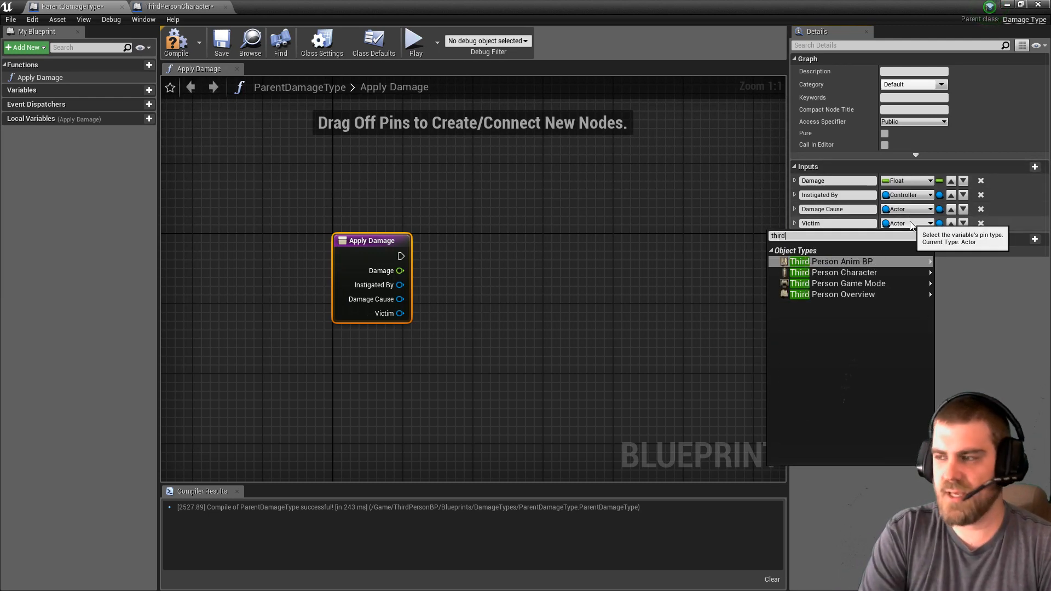
pyautogui.write('pers')
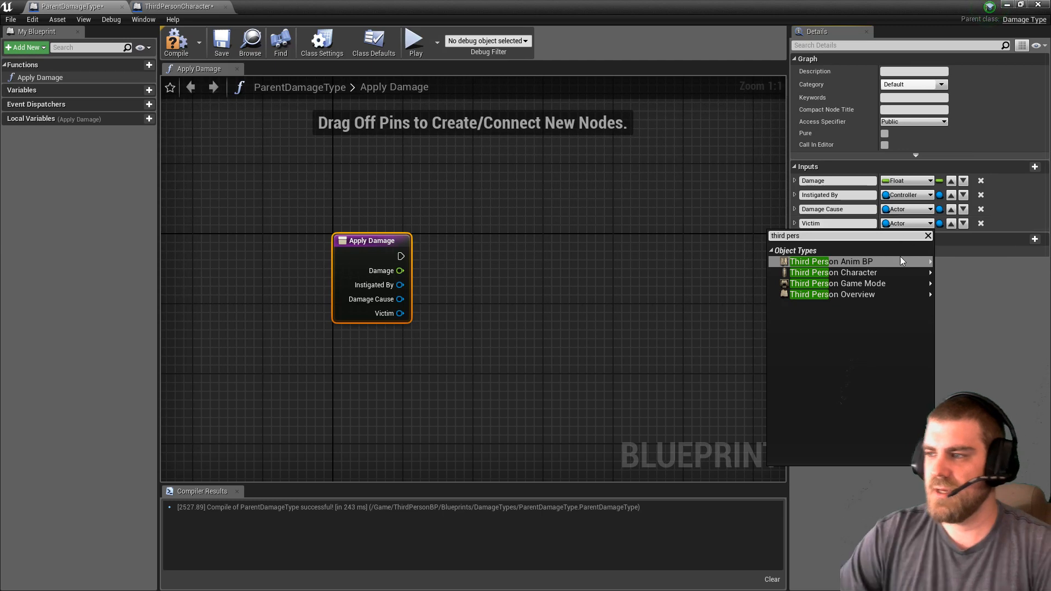
pyautogui.click(833, 261)
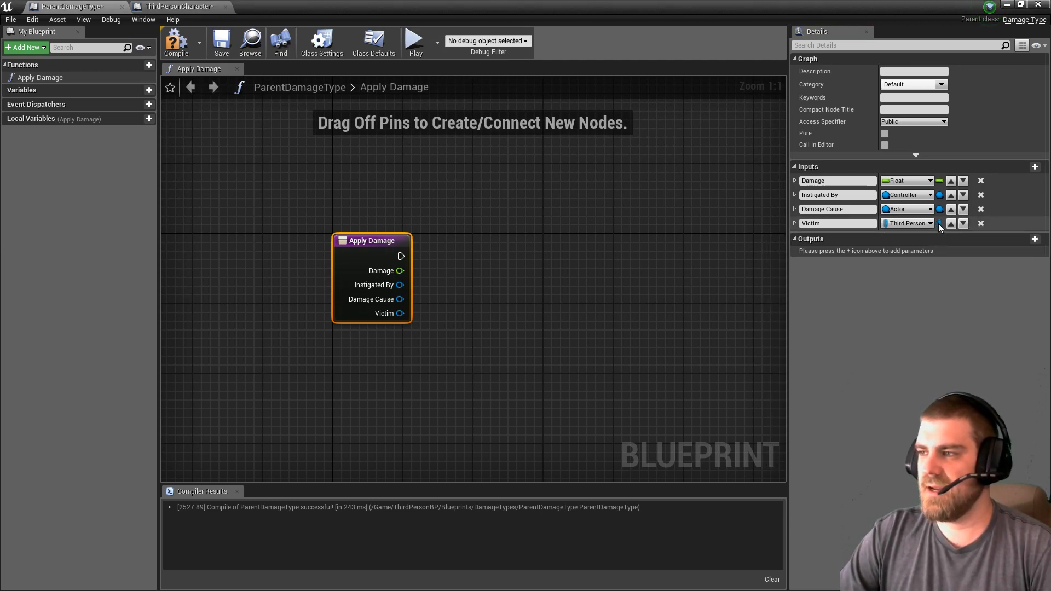
pyautogui.moveTo(381, 271)
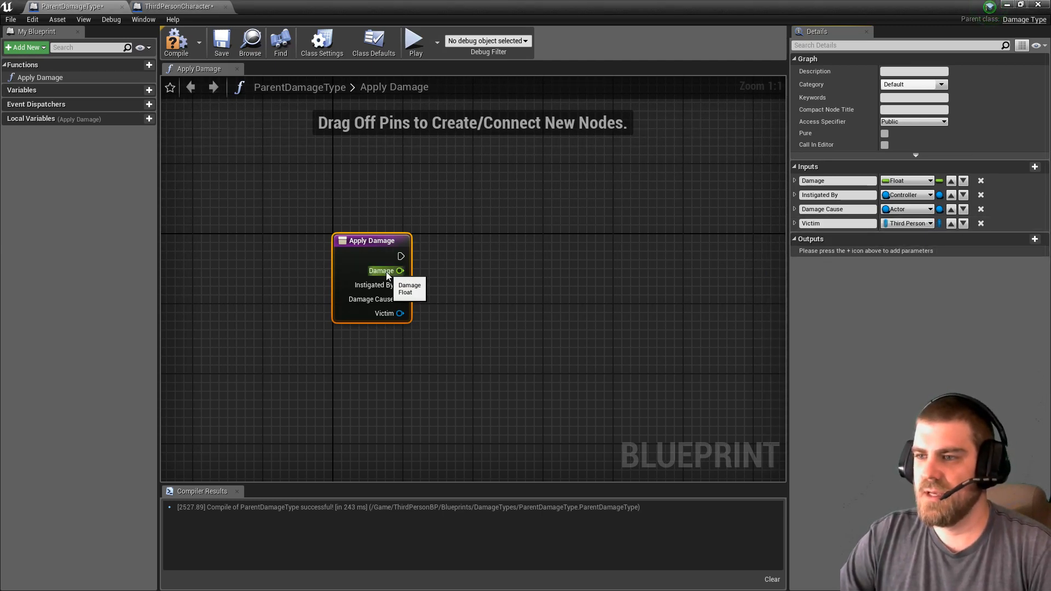
pyautogui.moveTo(379, 299)
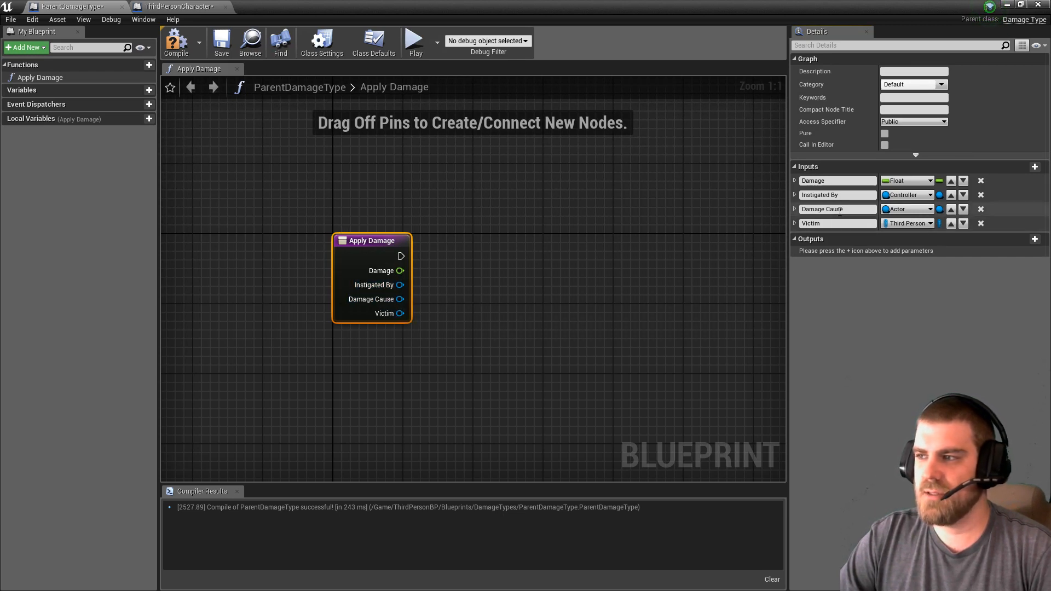
pyautogui.moveTo(838, 208)
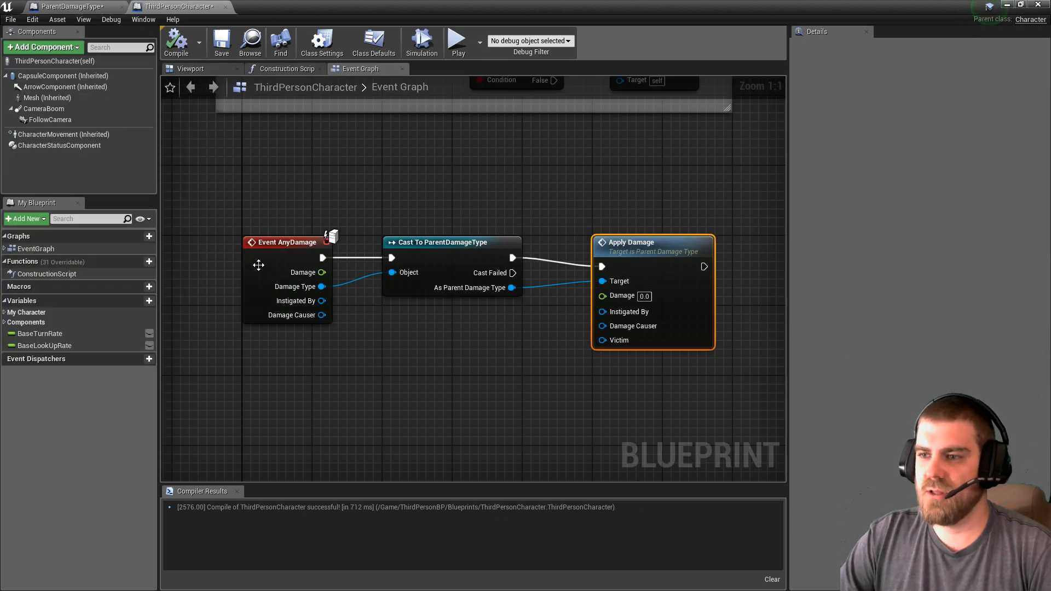
# - Wire the AnyDamage event's values into Apply Damage with a Self reference as Victim, and compile
pyautogui.click(287, 242)
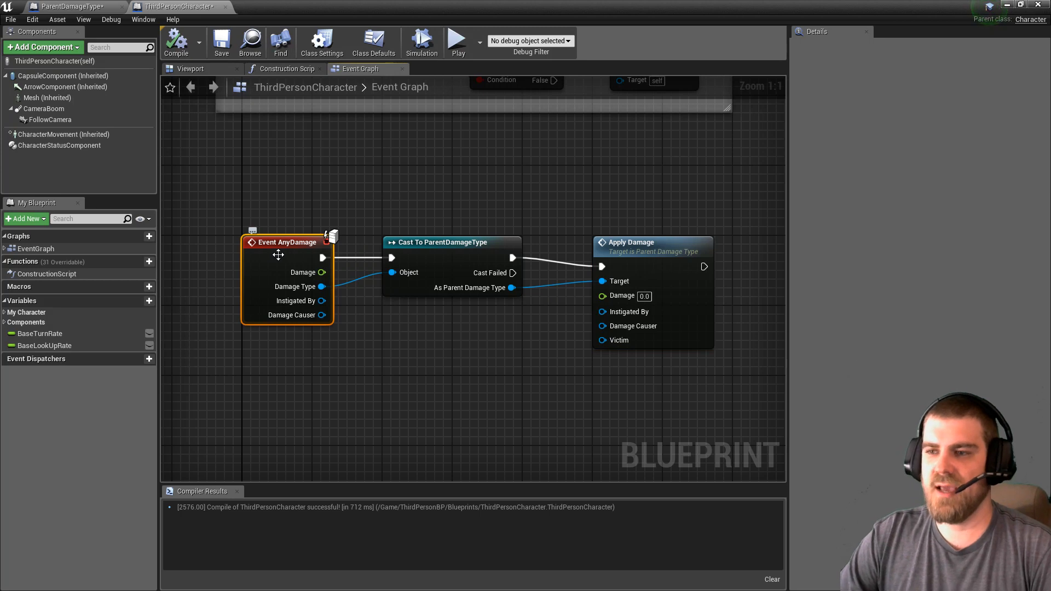
pyautogui.moveTo(650, 266)
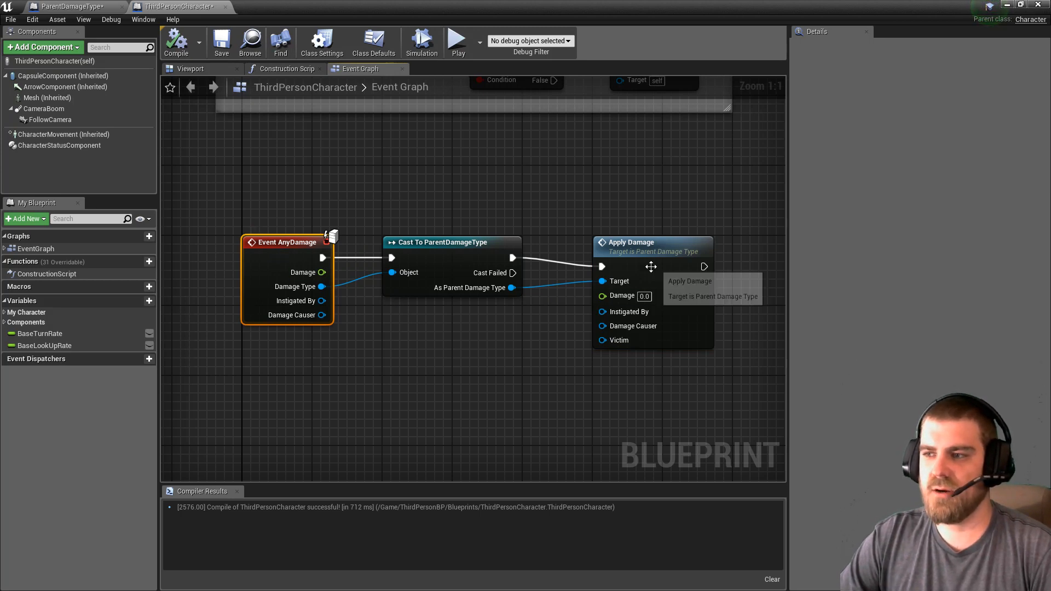
pyautogui.click(60, 7)
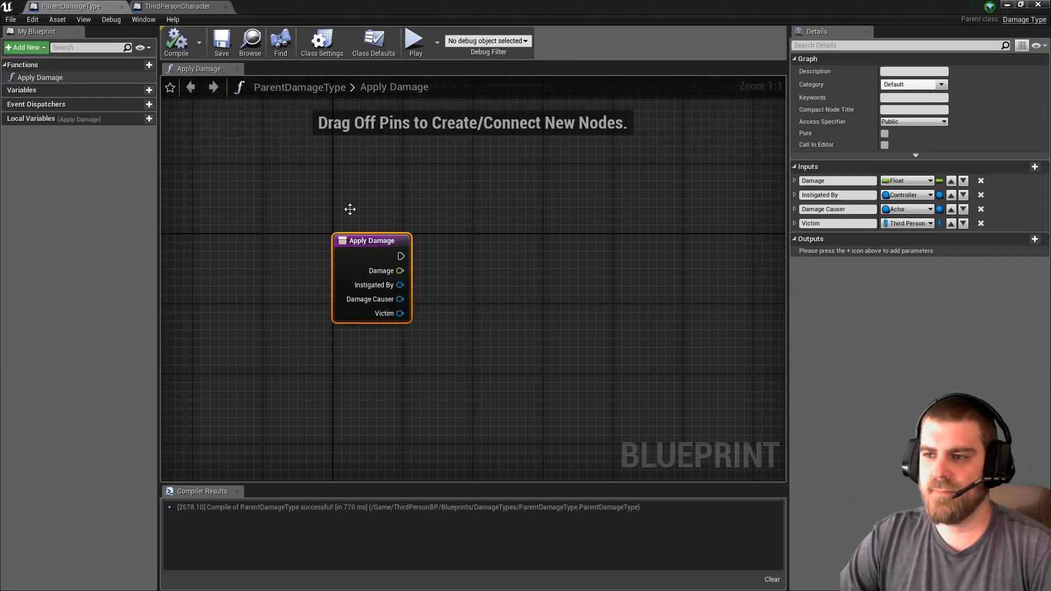
pyautogui.click(179, 7)
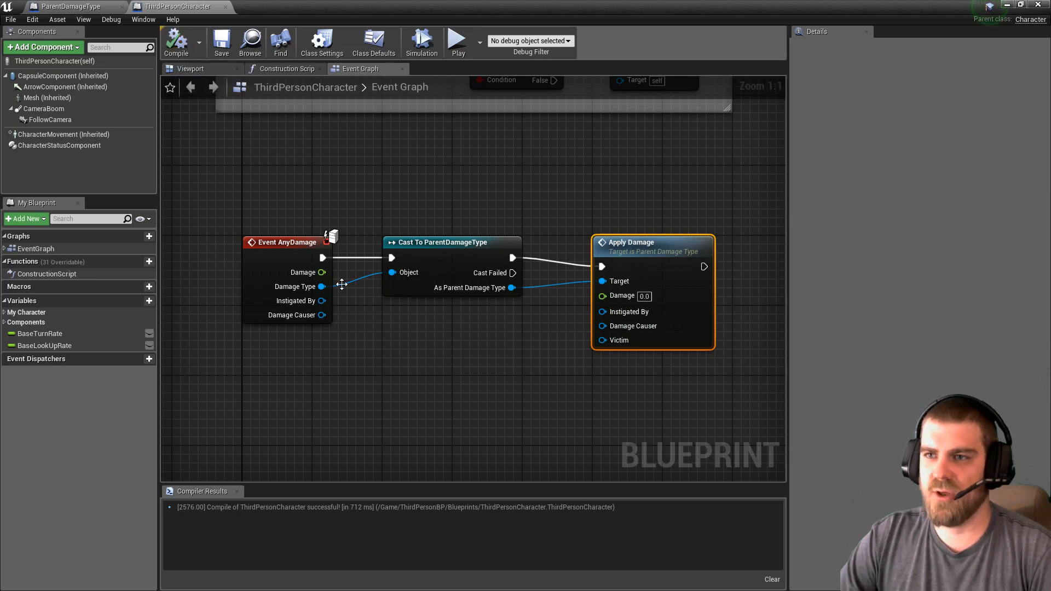
pyautogui.moveTo(175, 41)
pyautogui.write('se')
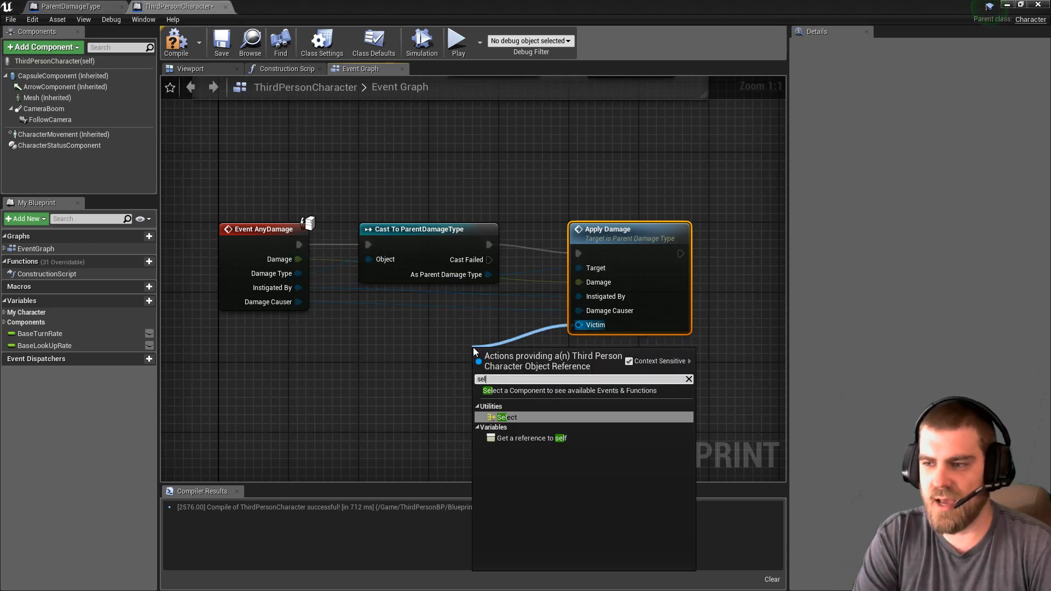
pyautogui.click(542, 438)
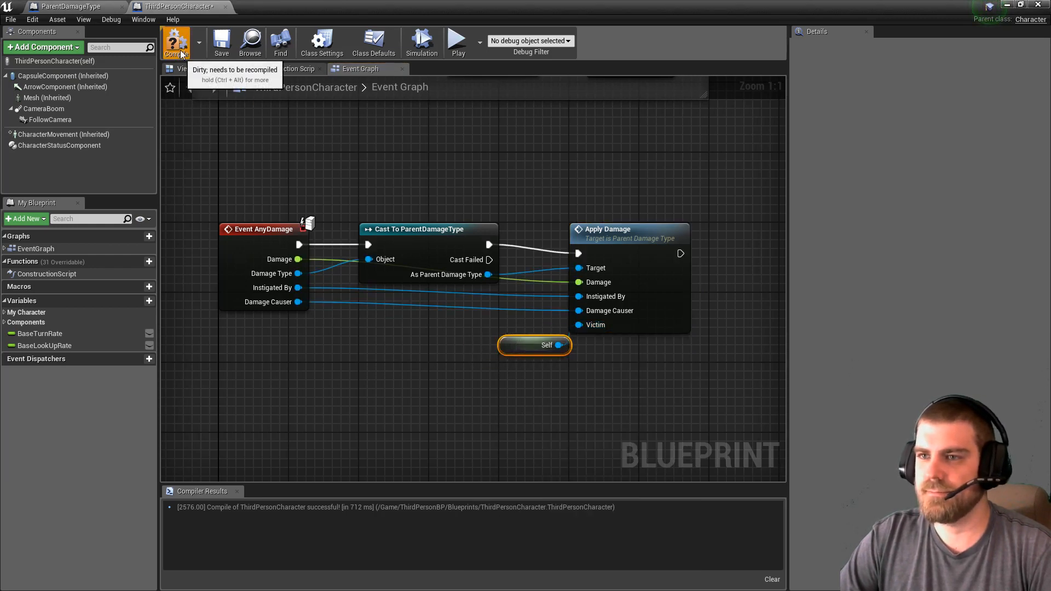
pyautogui.click(177, 41)
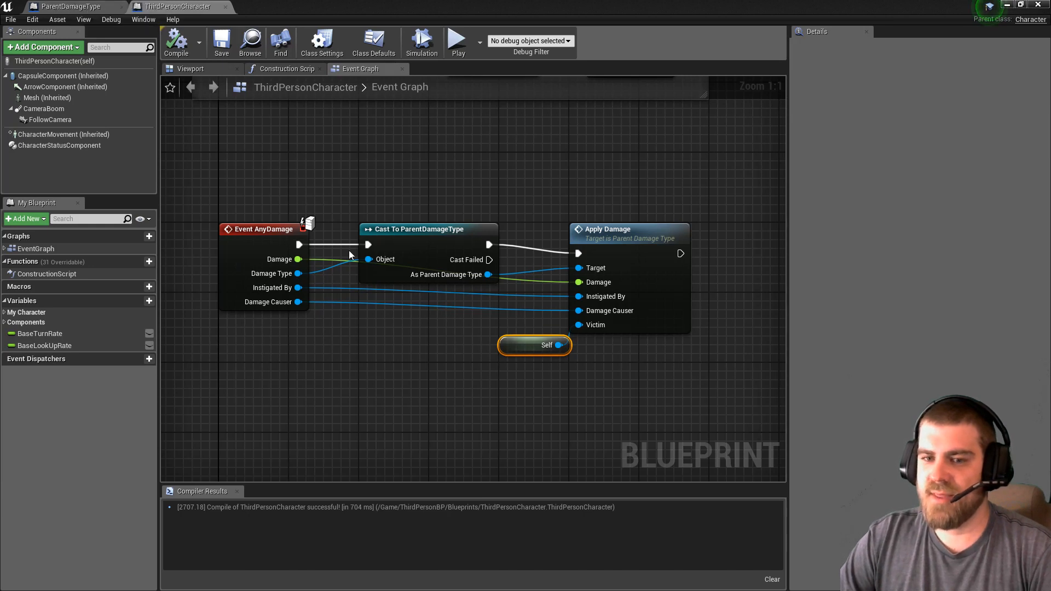
pyautogui.click(70, 6)
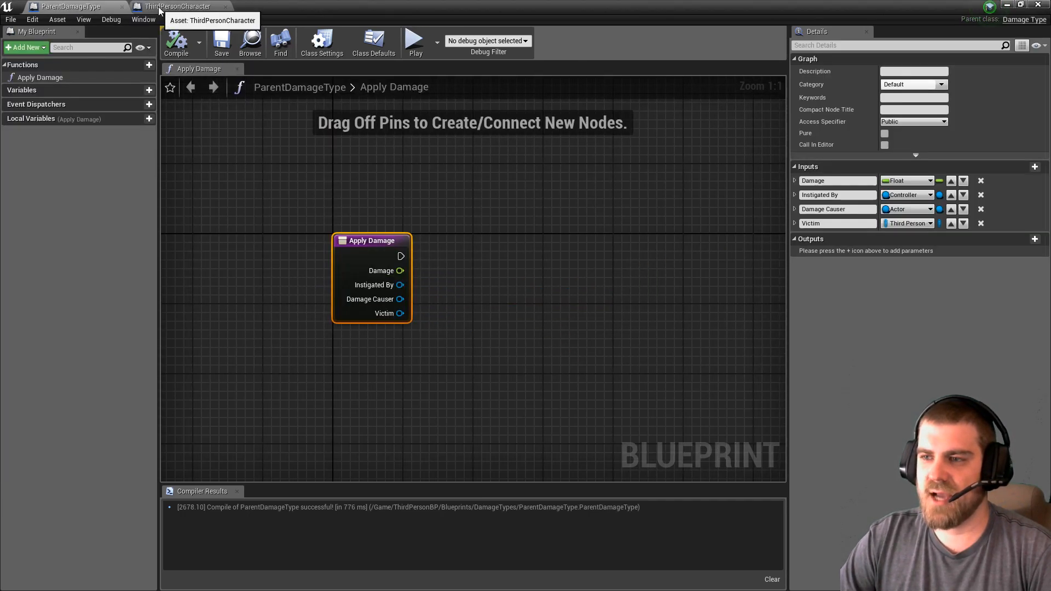
# - Create child blueprint PhysicalDamage from ParentDamageType and open it for editing
pyautogui.click(181, 6)
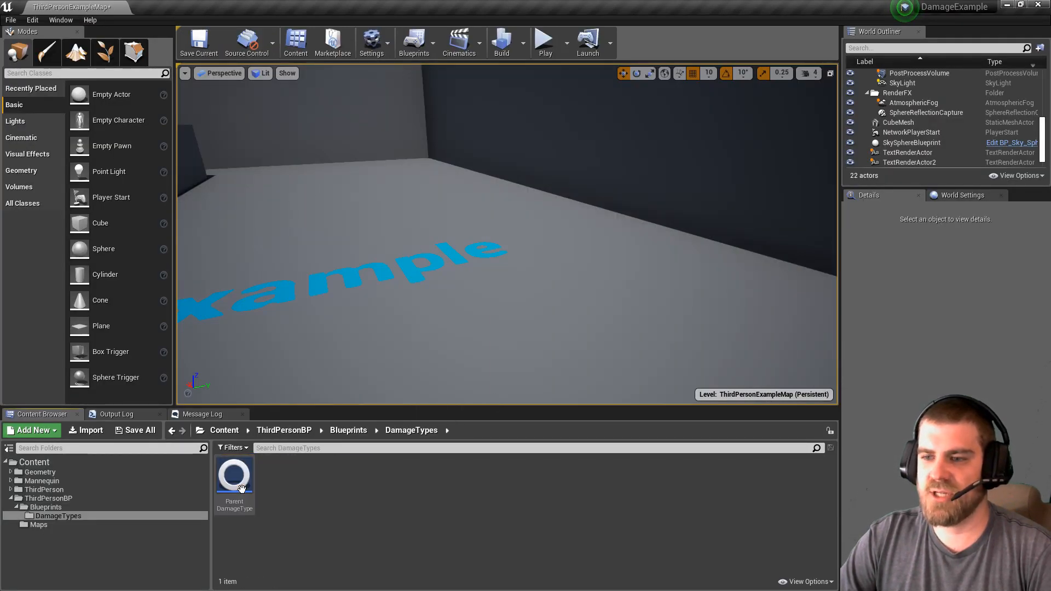
pyautogui.moveTo(234, 476)
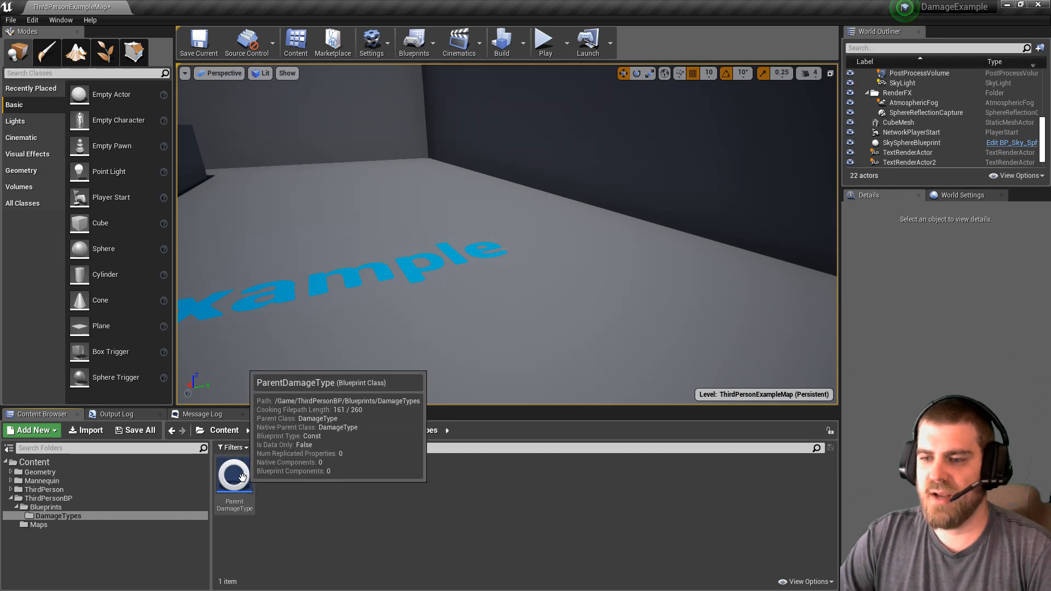
pyautogui.rightClick(234, 476)
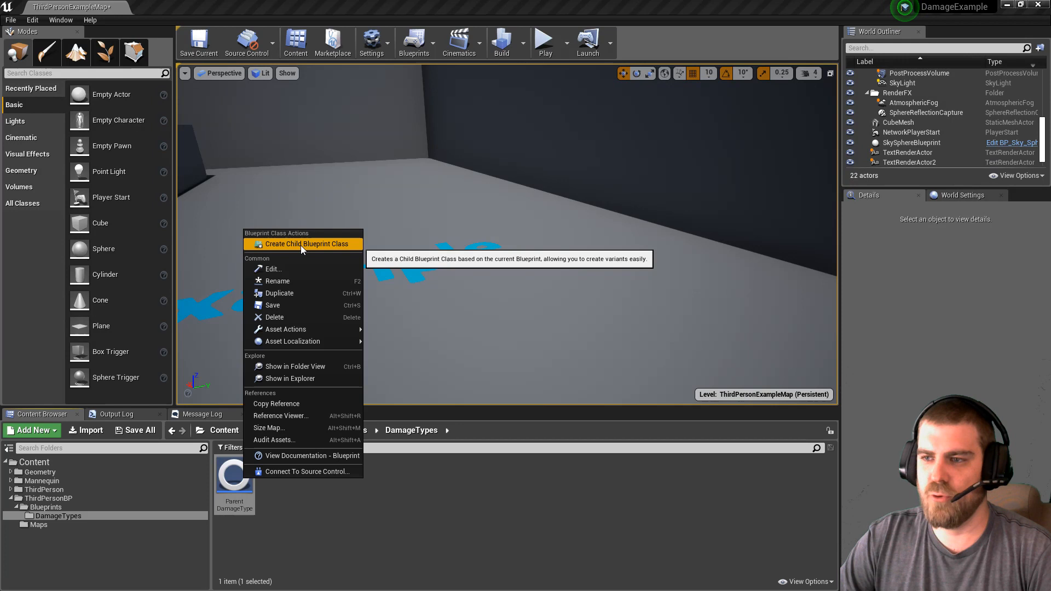
pyautogui.click(304, 243)
pyautogui.write('PhysicalDamage')
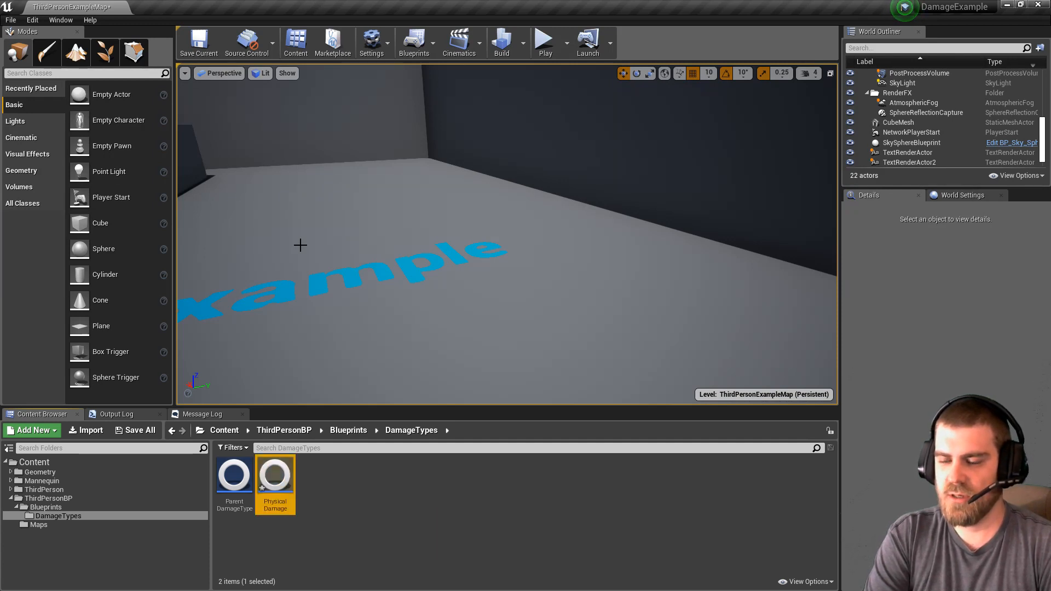
pyautogui.doubleClick(274, 469)
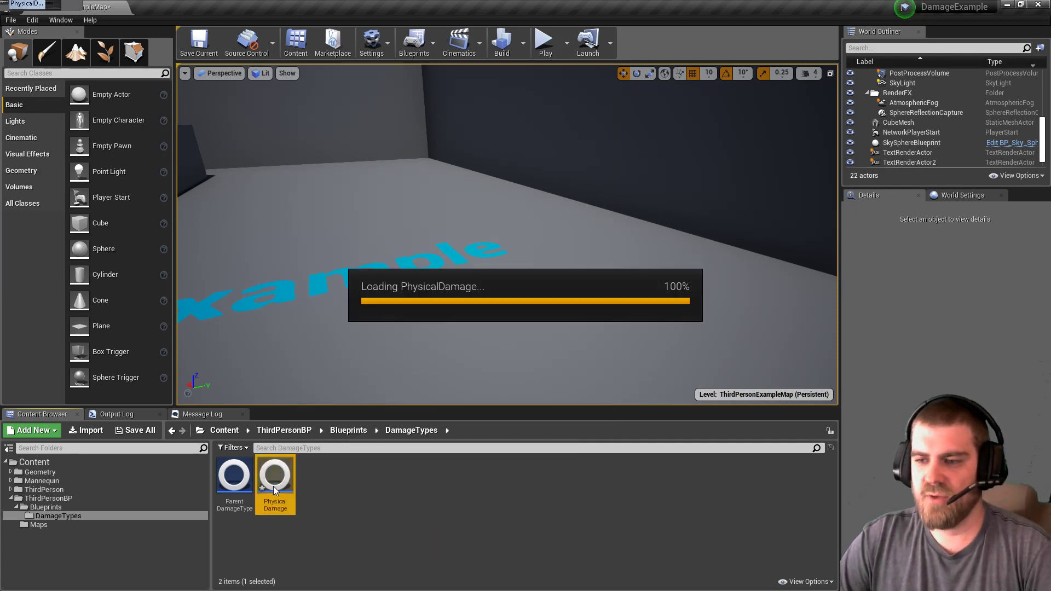
pyautogui.doubleClick(274, 470)
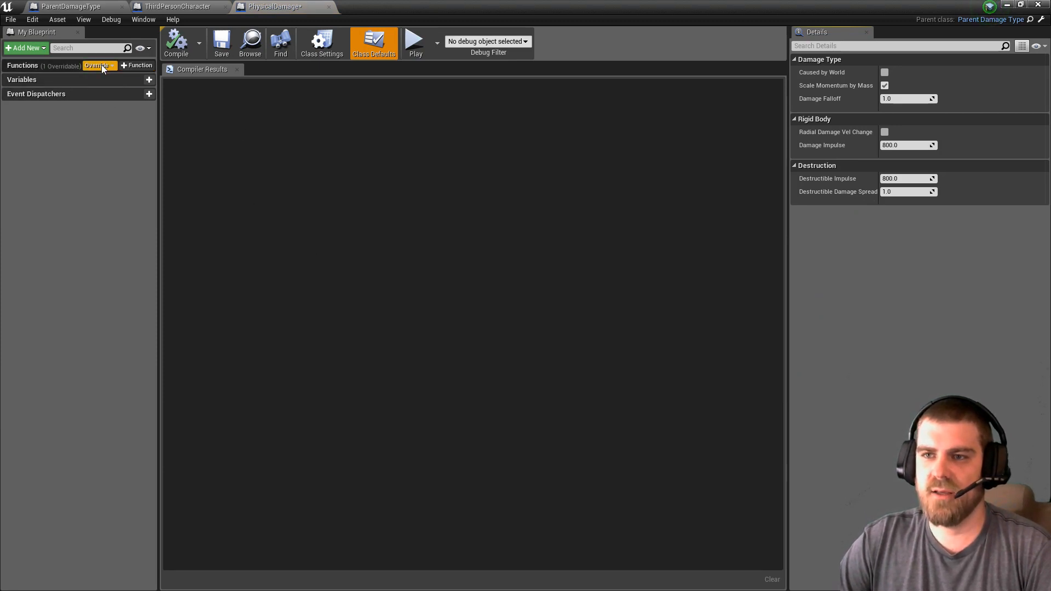
# - Override Apply Damage in PhysicalDamage and delete the Parent: Apply Damage call
pyautogui.click(98, 65)
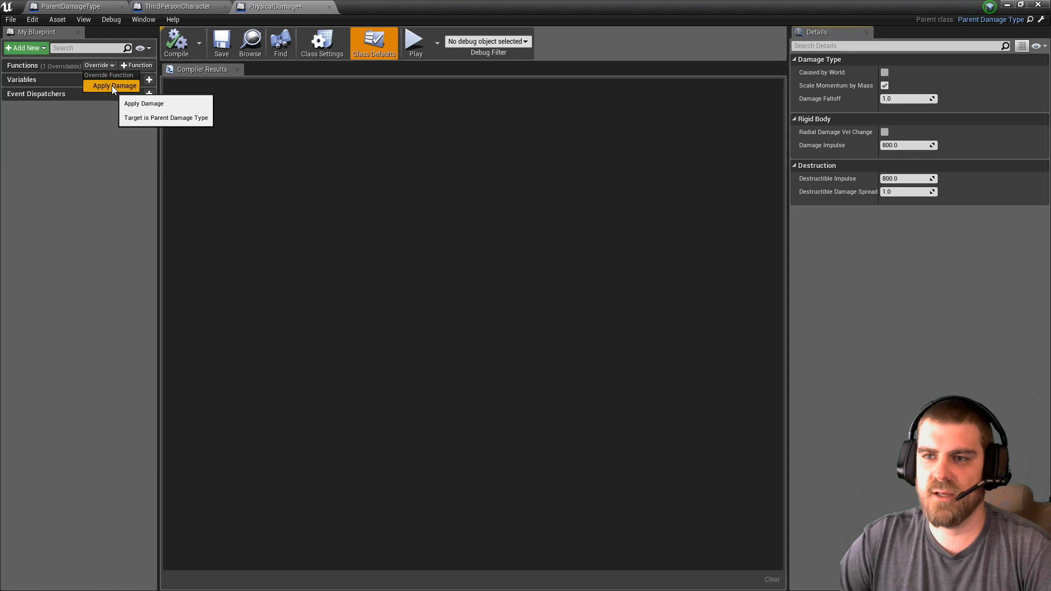
pyautogui.click(144, 103)
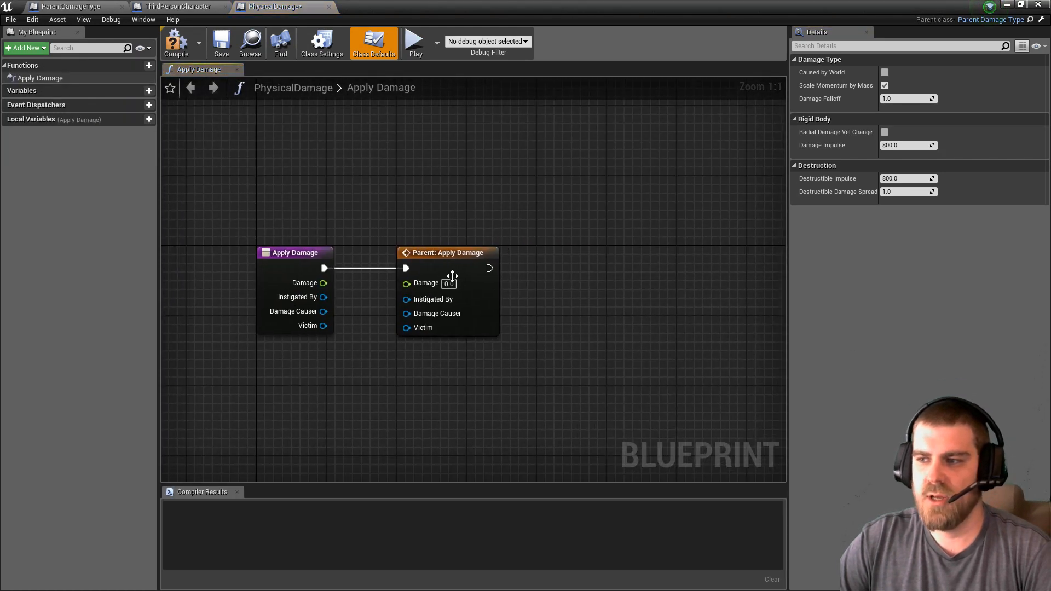
pyautogui.moveTo(442, 259)
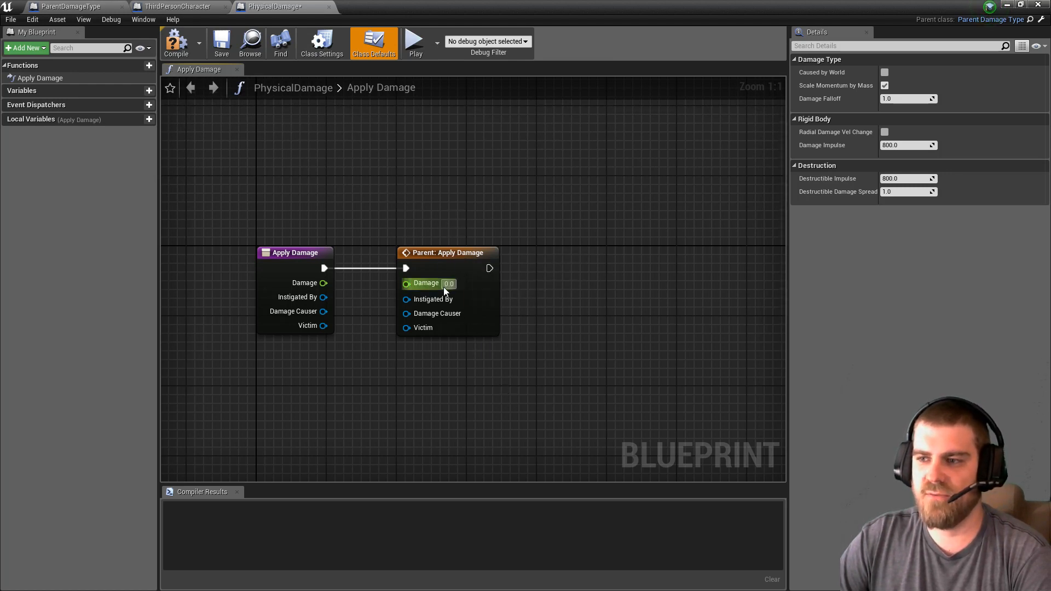
pyautogui.click(448, 253)
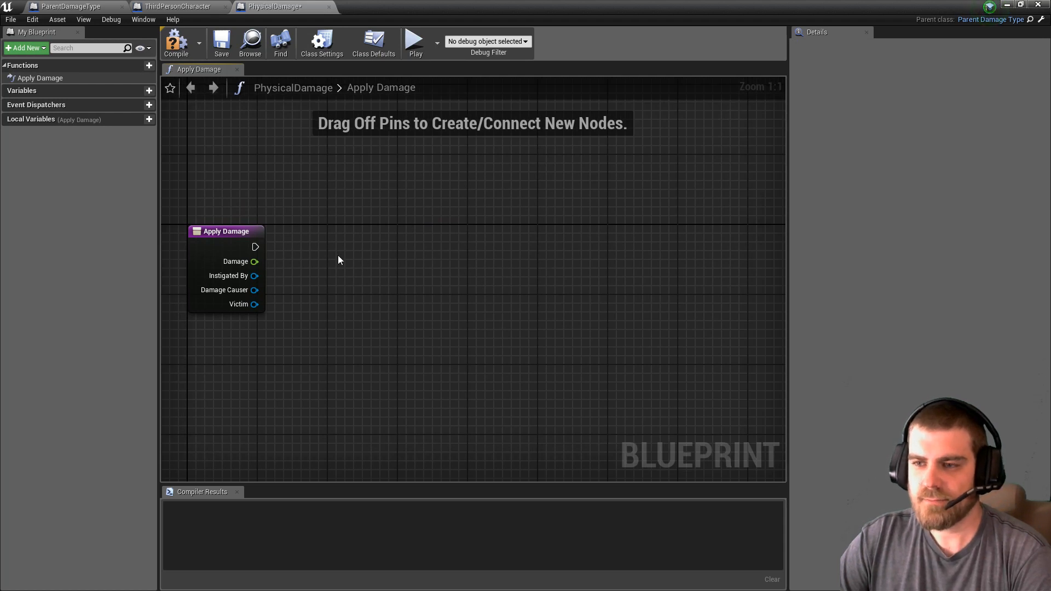
pyautogui.moveTo(279, 318)
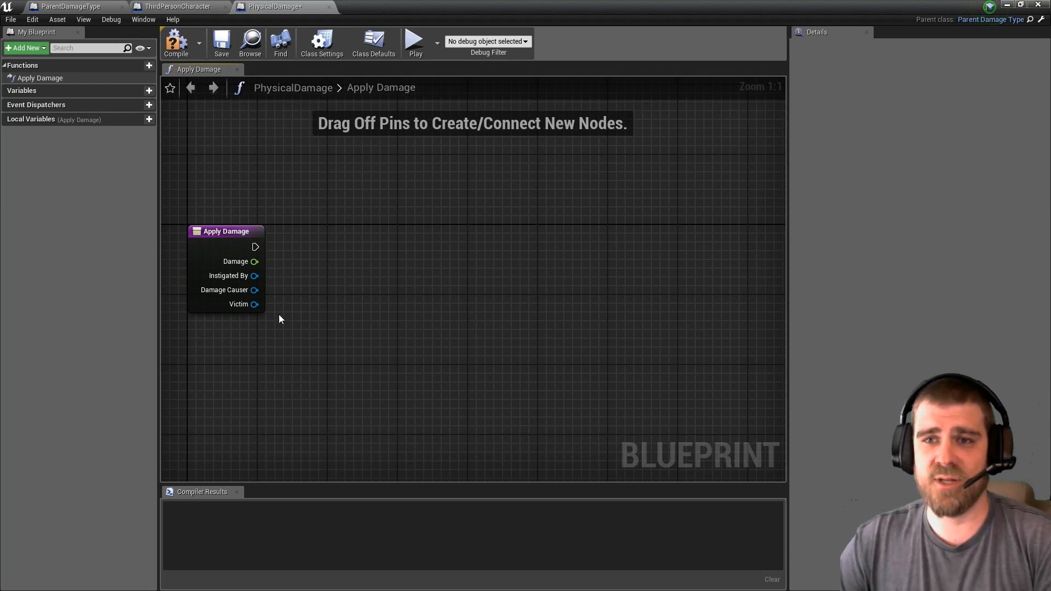
pyautogui.moveTo(253, 303)
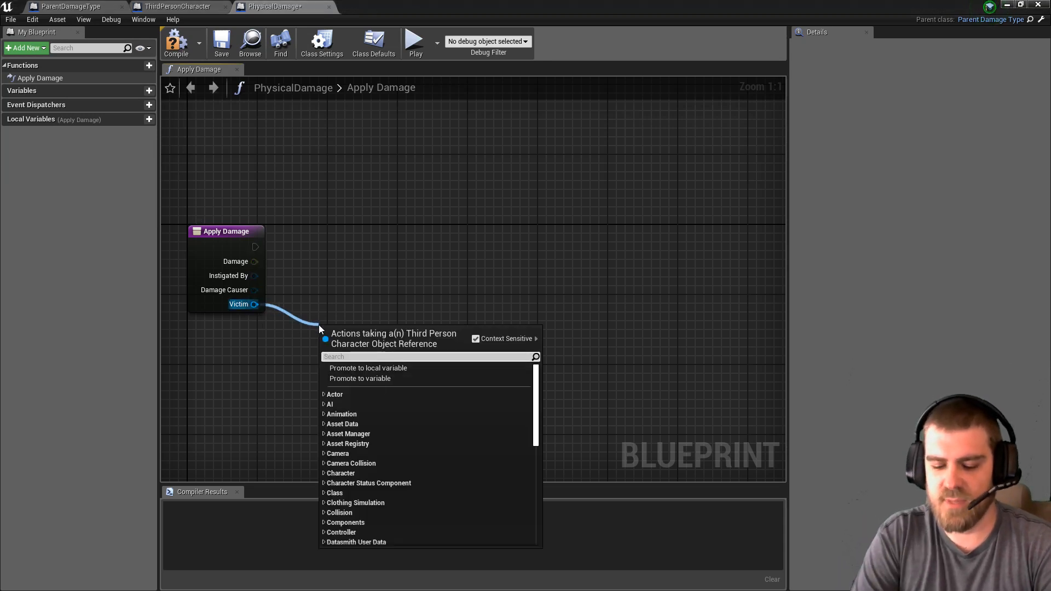
# - Get the victim's Character Status Component, subtract Physical Resistance from damage, and branch on the result
pyautogui.write('character status')
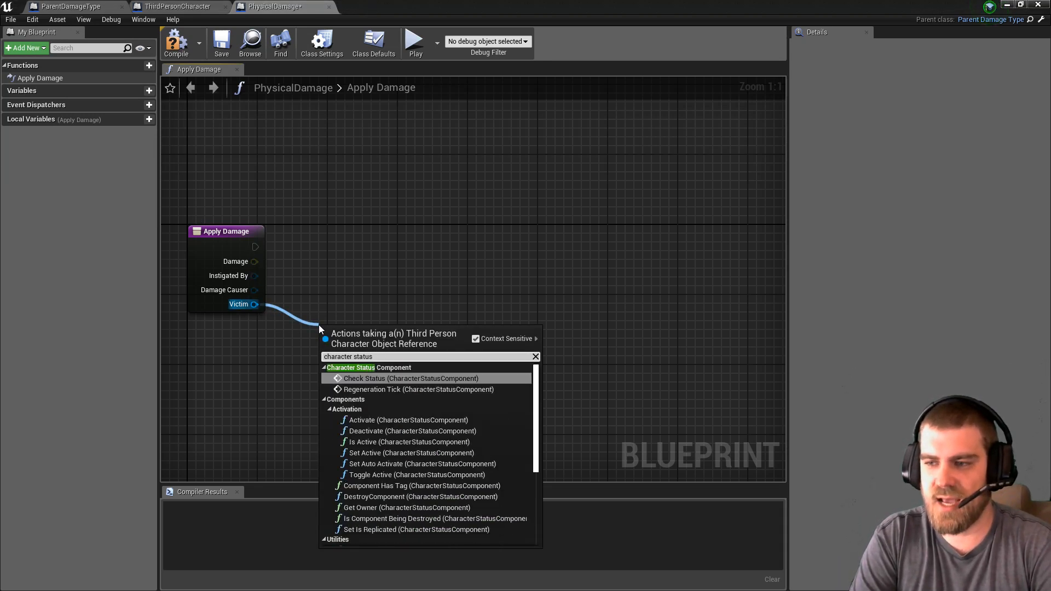
pyautogui.write('component')
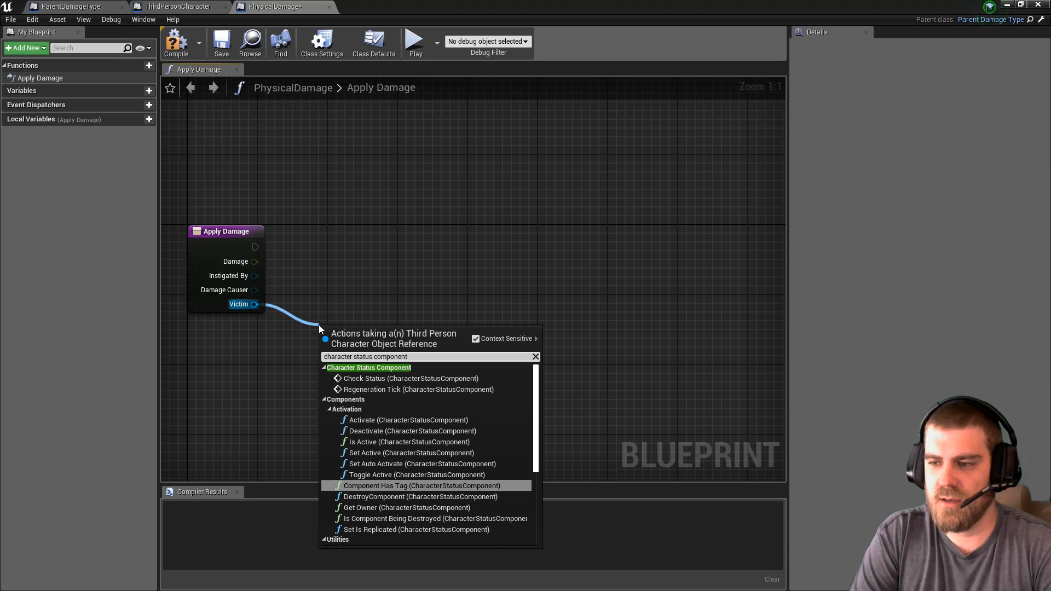
pyautogui.scroll(-3)
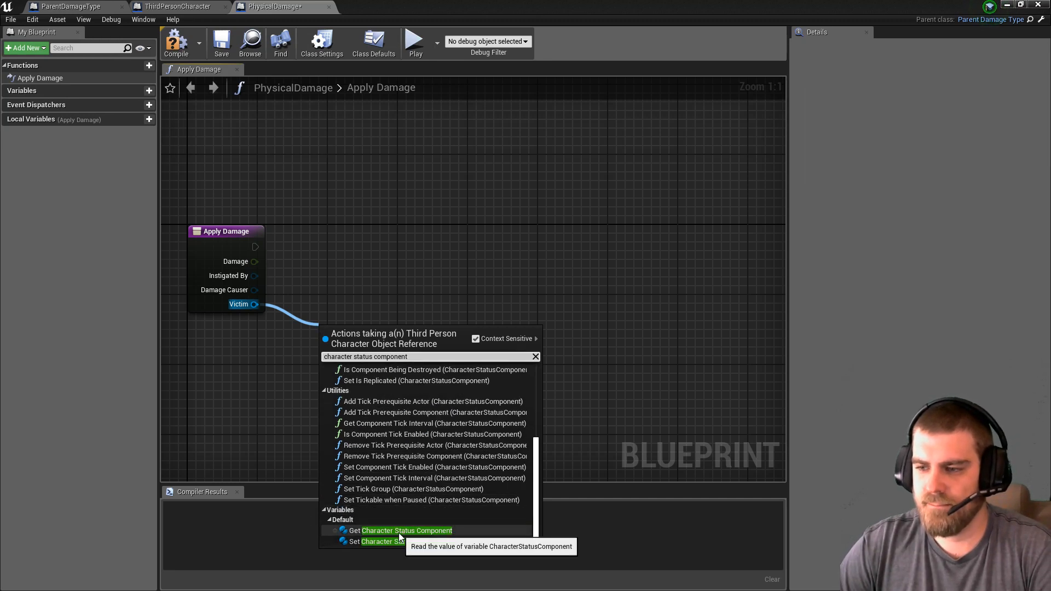
pyautogui.click(405, 530)
pyautogui.write('get phys')
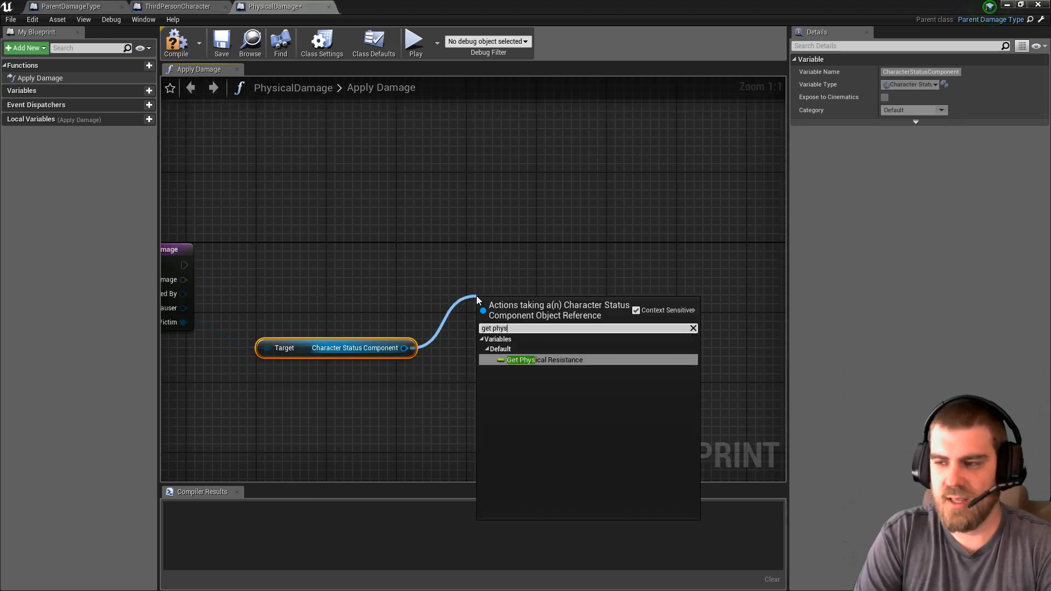
pyautogui.click(536, 360)
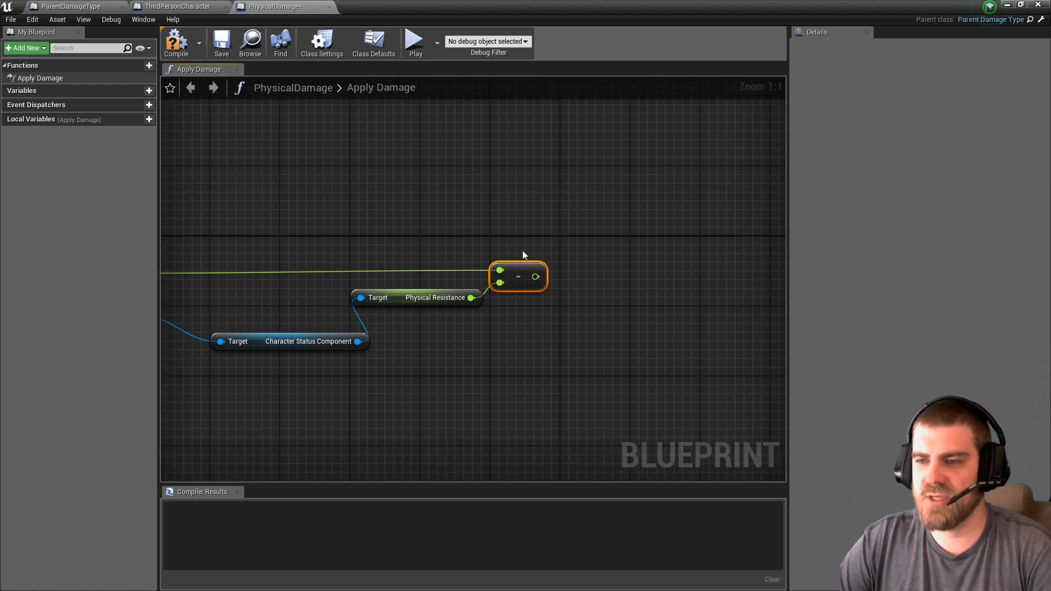
pyautogui.moveTo(503, 285)
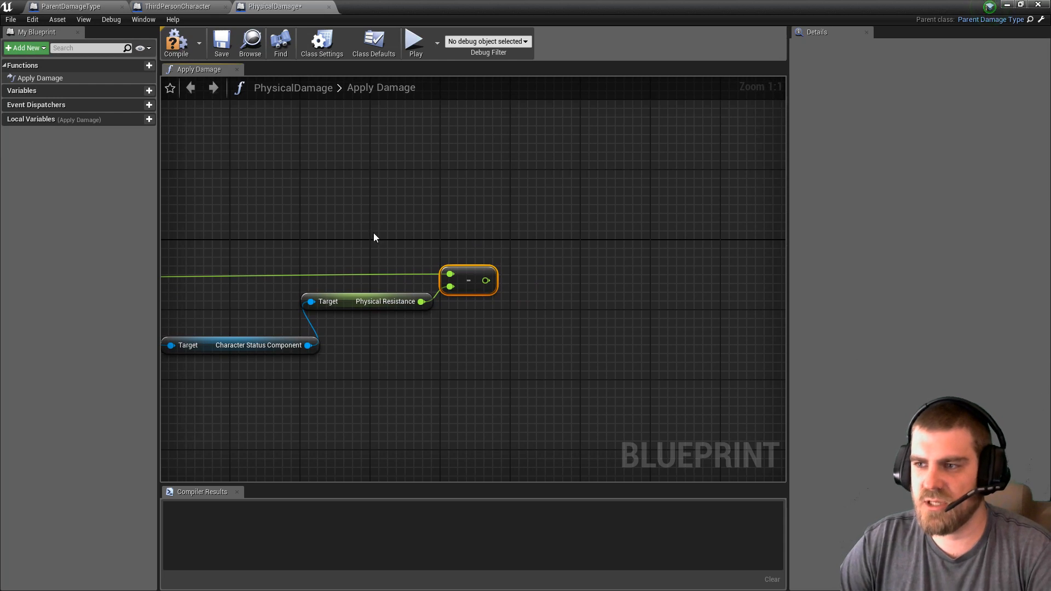
pyautogui.moveTo(470, 280)
pyautogui.write('grea')
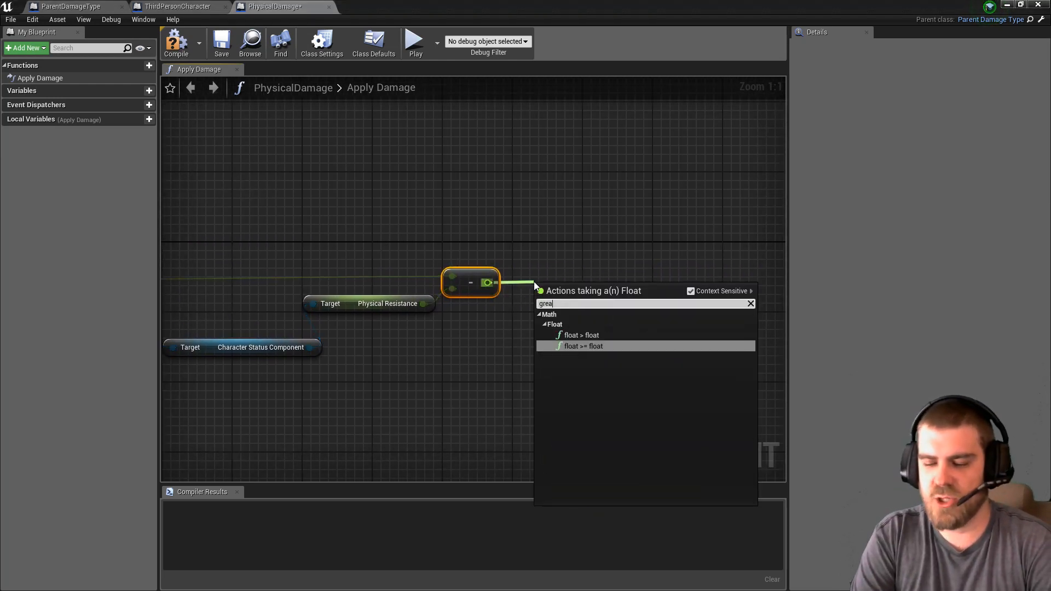
pyautogui.click(583, 346)
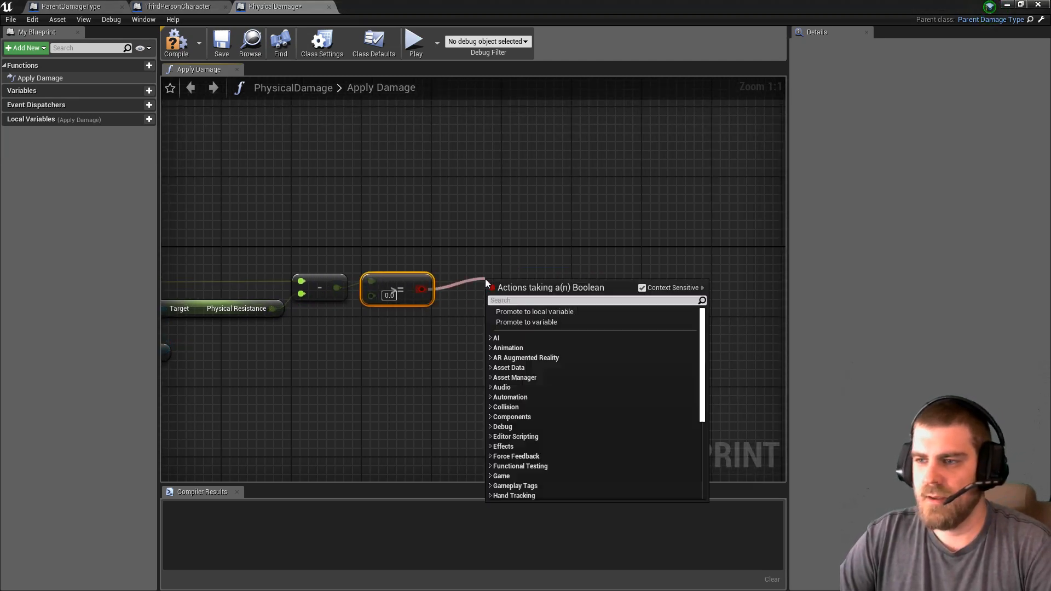
pyautogui.click(527, 311)
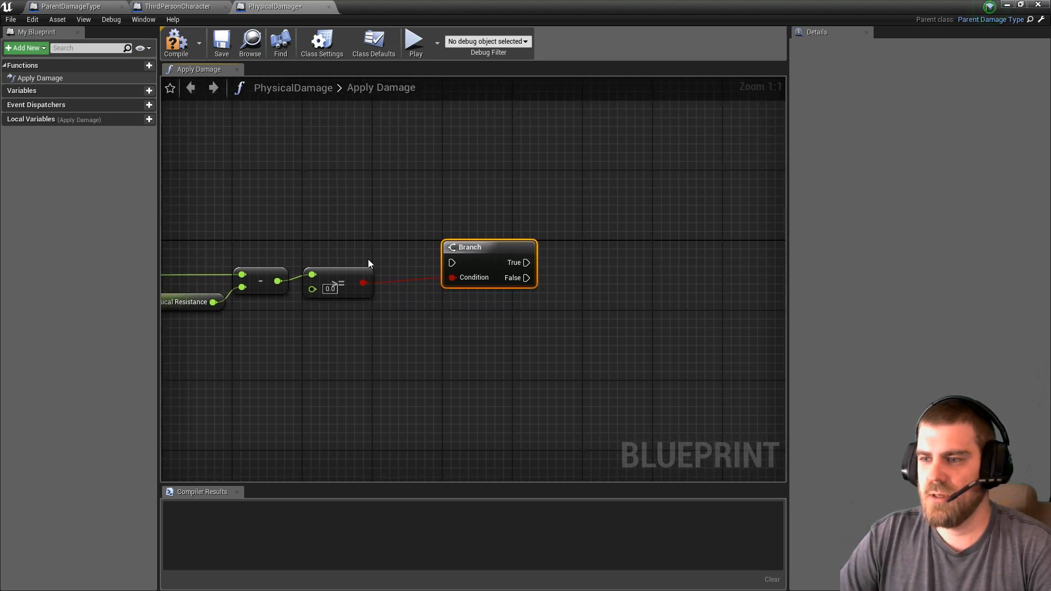
pyautogui.moveTo(336, 273)
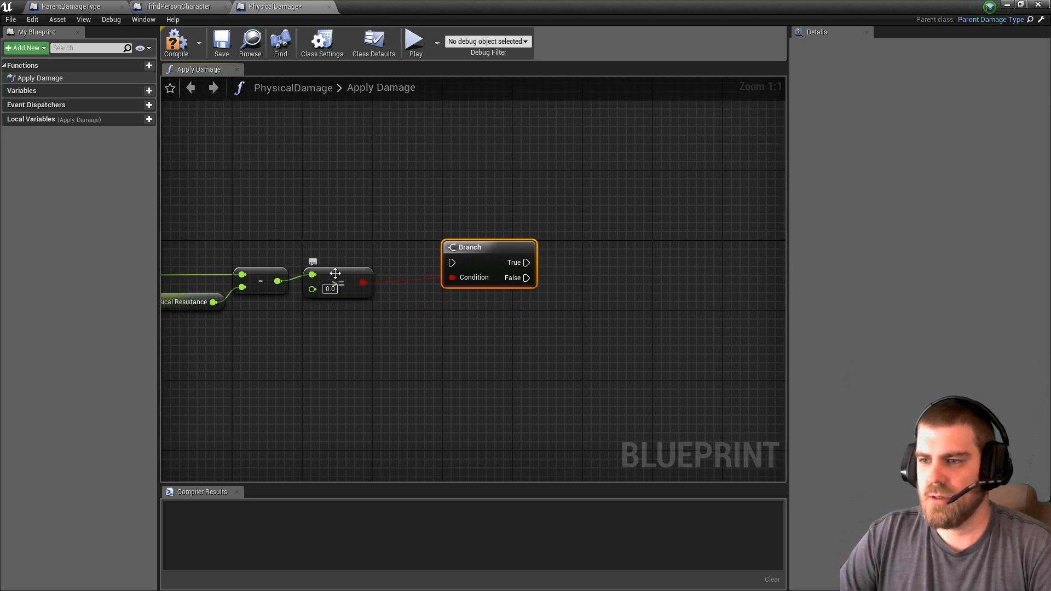
pyautogui.moveTo(337, 277)
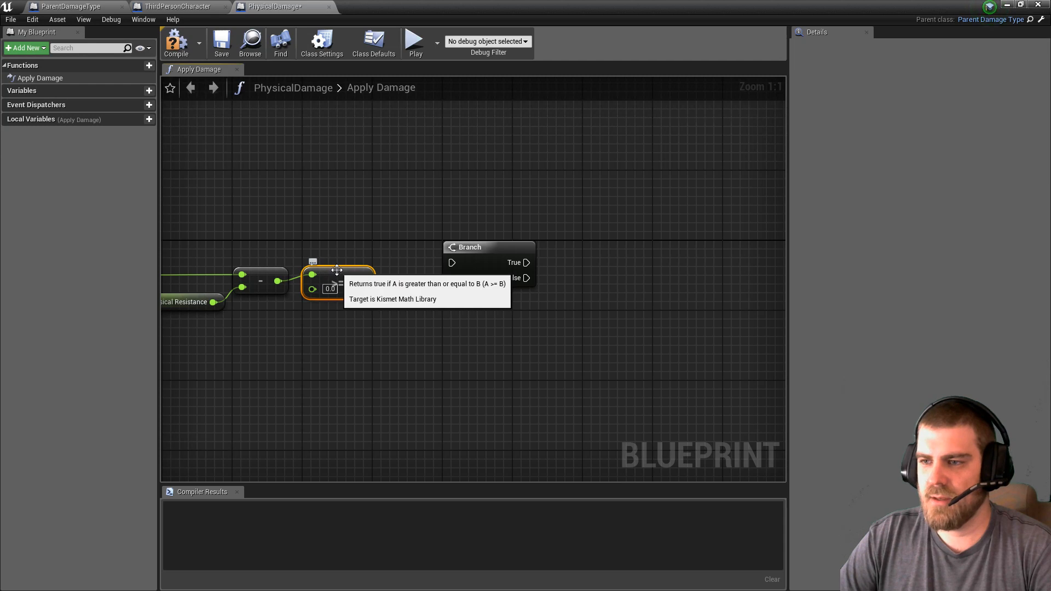
pyautogui.moveTo(342, 270)
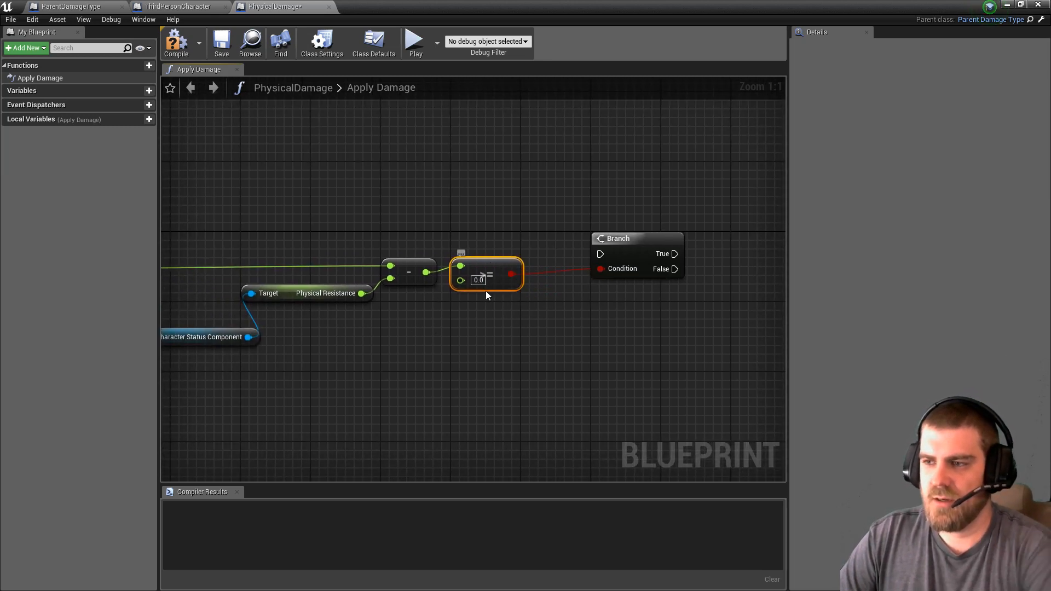
pyautogui.moveTo(474, 267)
pyautogui.write('less t')
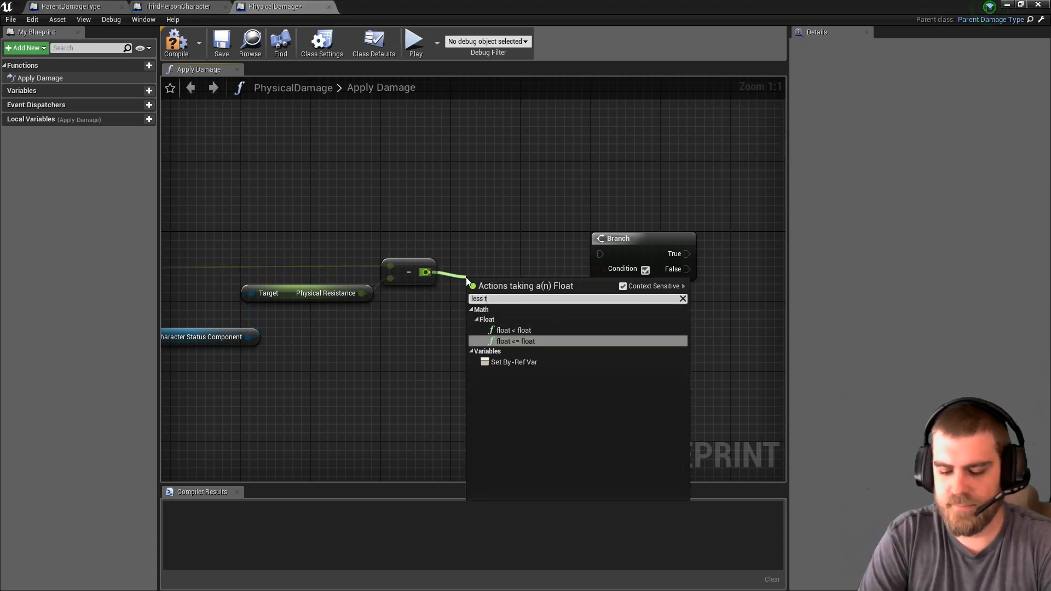
# - Return early from Apply Damage when the reduced damage is at most zero
pyautogui.write('h')
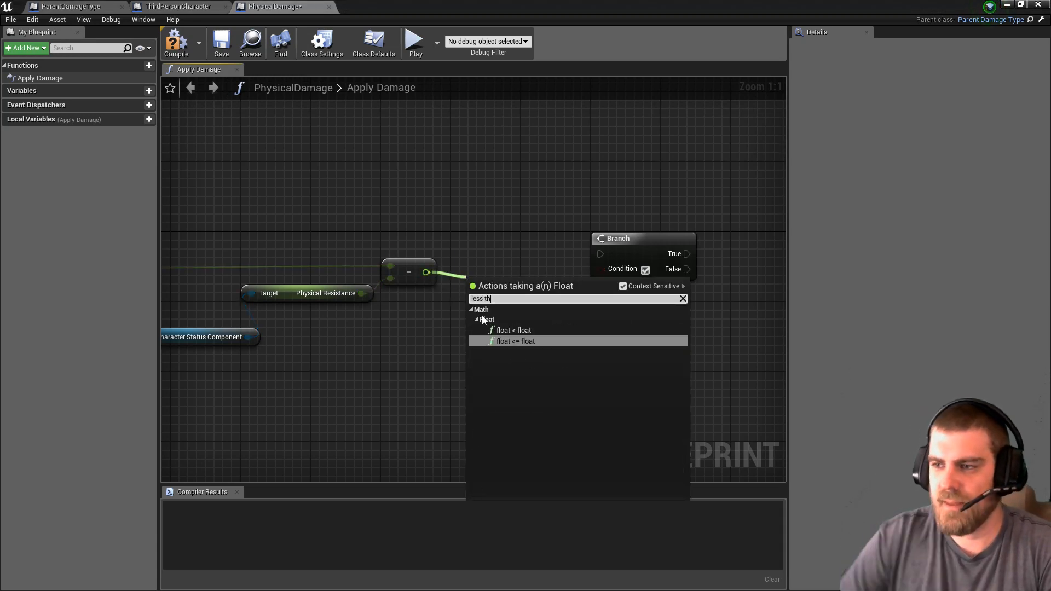
pyautogui.click(516, 342)
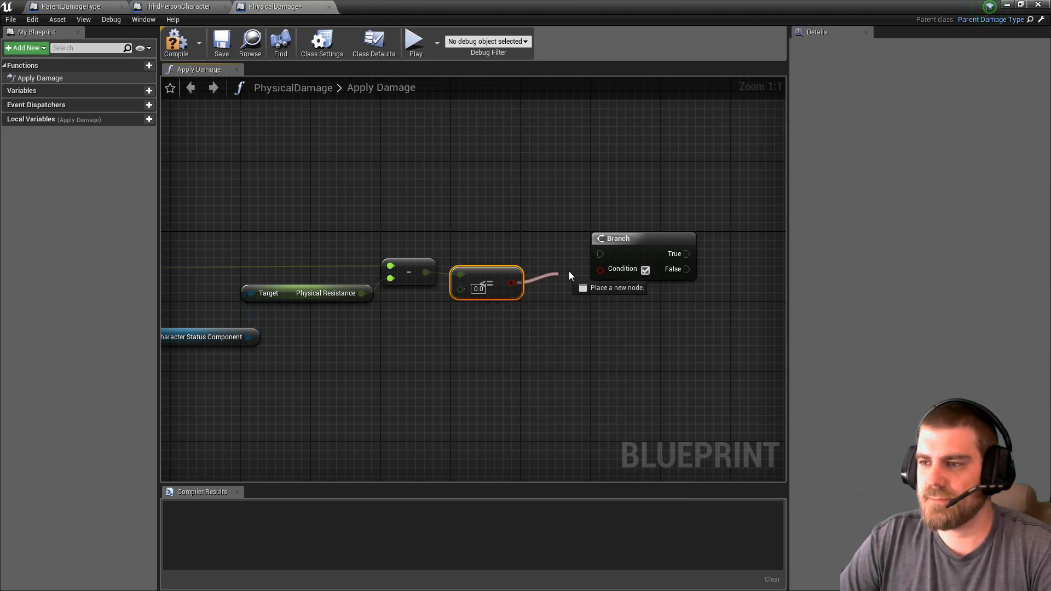
pyautogui.scroll(-3)
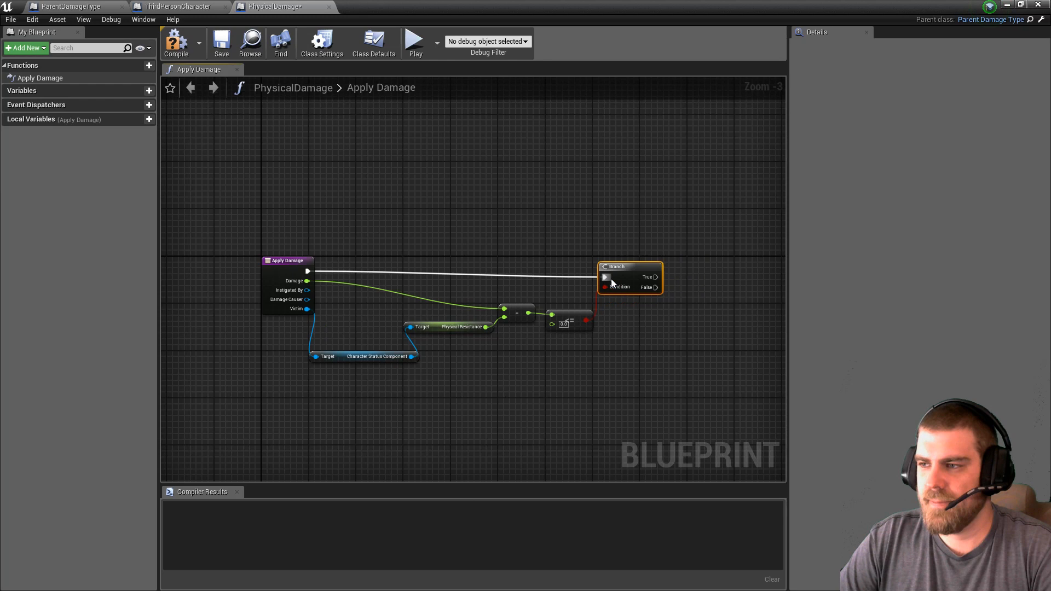
pyautogui.scroll(3)
pyautogui.write('return')
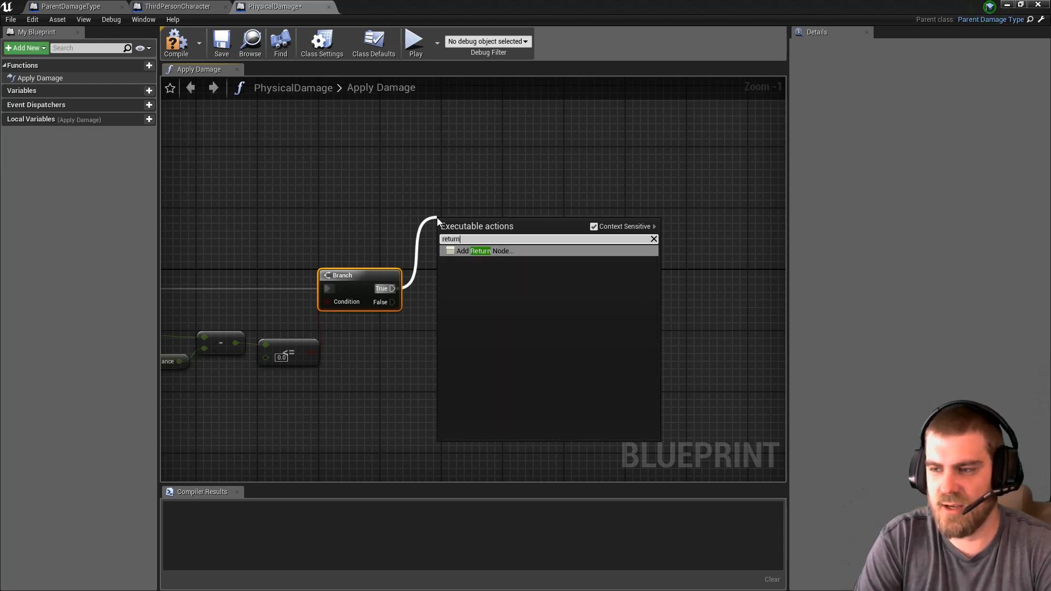
pyautogui.click(479, 251)
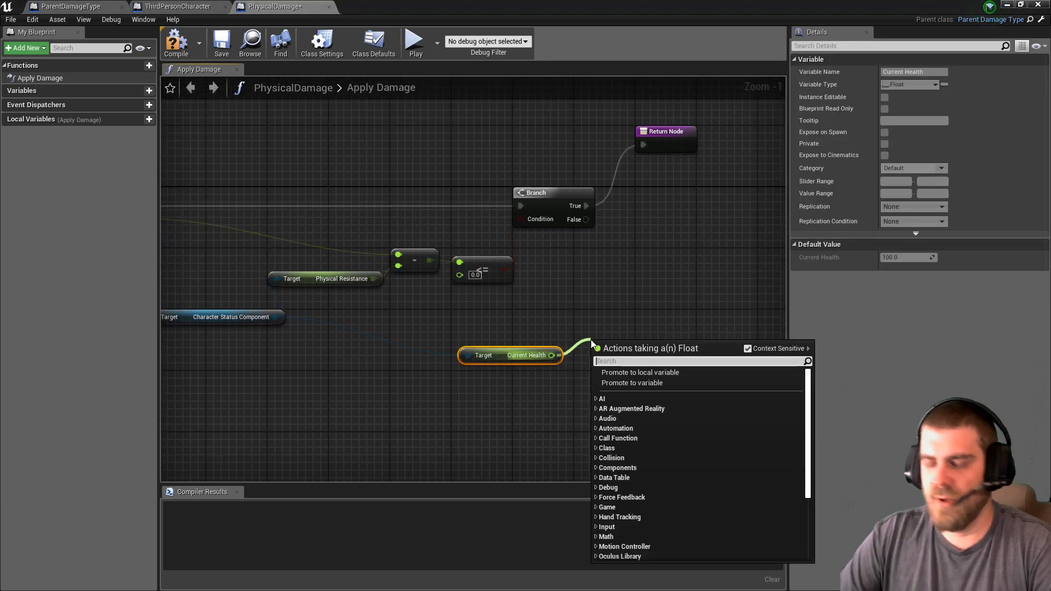
# - Subtract reduced damage from Current Health, set it, call Check Status, and compile
pyautogui.write('minus')
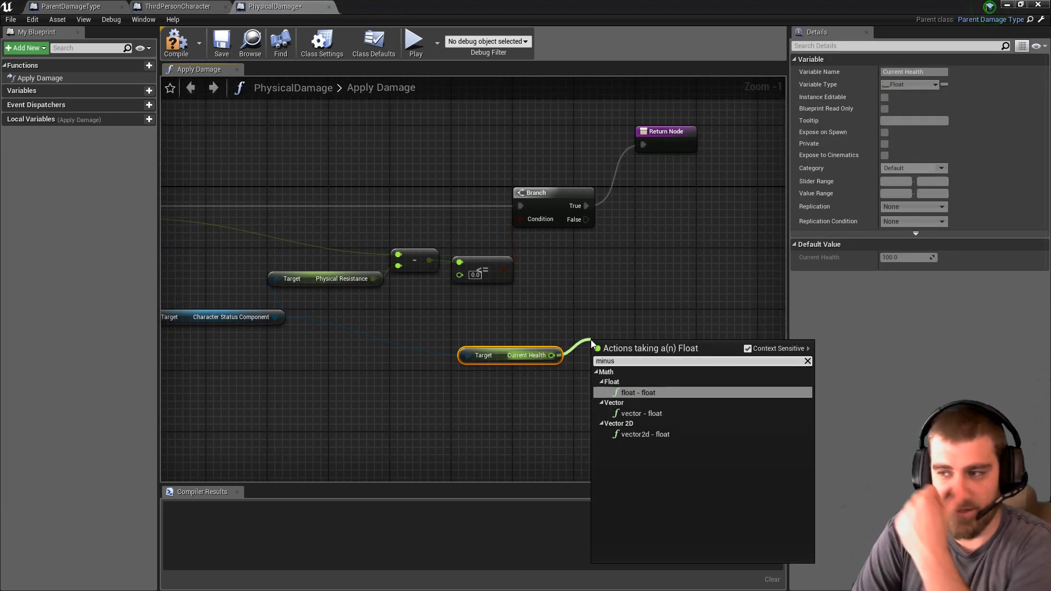
pyautogui.click(637, 392)
pyautogui.write('s')
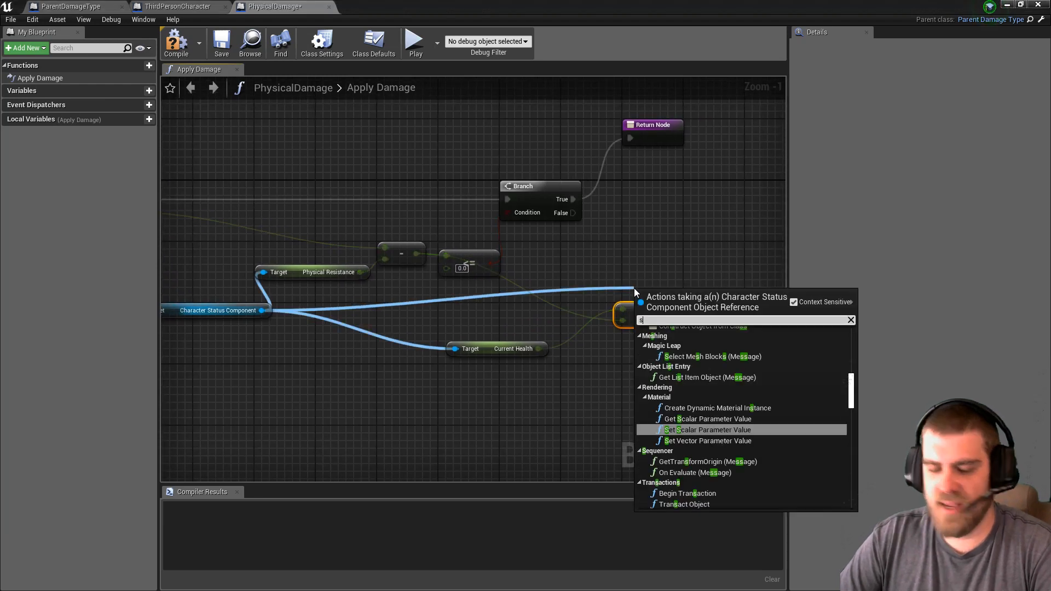
pyautogui.write('et current')
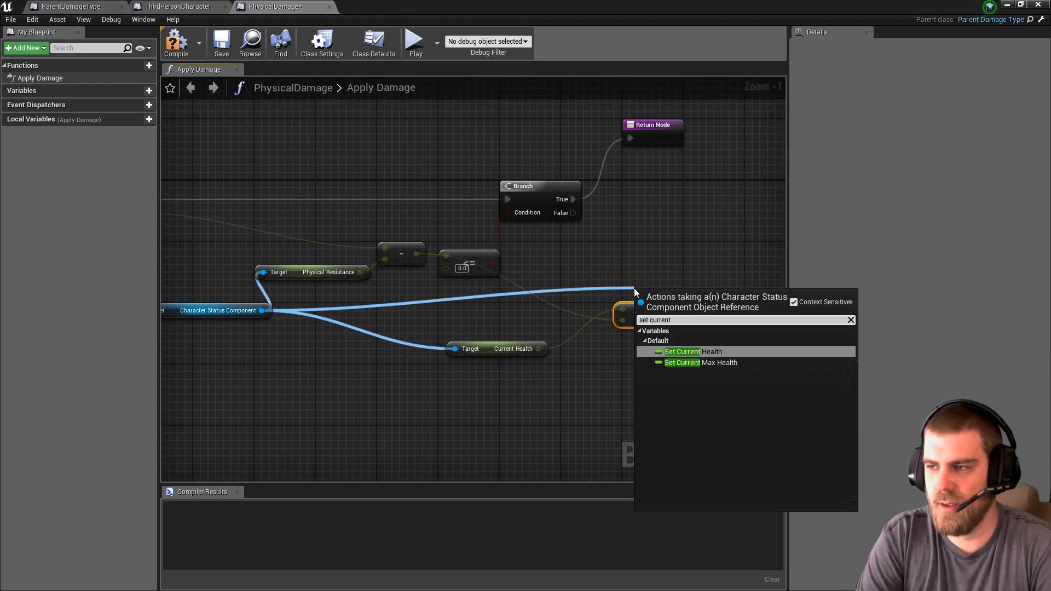
pyautogui.click(683, 351)
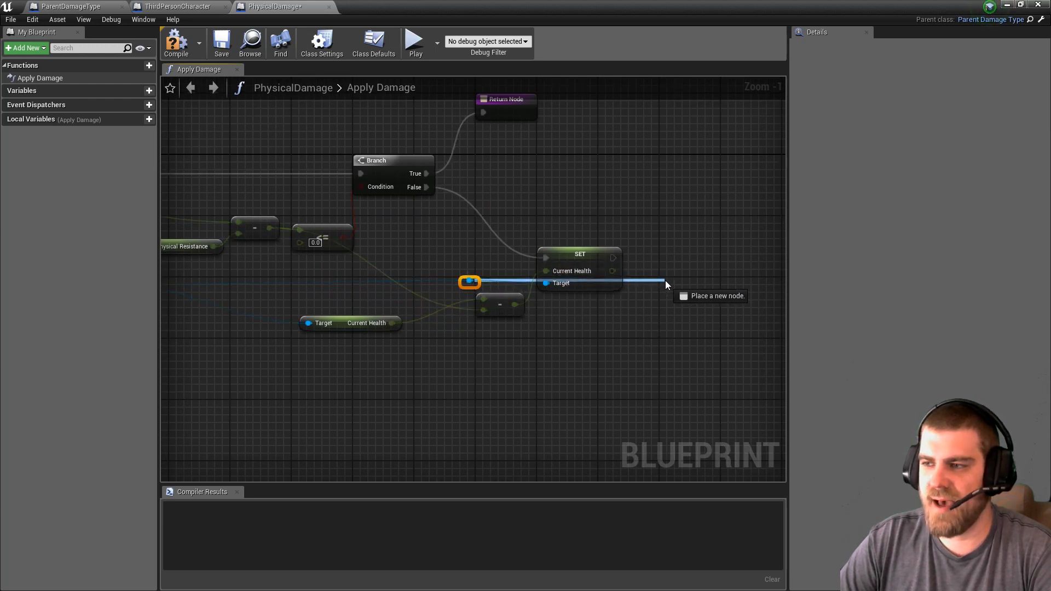
pyautogui.click(667, 285)
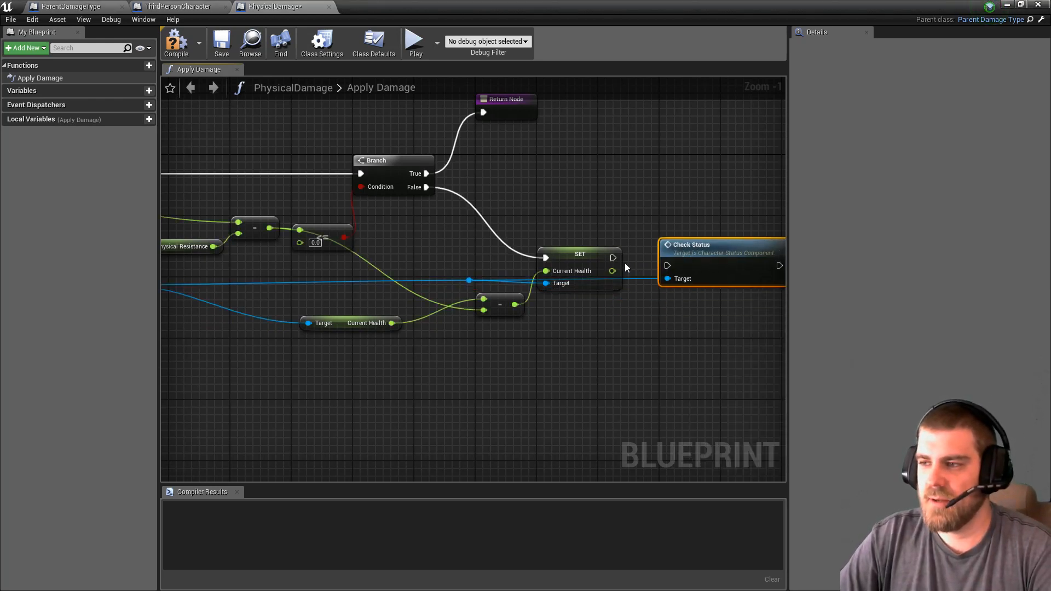
pyautogui.click(176, 42)
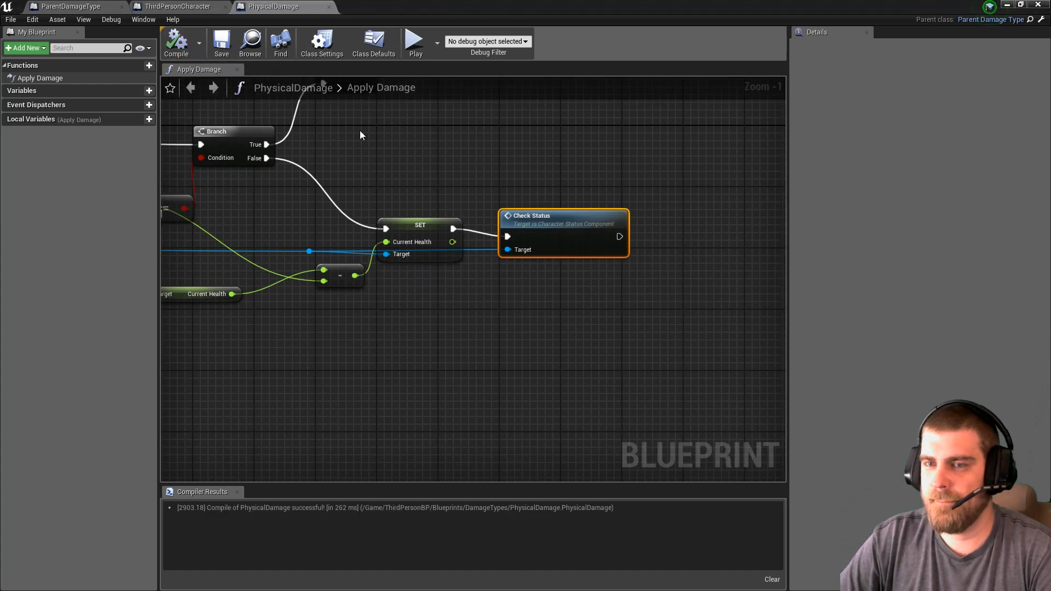
pyautogui.moveTo(360, 136); pyautogui.dragTo(328, 186)
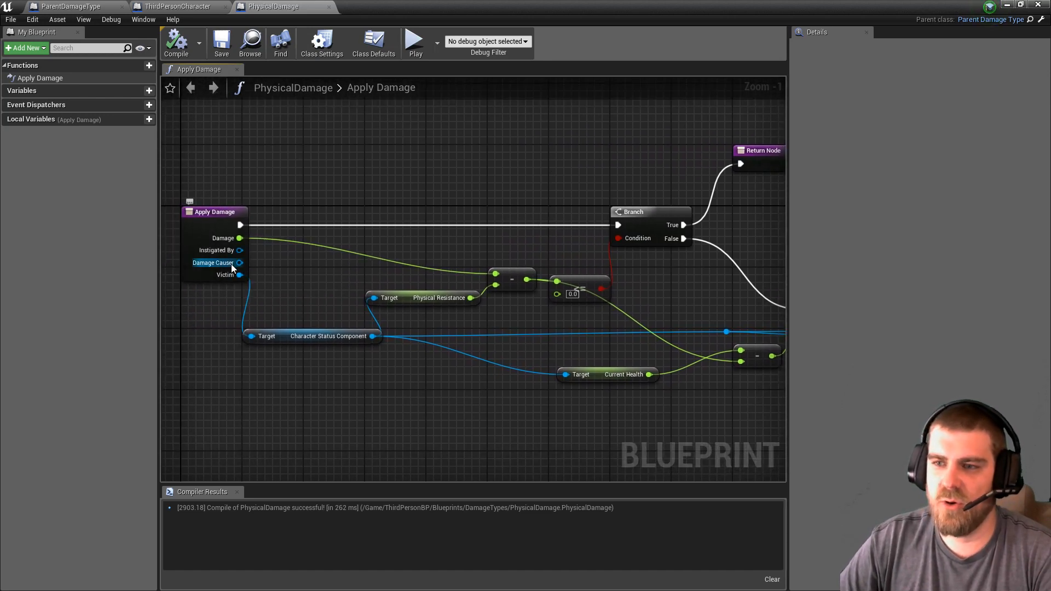
pyautogui.moveTo(240, 250)
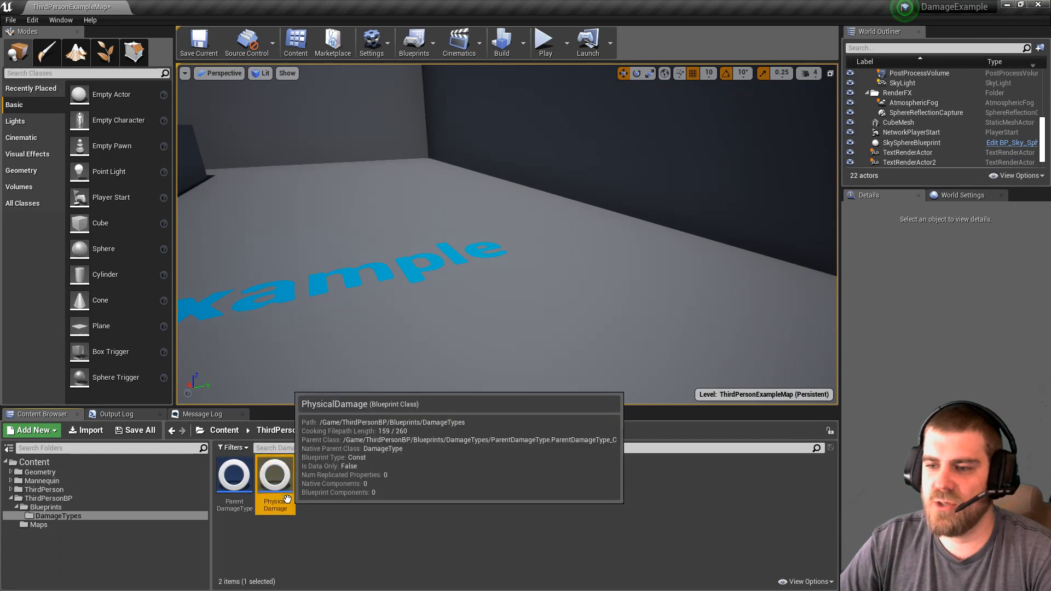
# - Duplicate PhysicalDamage as MagicalDamage and open its Apply Damage function graph
pyautogui.rightClick(275, 476)
pyautogui.write('Magical')
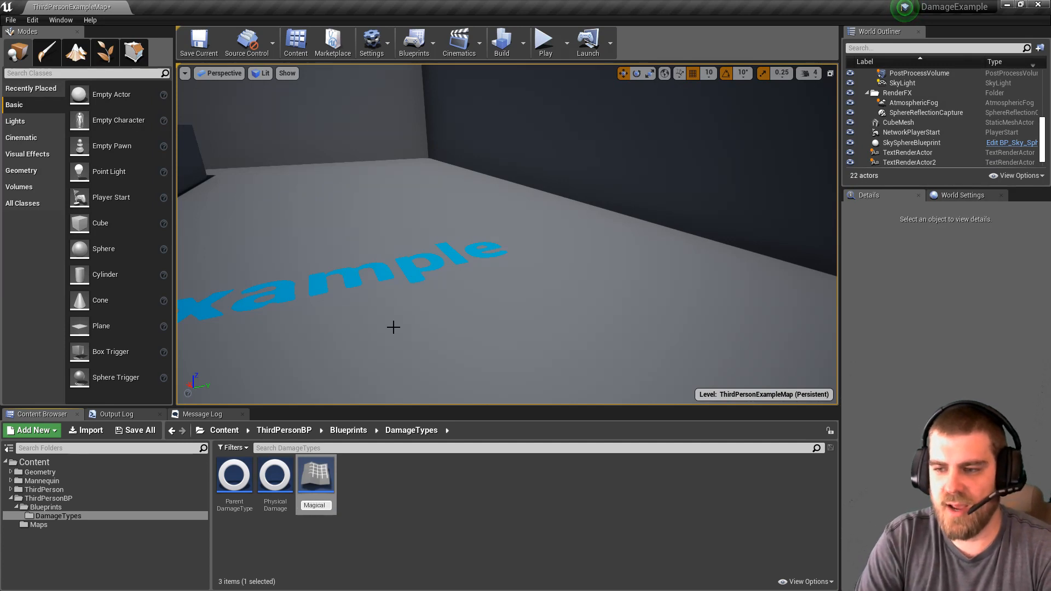
pyautogui.doubleClick(314, 476)
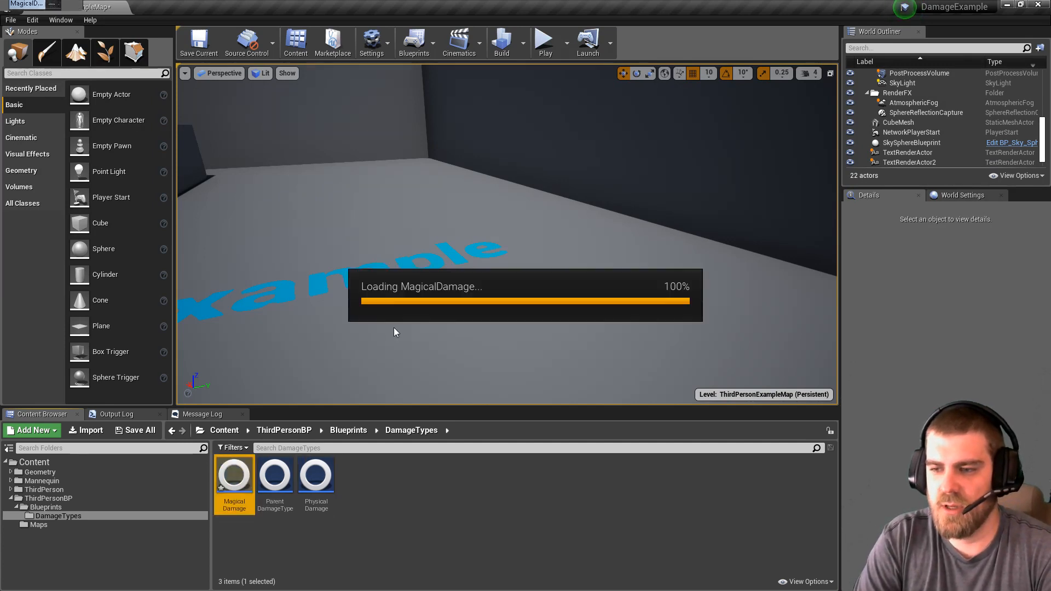
pyautogui.doubleClick(235, 473)
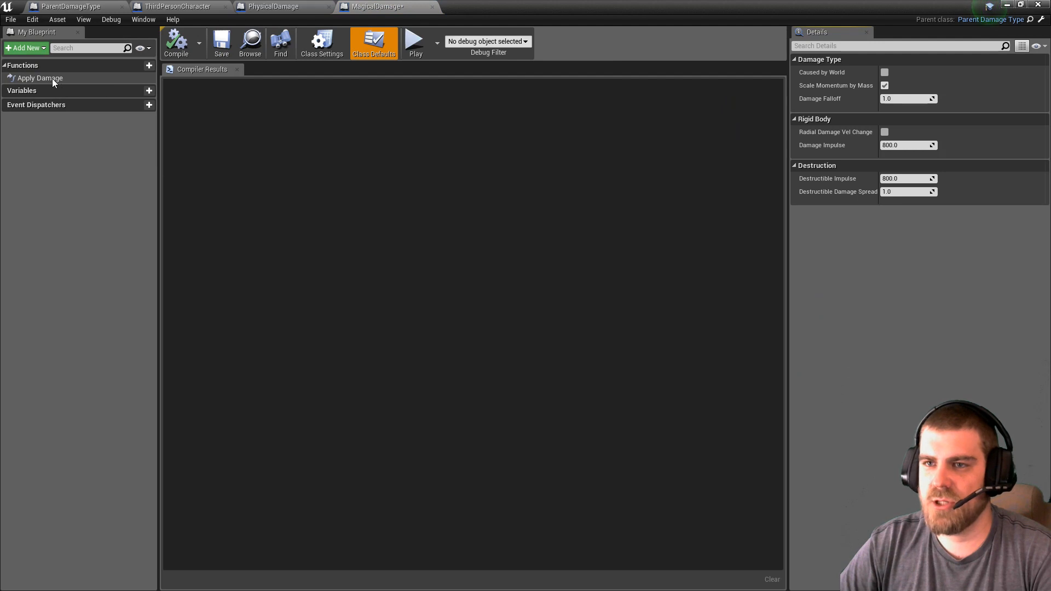
pyautogui.doubleClick(38, 78)
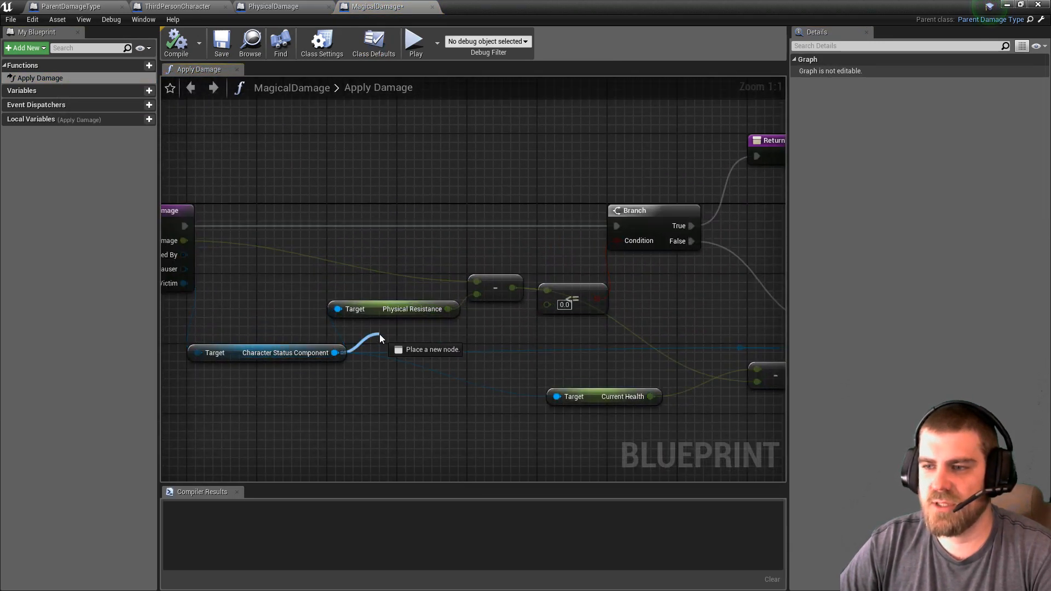
# - Replace the Physical Resistance getter with the victim's Magical Resistance
pyautogui.write('magical')
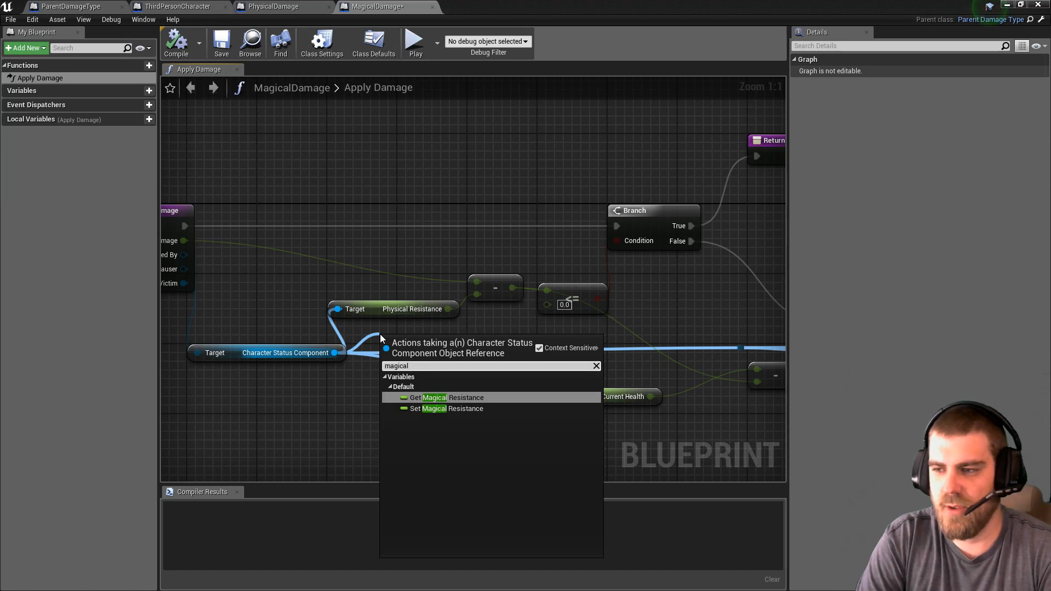
pyautogui.click(445, 397)
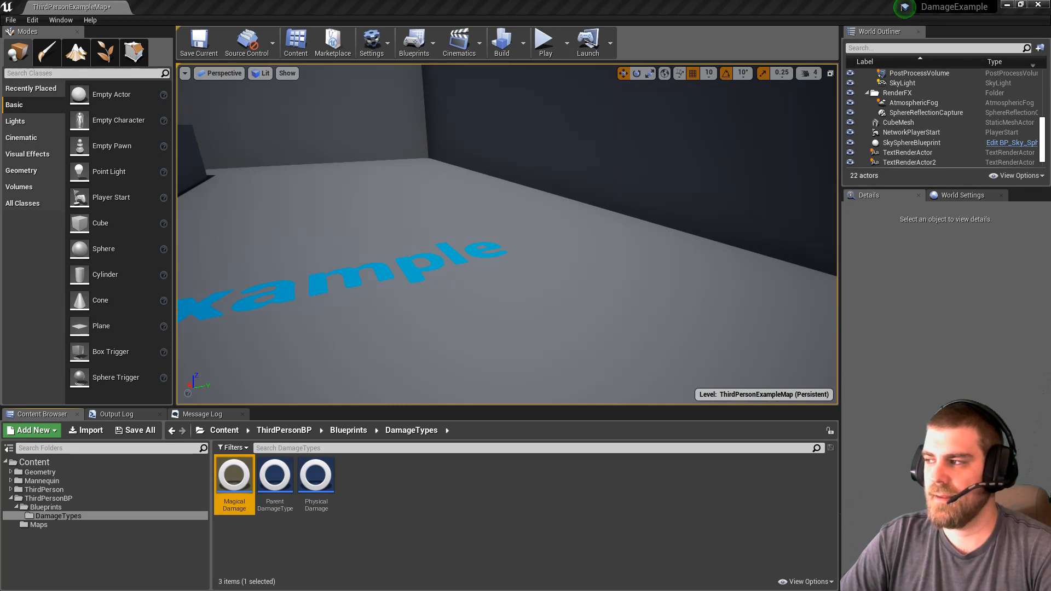
pyautogui.click(460, 518)
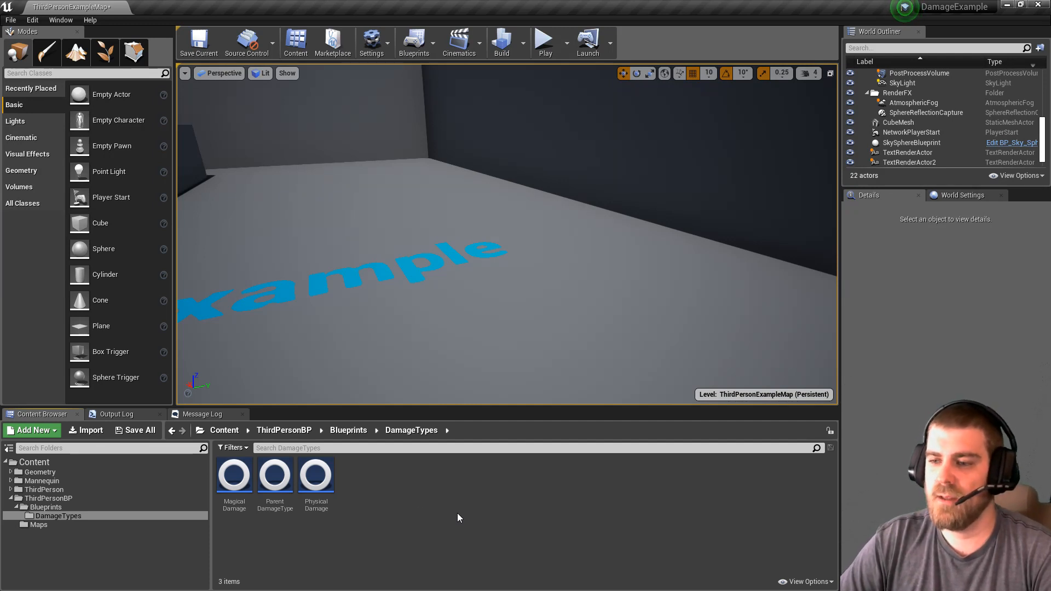
pyautogui.moveTo(348, 552)
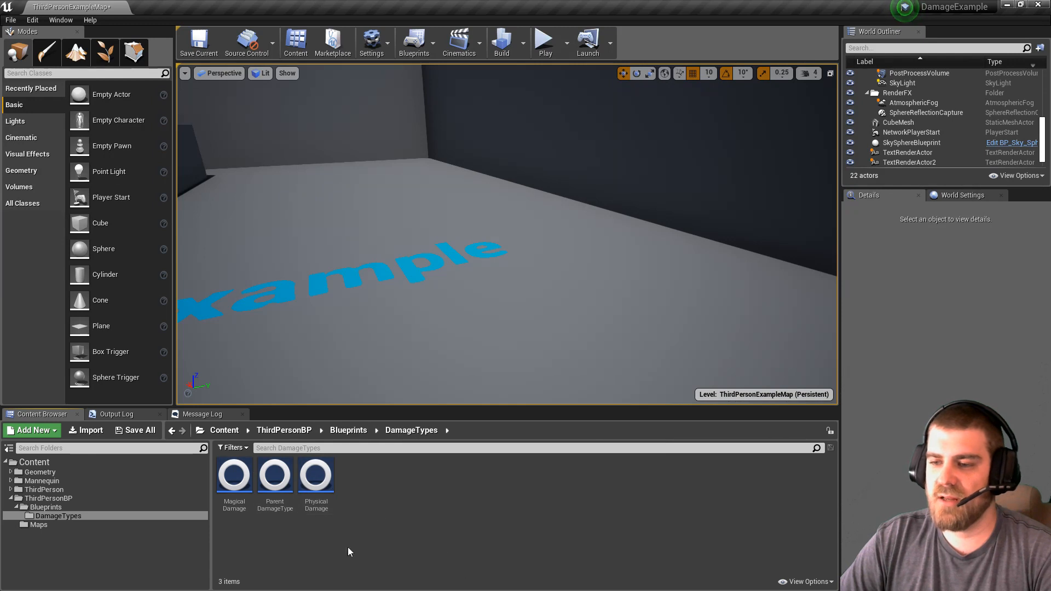
# - Create a child blueprint class of ParentDamageType for the HealingDamage type
pyautogui.click(274, 474)
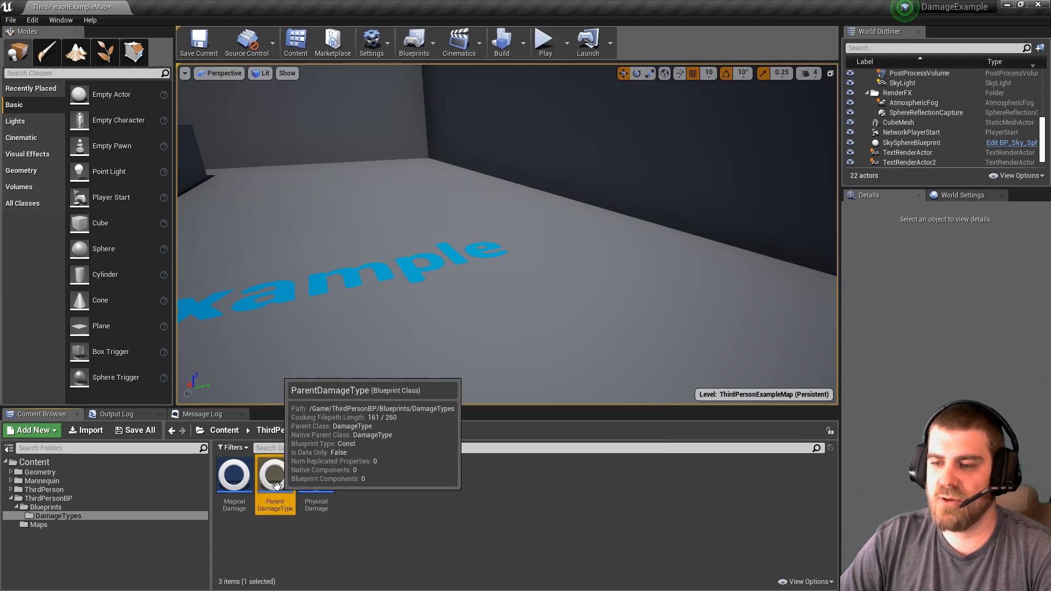
pyautogui.rightClick(275, 476)
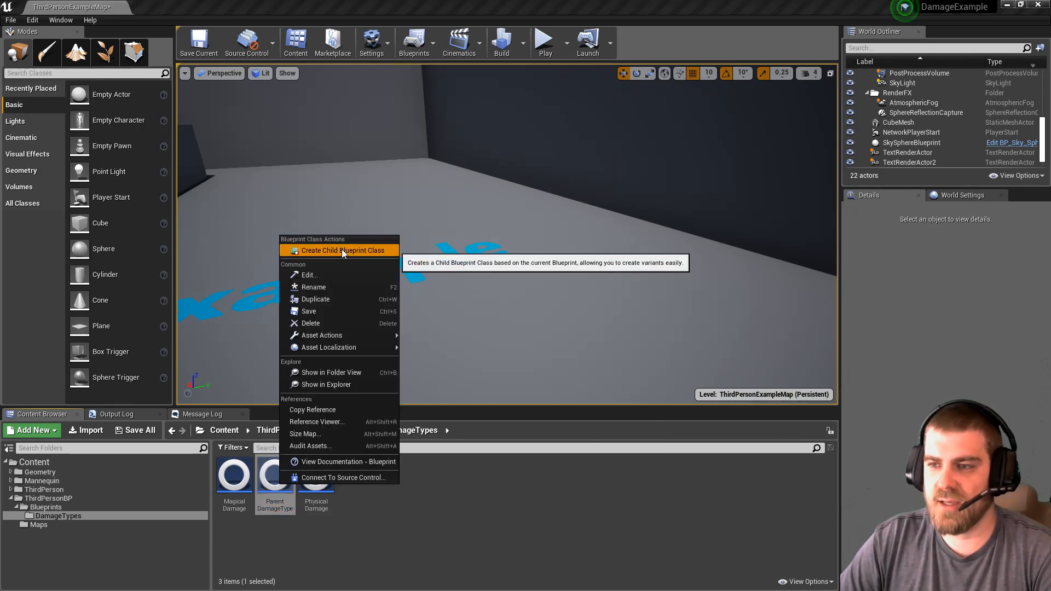
pyautogui.click(338, 250)
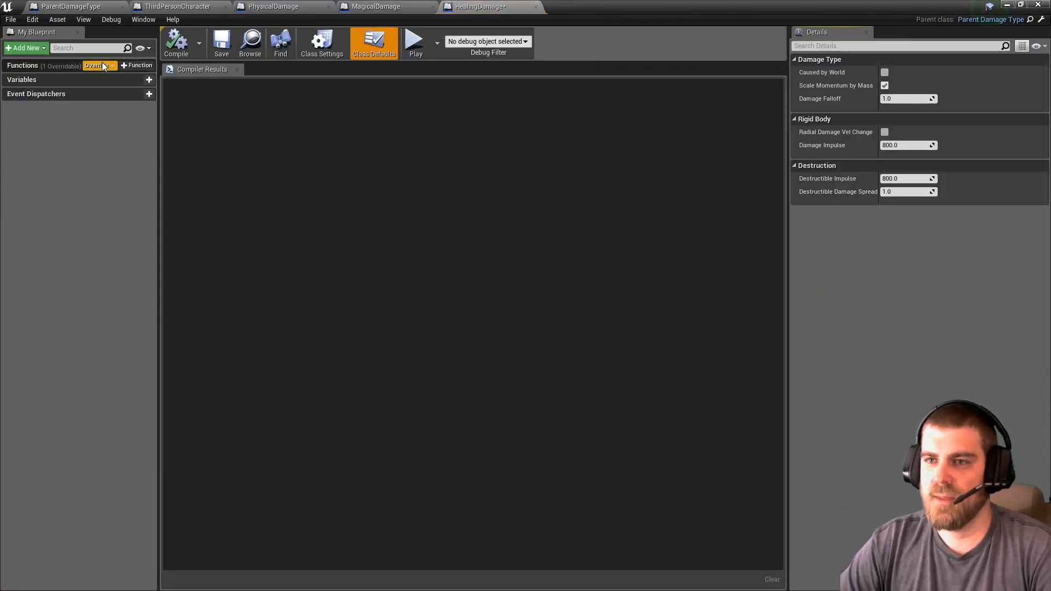
# - Override Apply Damage and get the victim's Character Status Component
pyautogui.click(97, 65)
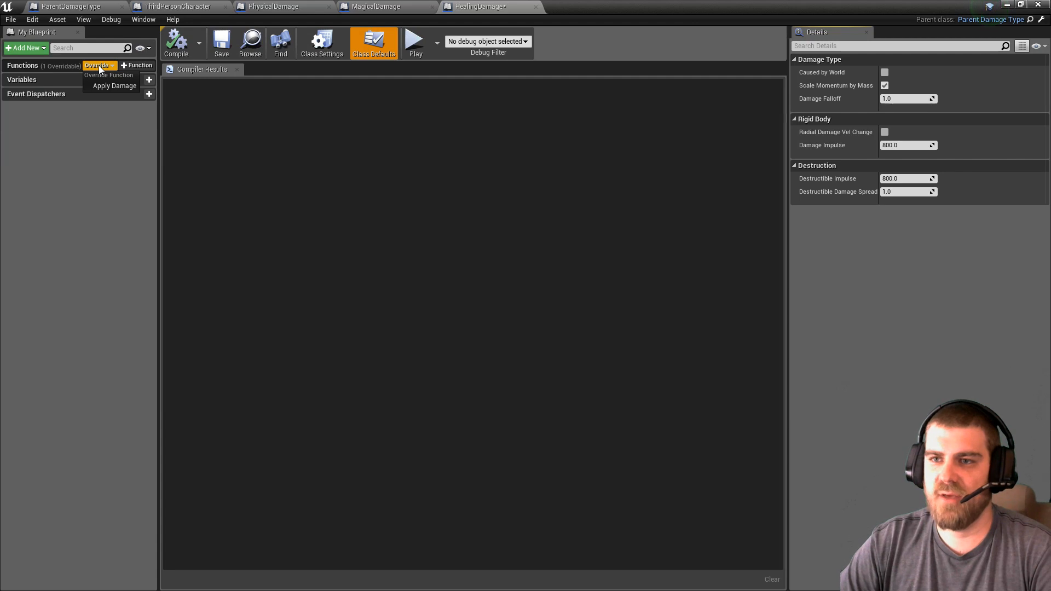
pyautogui.click(114, 85)
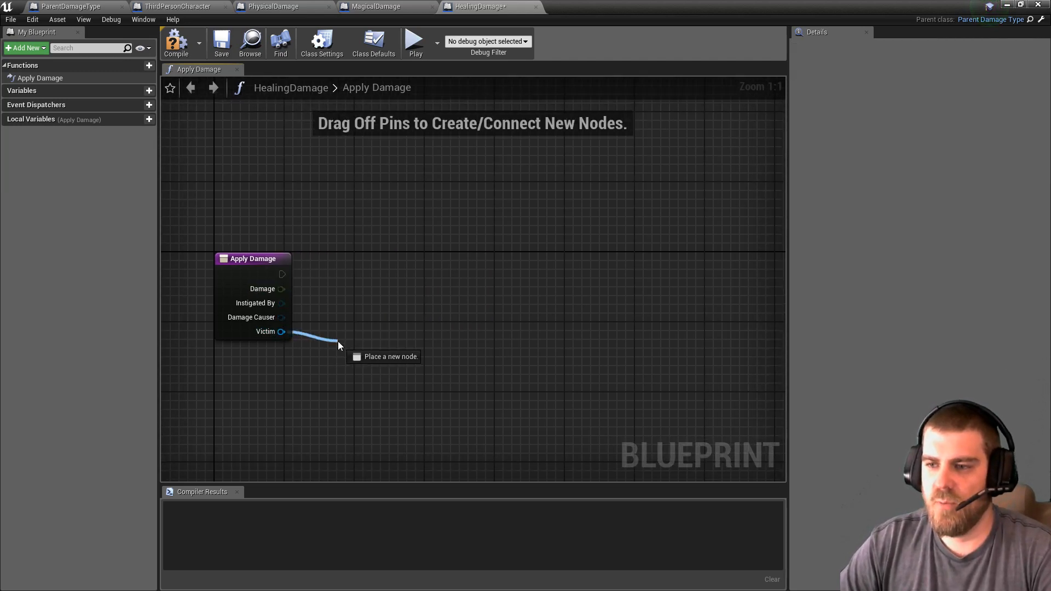
pyautogui.click(339, 345)
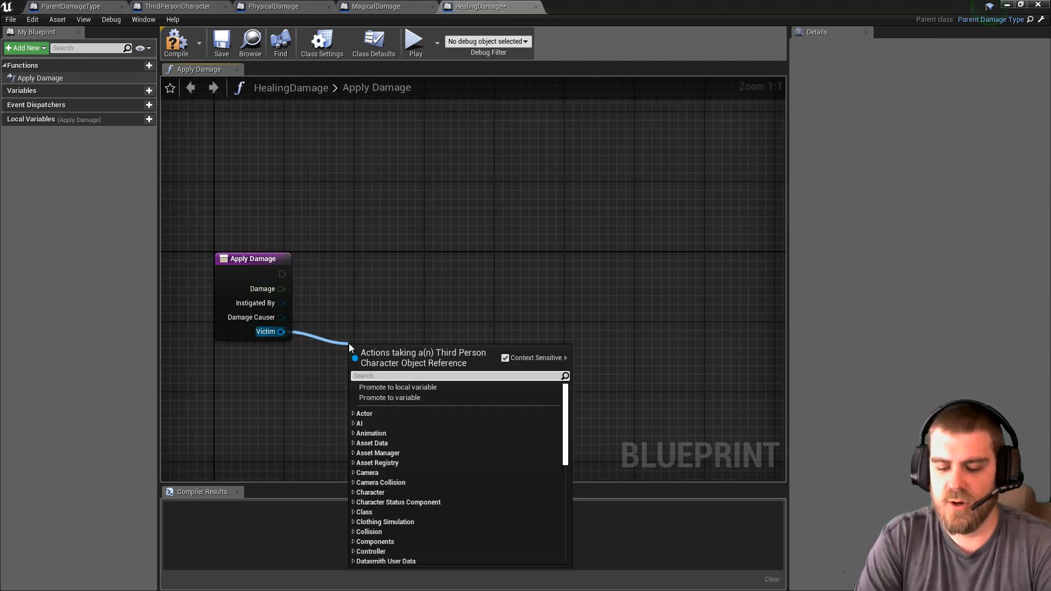
pyautogui.write('charactert')
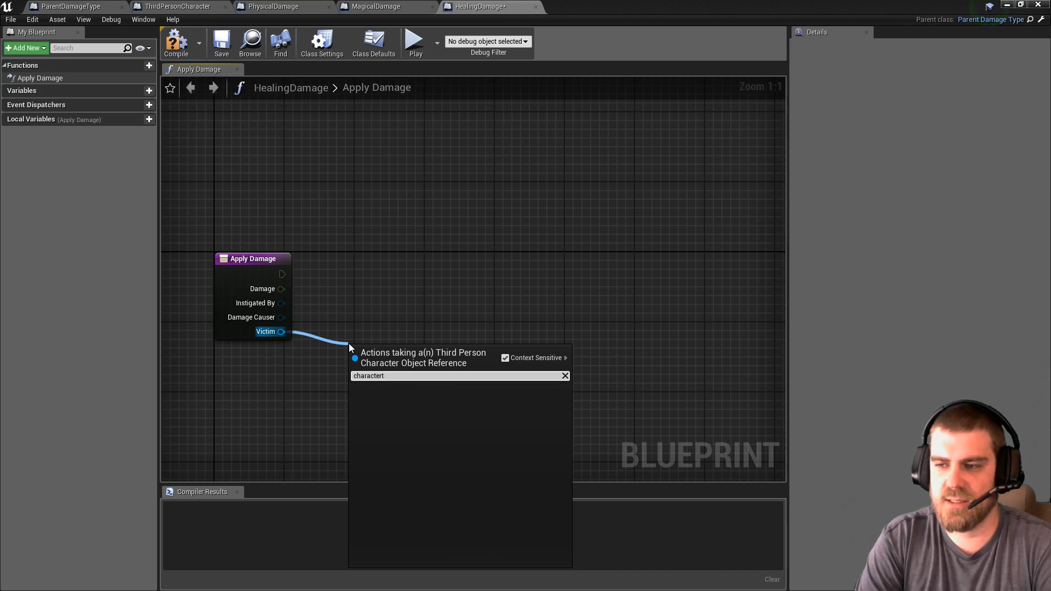
pyautogui.write('character status com')
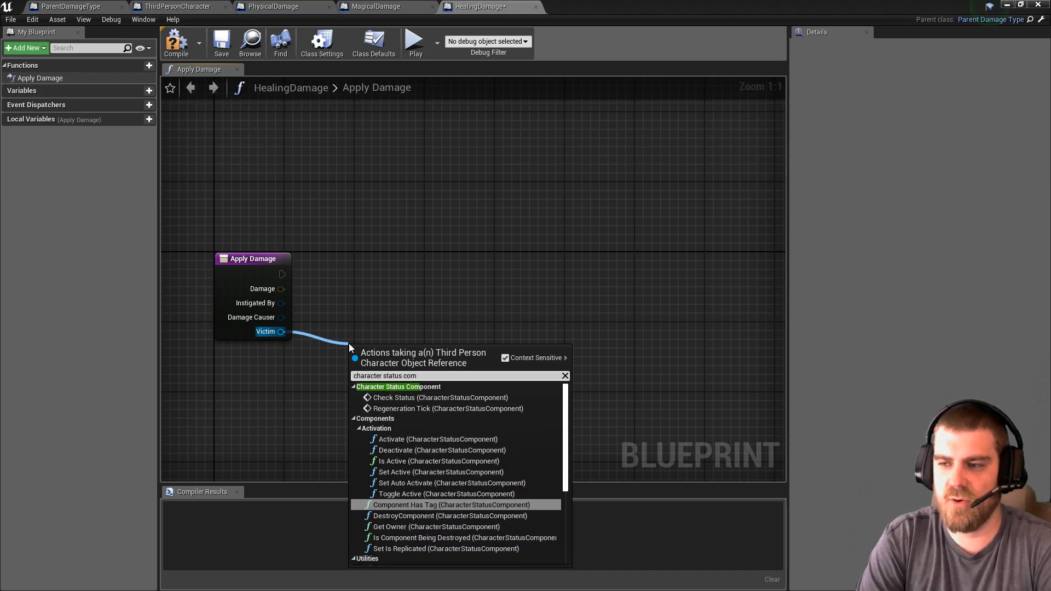
pyautogui.scroll(-3)
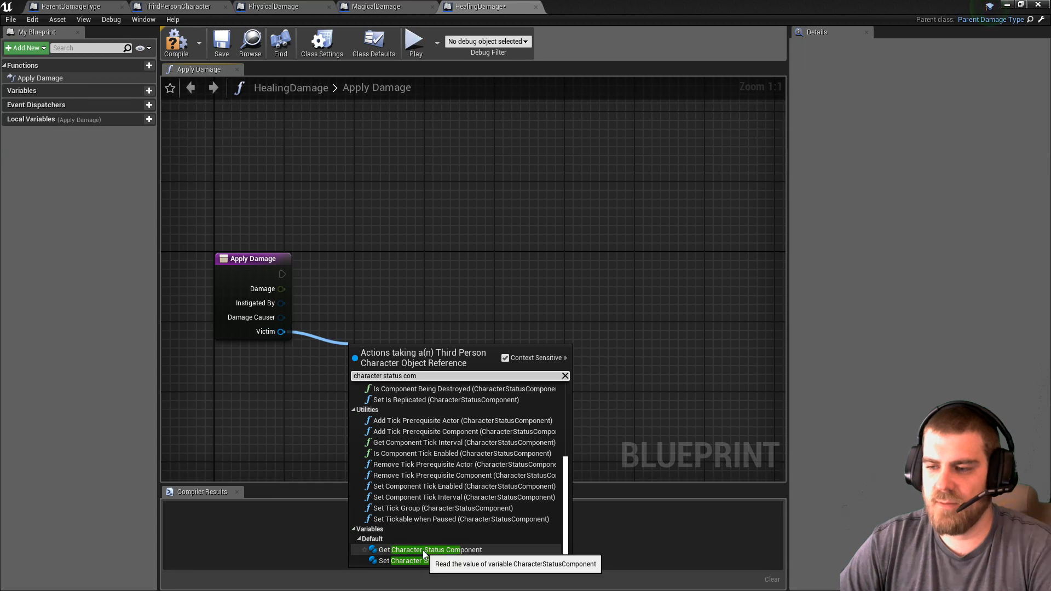
pyautogui.click(434, 549)
pyautogui.write('get current')
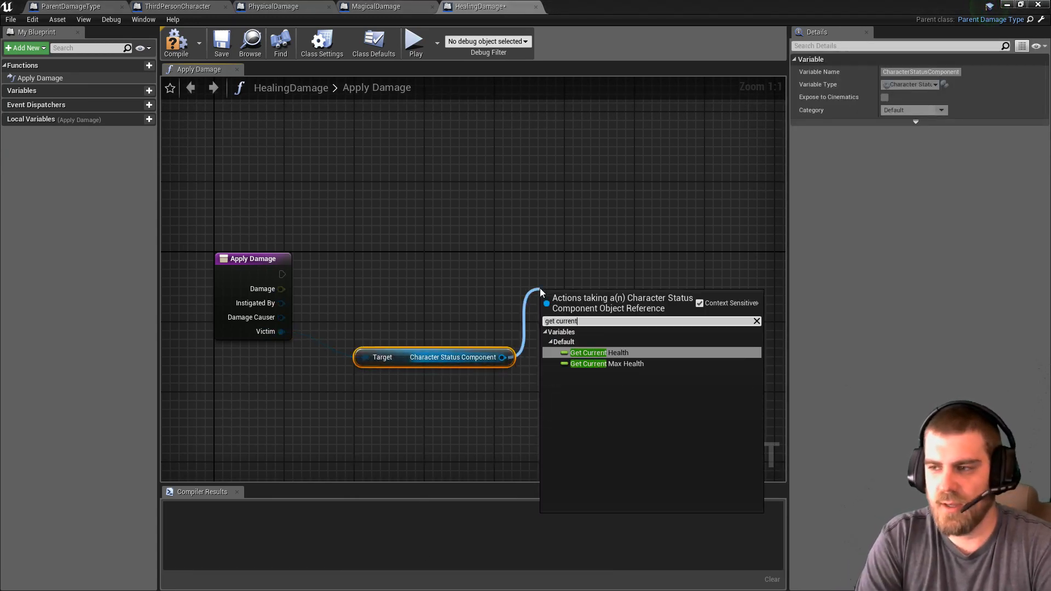
# - Add Damage to Current Health with a float + float node, wire it up and compile HealingDamage
pyautogui.click(589, 353)
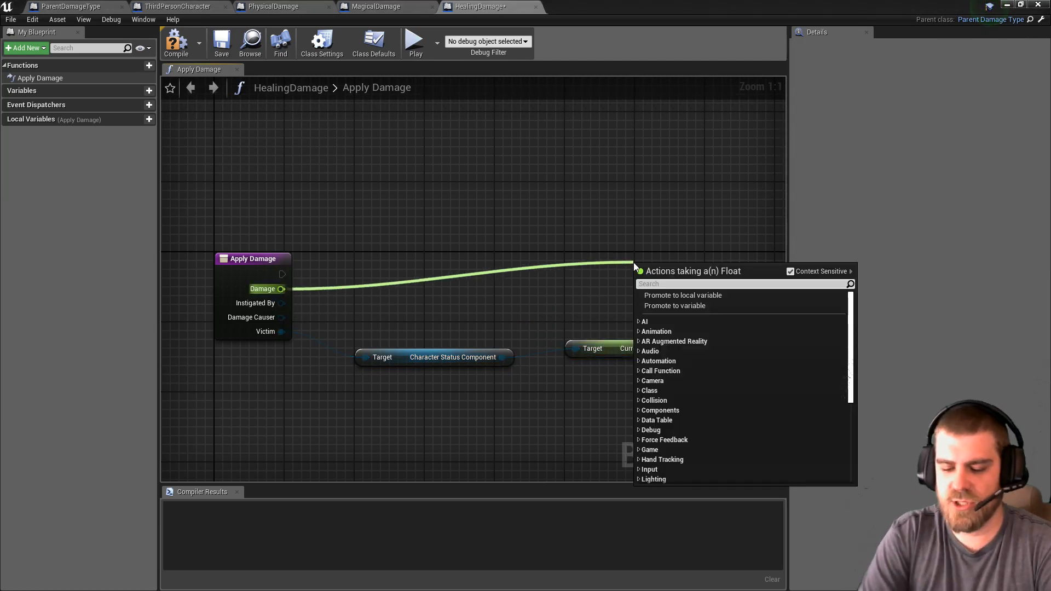
pyautogui.write('add f')
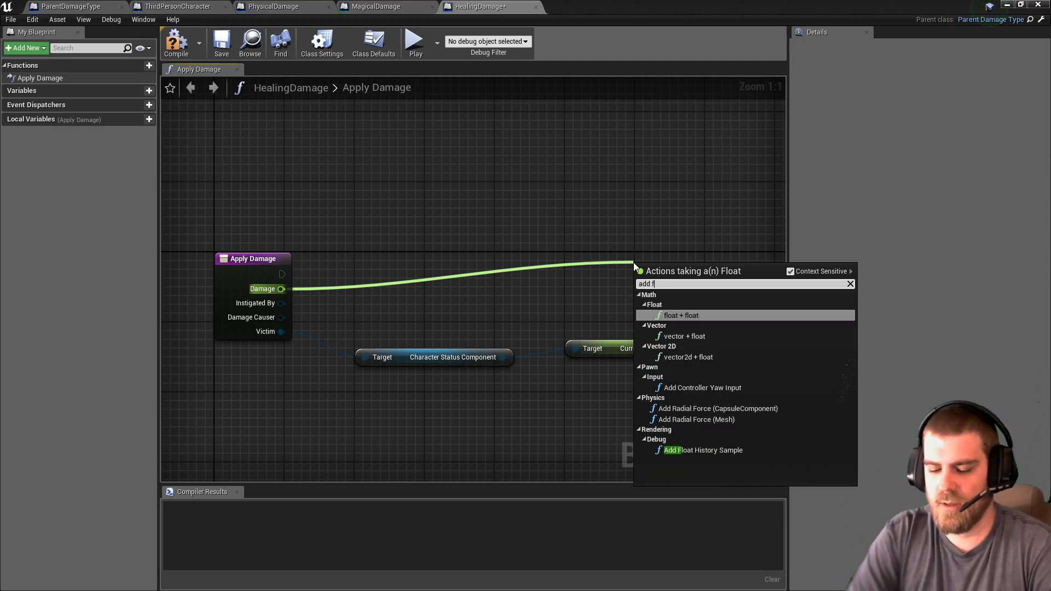
pyautogui.click(680, 315)
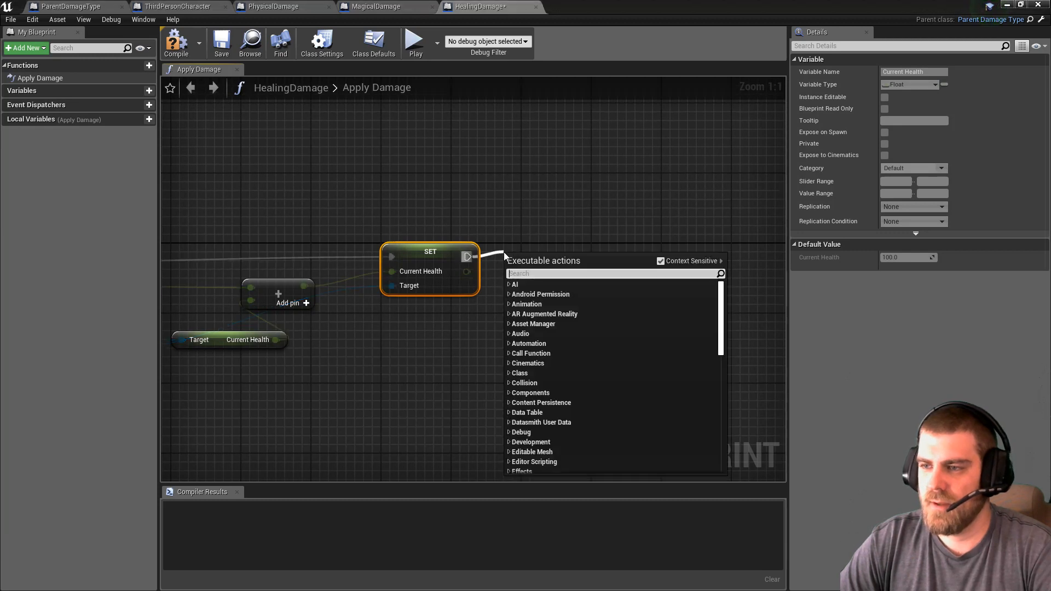
pyautogui.press('Escape')
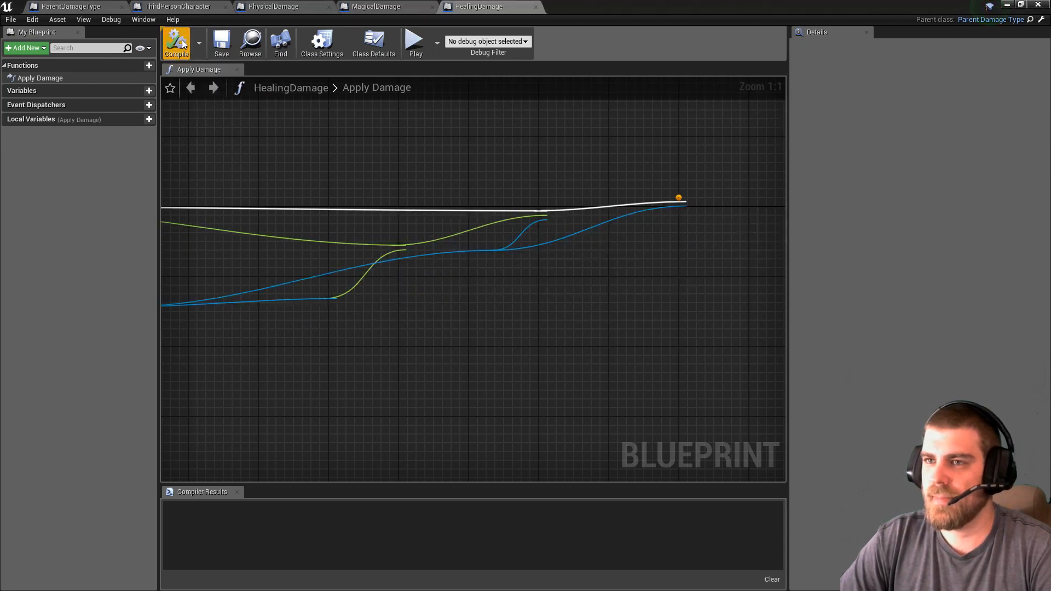
pyautogui.click(176, 41)
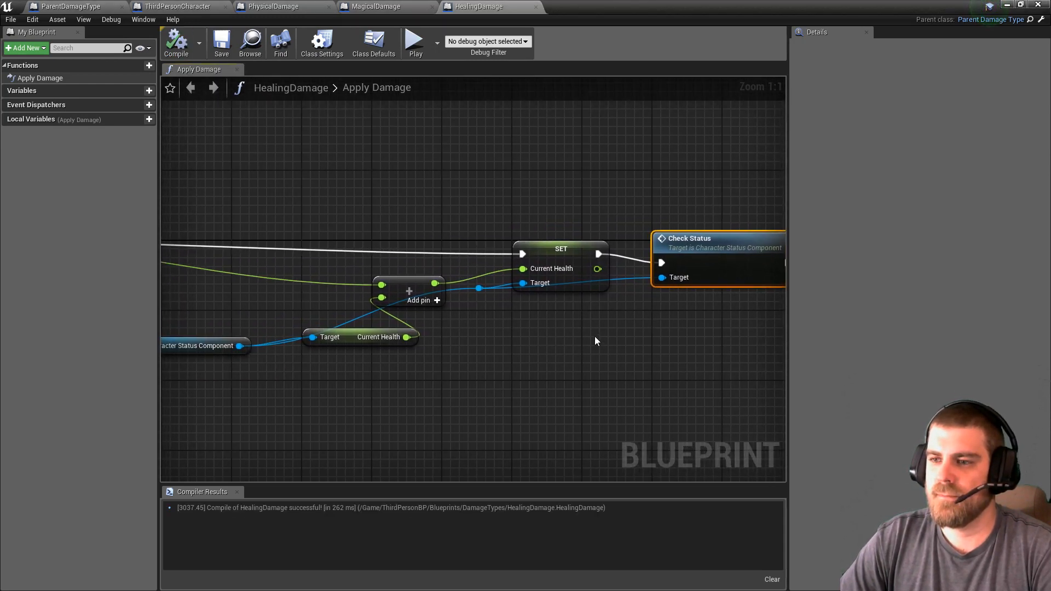
# - Zoom the graph to show the whole HealingDamage Apply Damage network
pyautogui.scroll(-3)
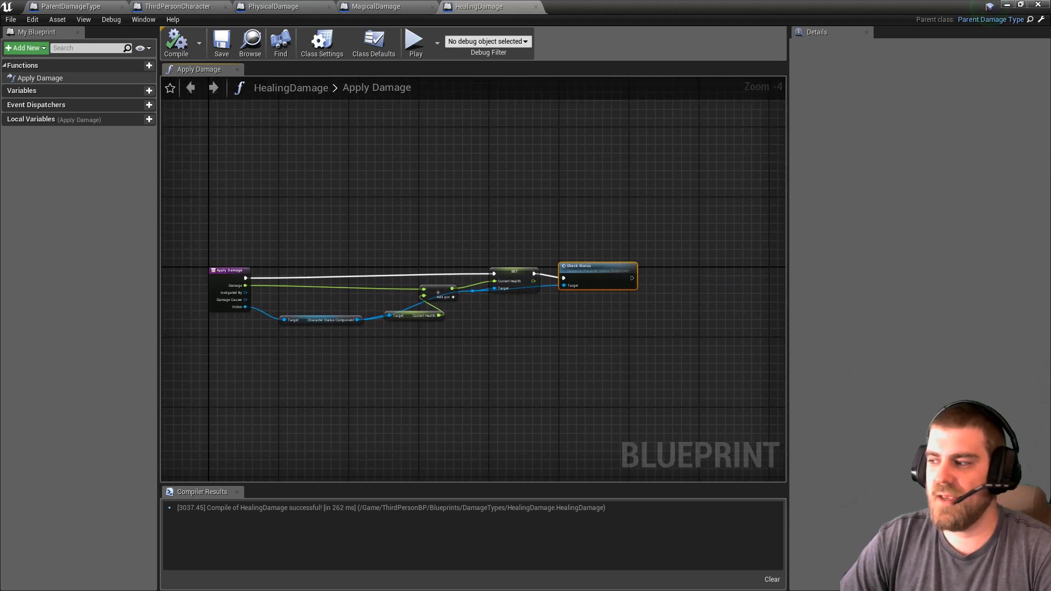
pyautogui.moveTo(515, 260)
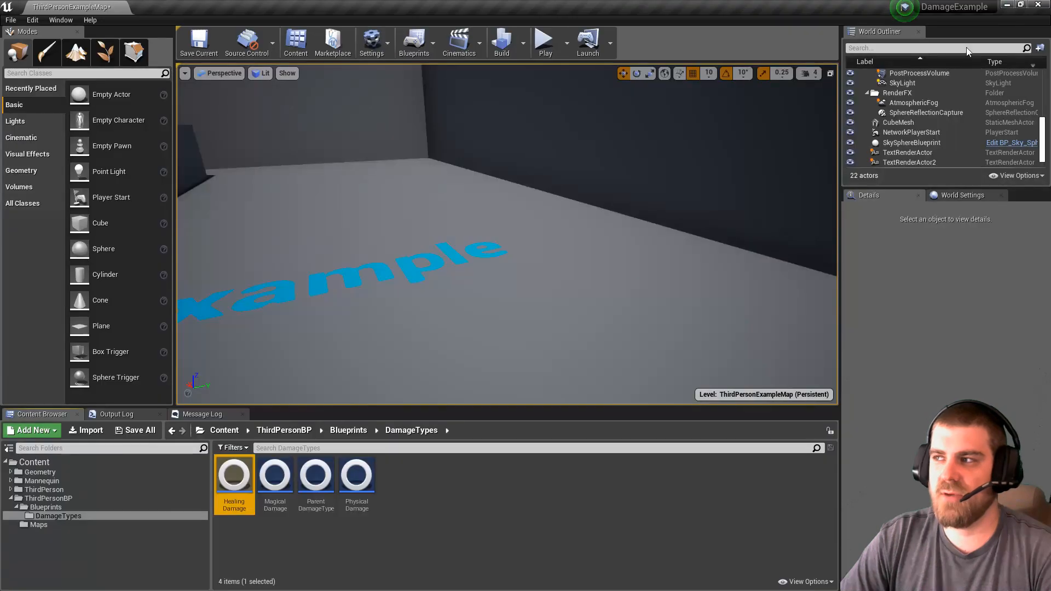
pyautogui.moveTo(316, 477)
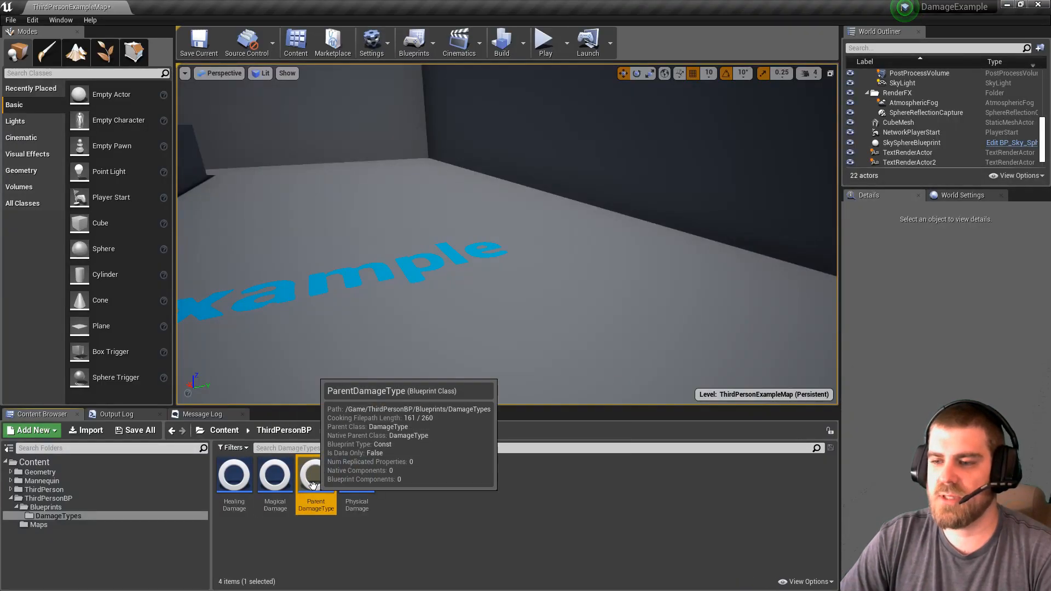
pyautogui.moveTo(382, 490)
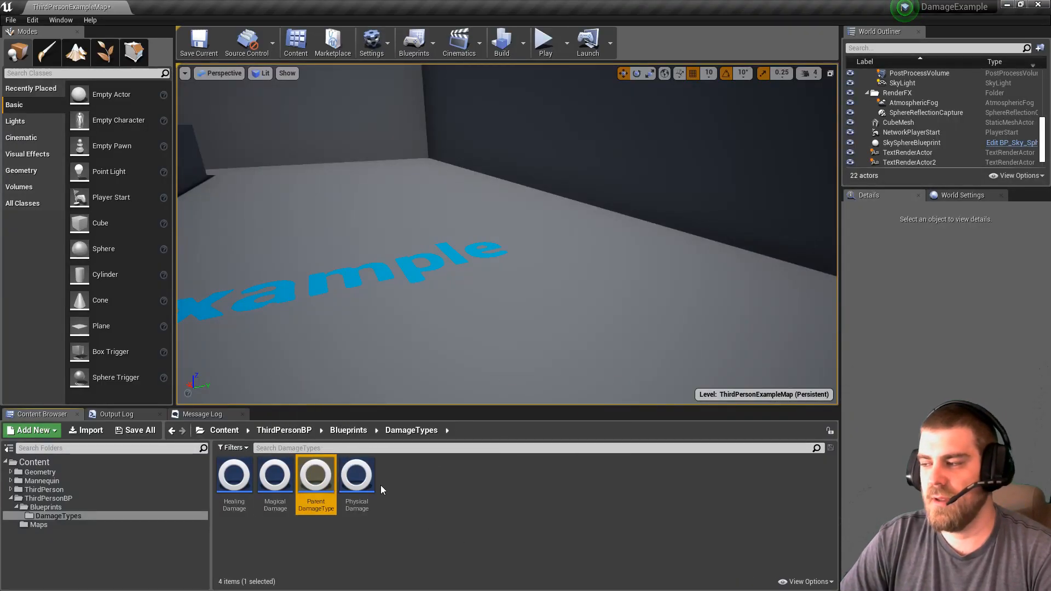
pyautogui.moveTo(387, 501)
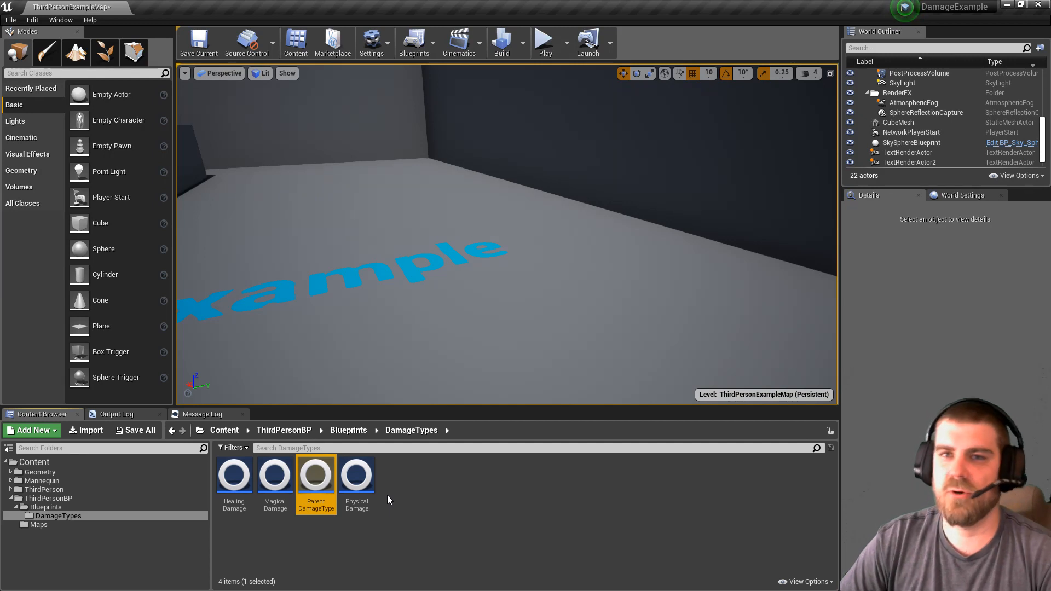